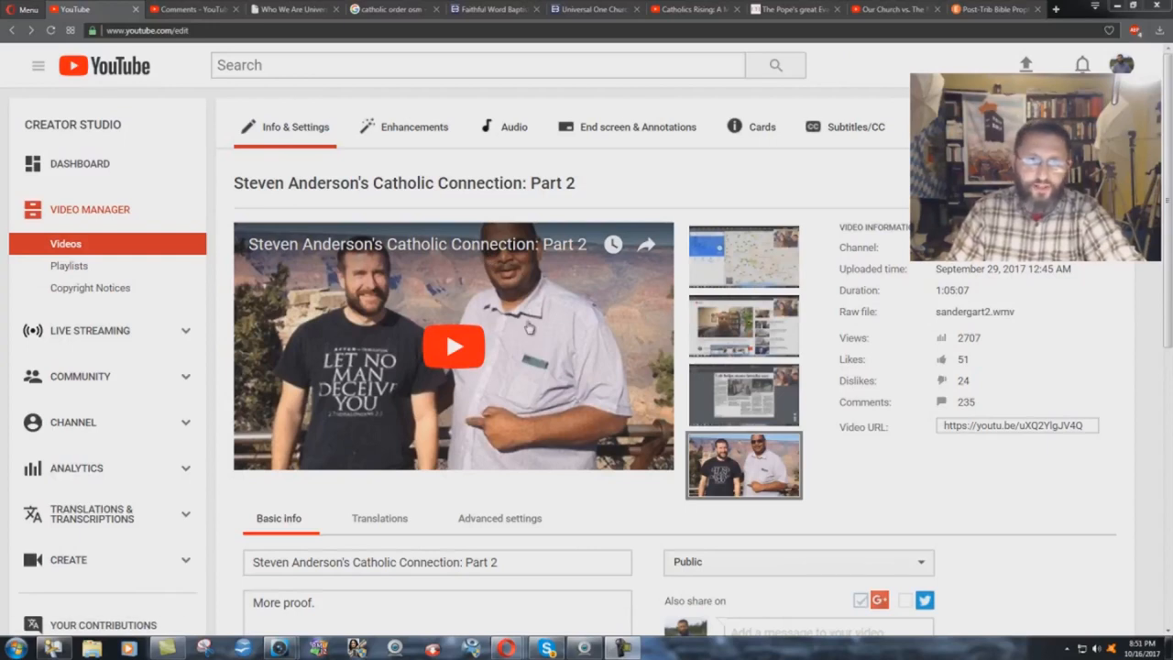
{"action": "mouse_move", "coordinate": [524, 324]}
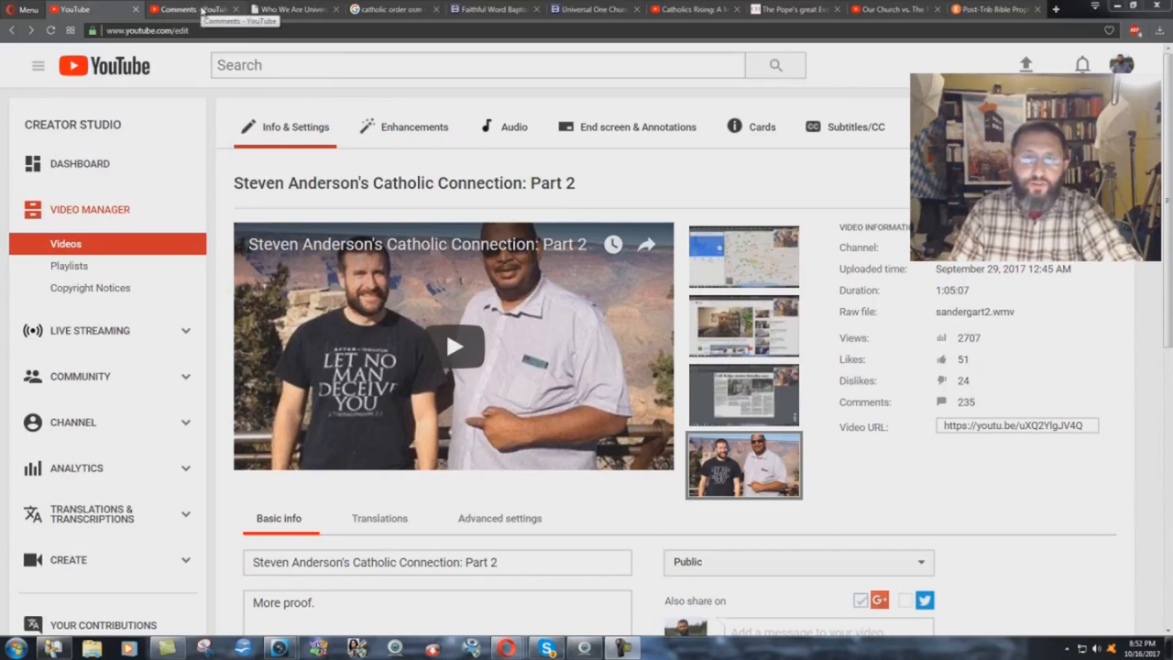
View Steven Anderson's Catholic Connection: Part 2 on its watch page, seek ahead and pause it.
{"action": "left_click", "coordinate": [187, 9]}
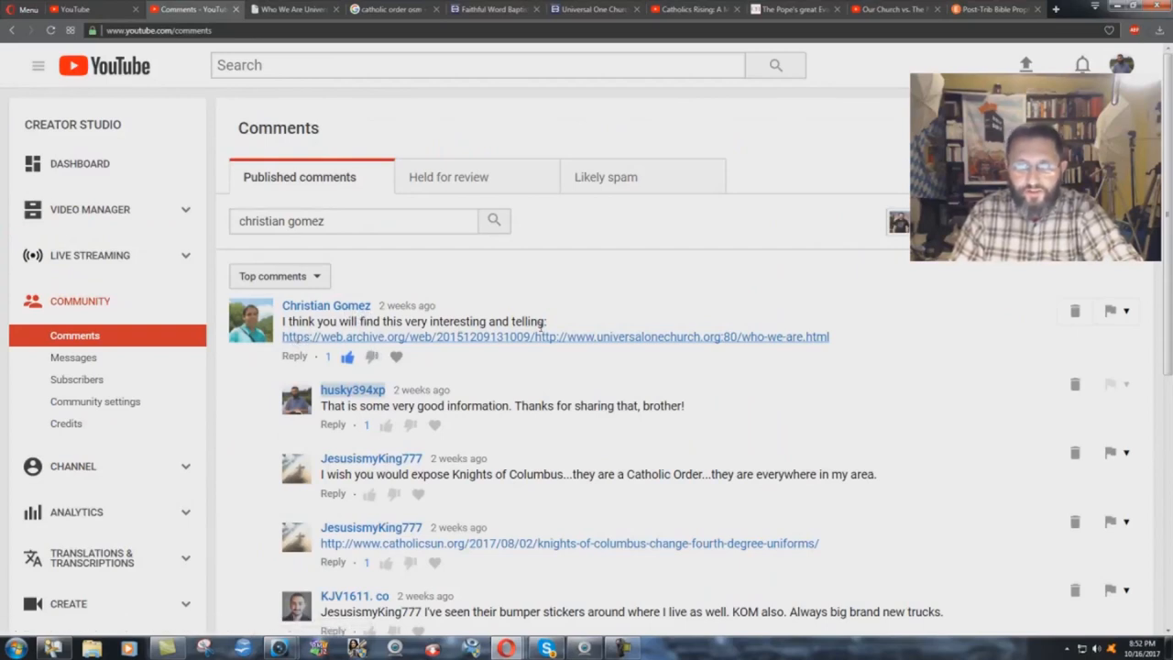
{"action": "mouse_move", "coordinate": [454, 350]}
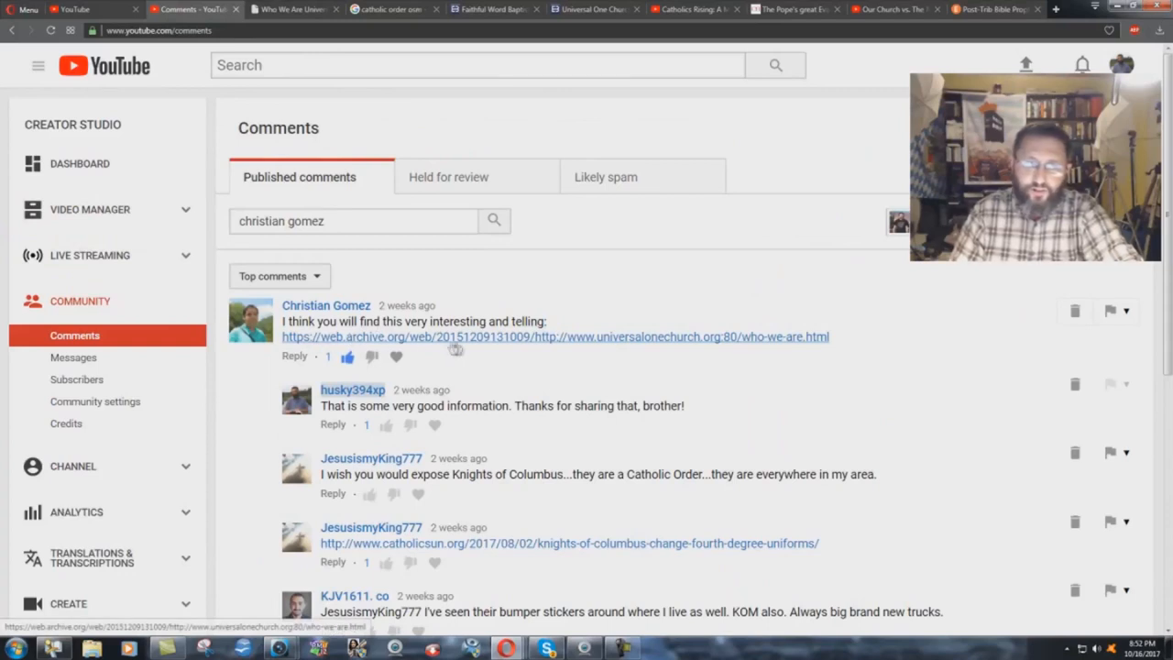
{"action": "mouse_move", "coordinate": [836, 348]}
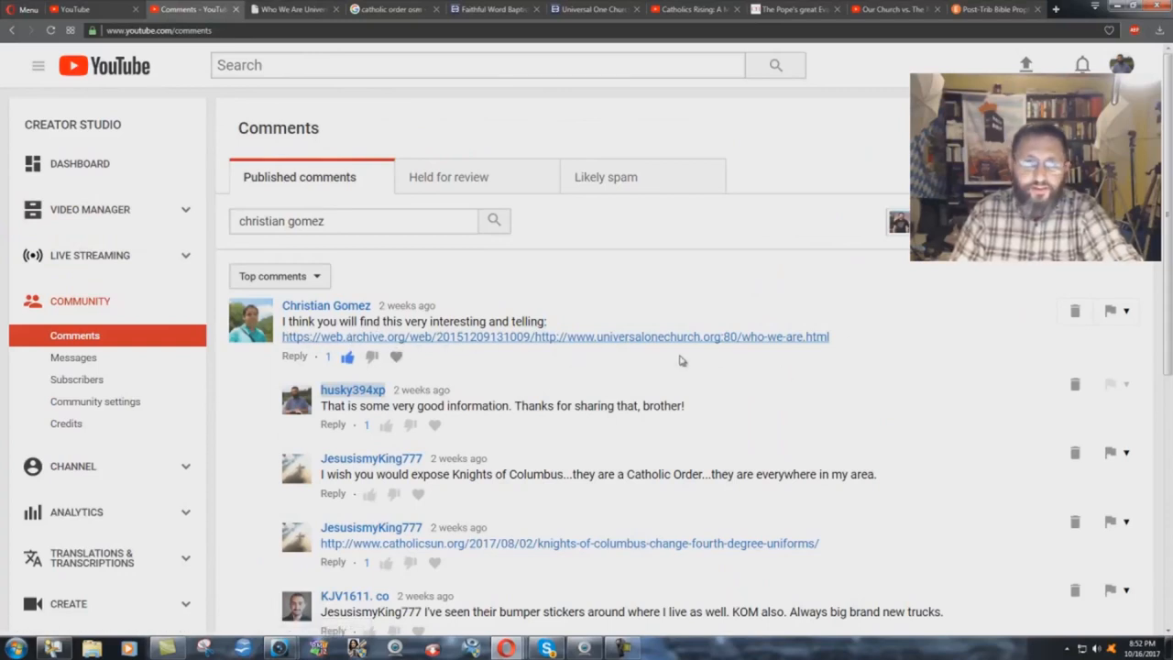
{"action": "mouse_move", "coordinate": [878, 233]}
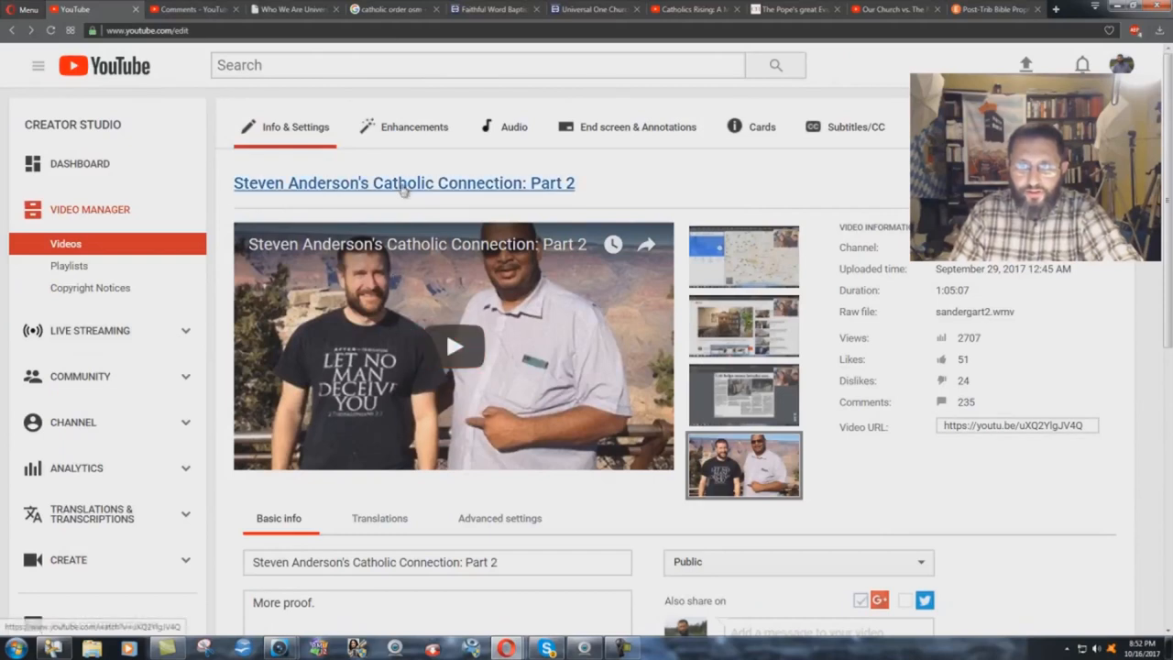
{"action": "left_click", "coordinate": [403, 184]}
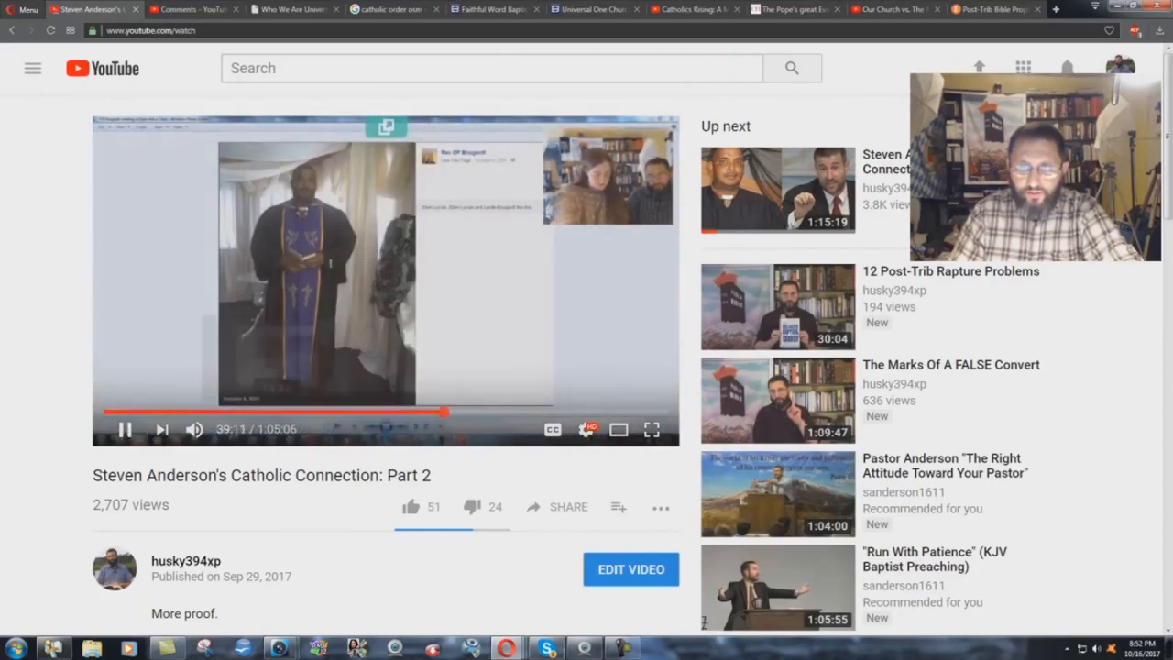
{"action": "left_click", "coordinate": [195, 429]}
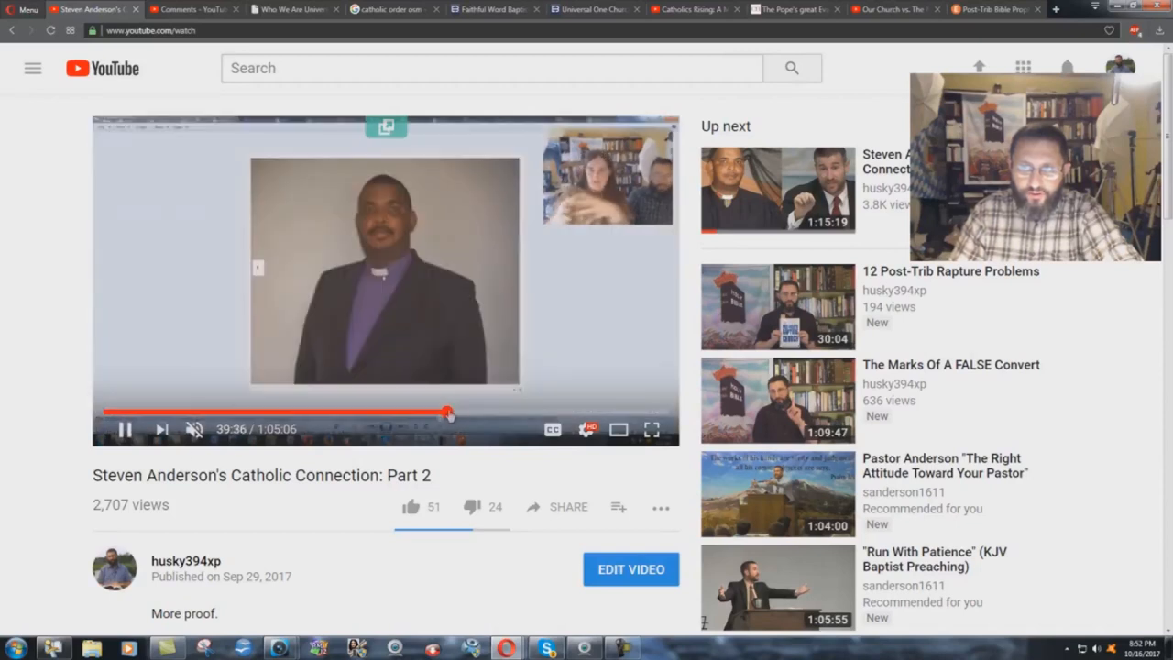
{"action": "left_click", "coordinate": [125, 429]}
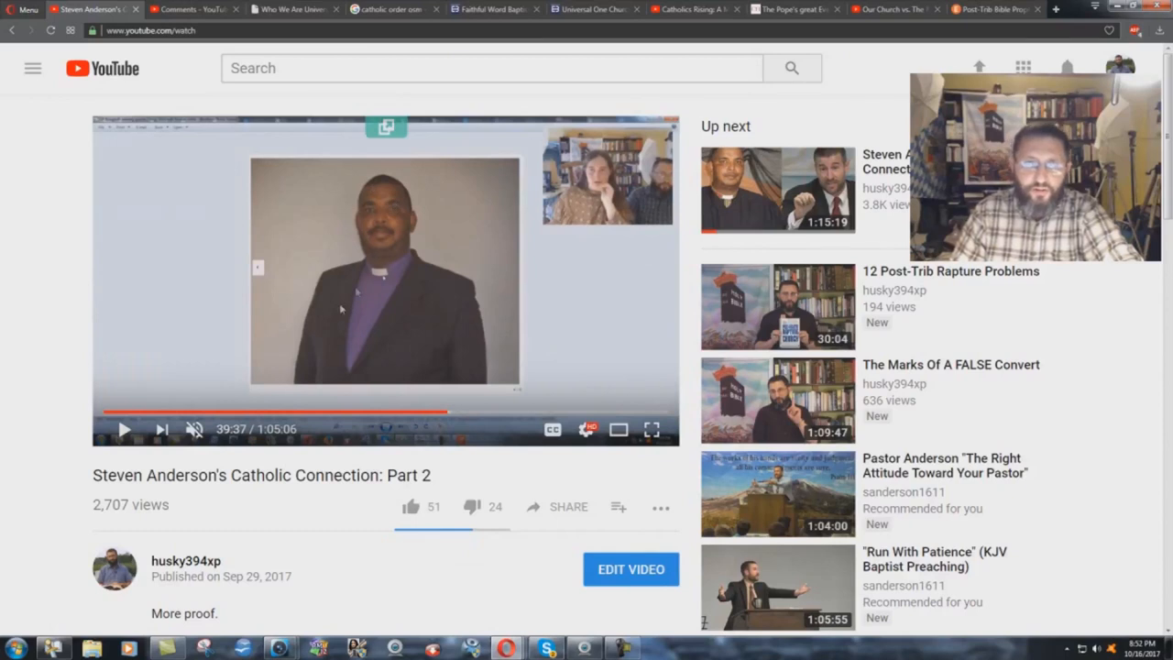
{"action": "mouse_move", "coordinate": [377, 273]}
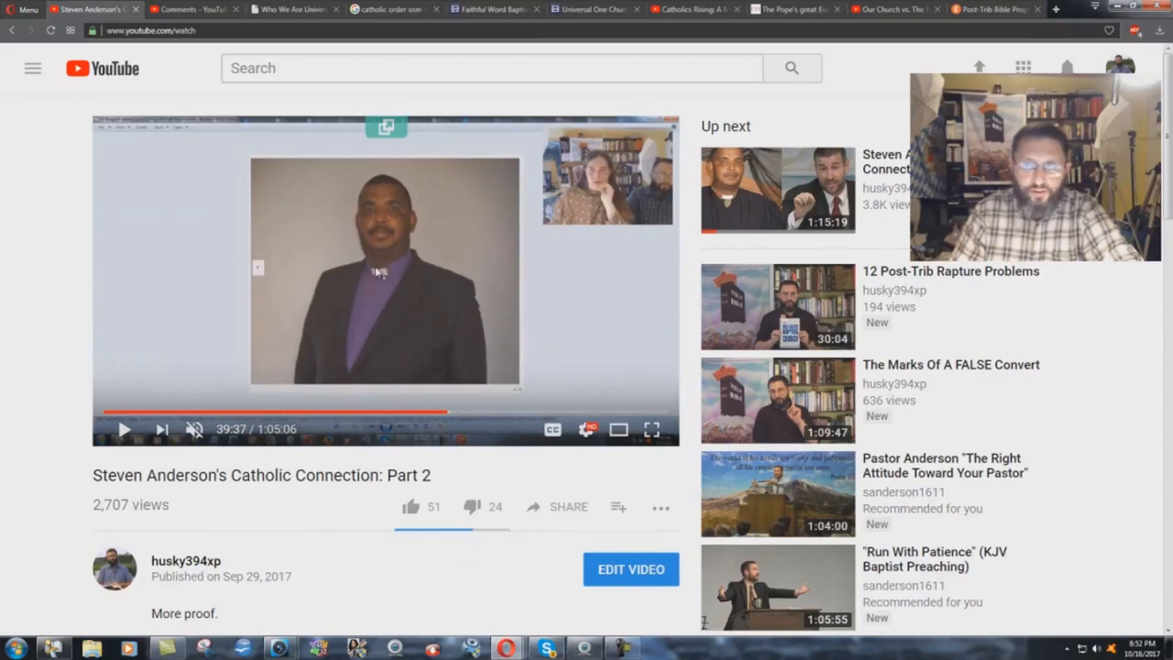
{"action": "mouse_move", "coordinate": [394, 356]}
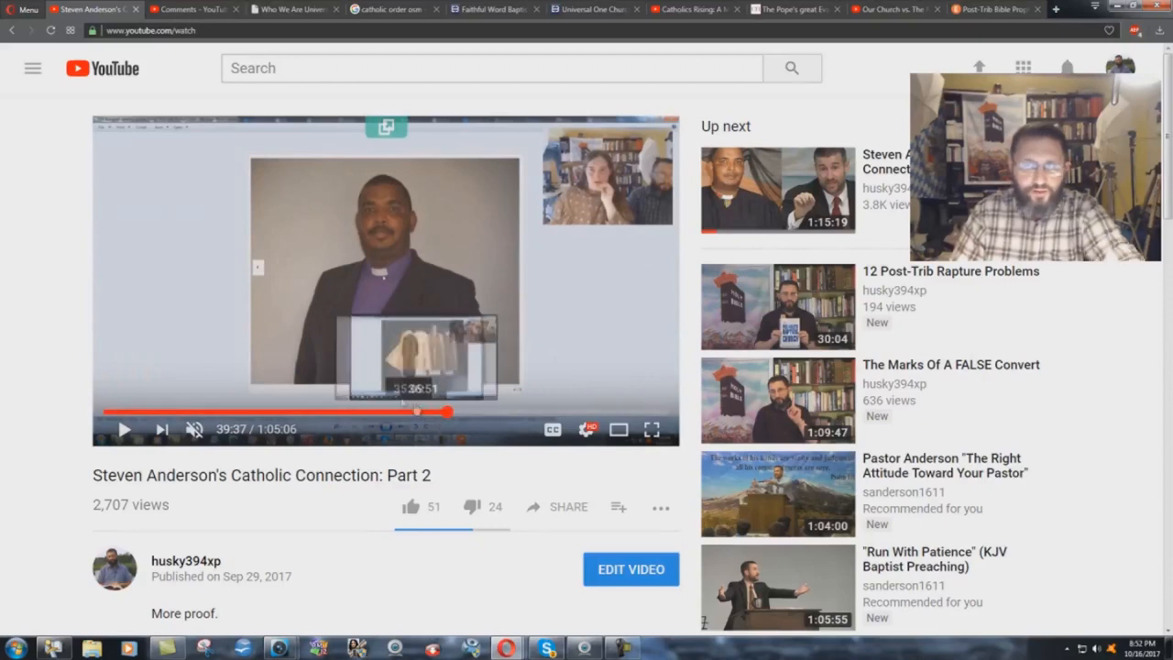
{"action": "mouse_move", "coordinate": [363, 413]}
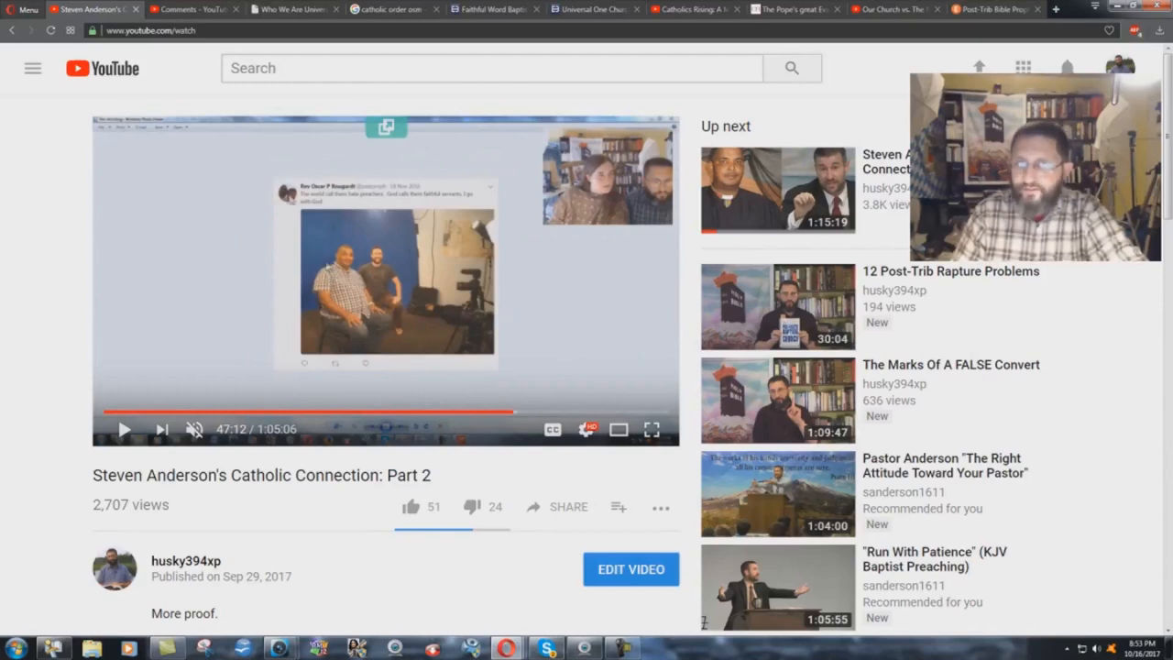
{"action": "left_click", "coordinate": [186, 9]}
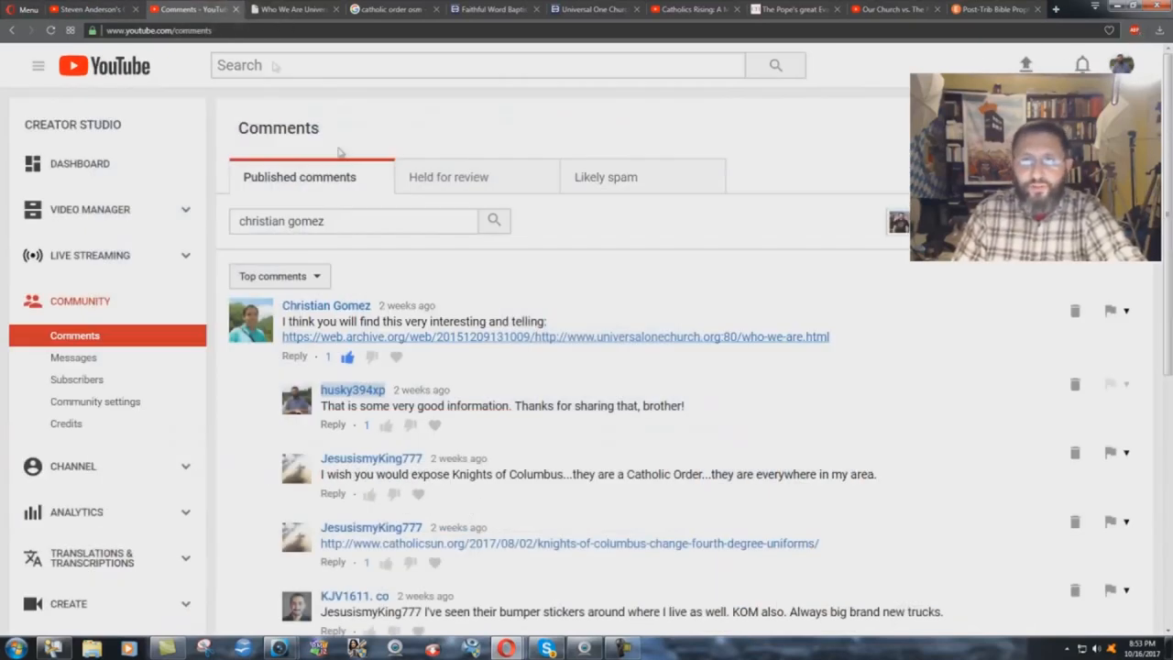
{"action": "left_click", "coordinate": [346, 355]}
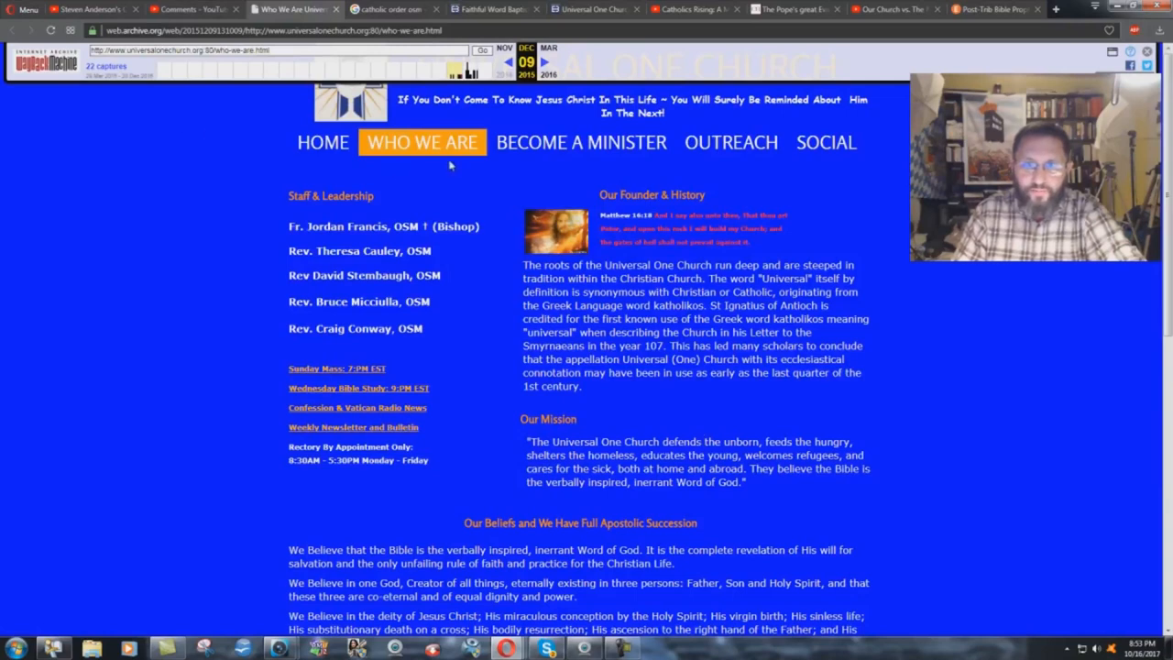
{"action": "mouse_move", "coordinate": [816, 168]}
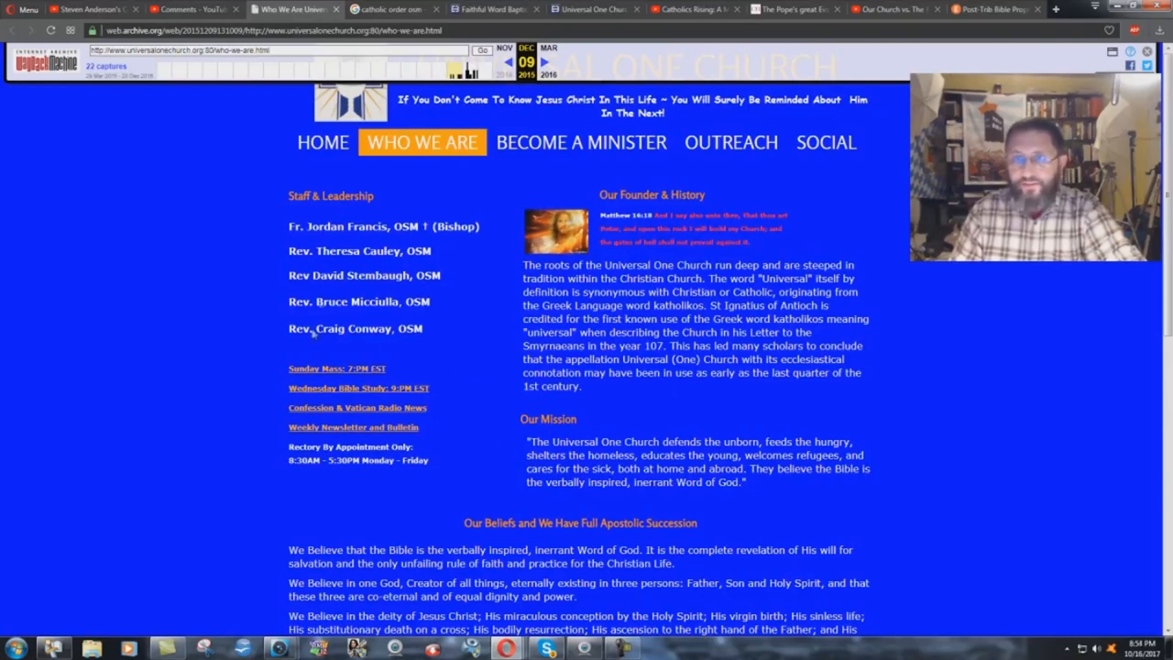
{"action": "mouse_move", "coordinate": [414, 205]}
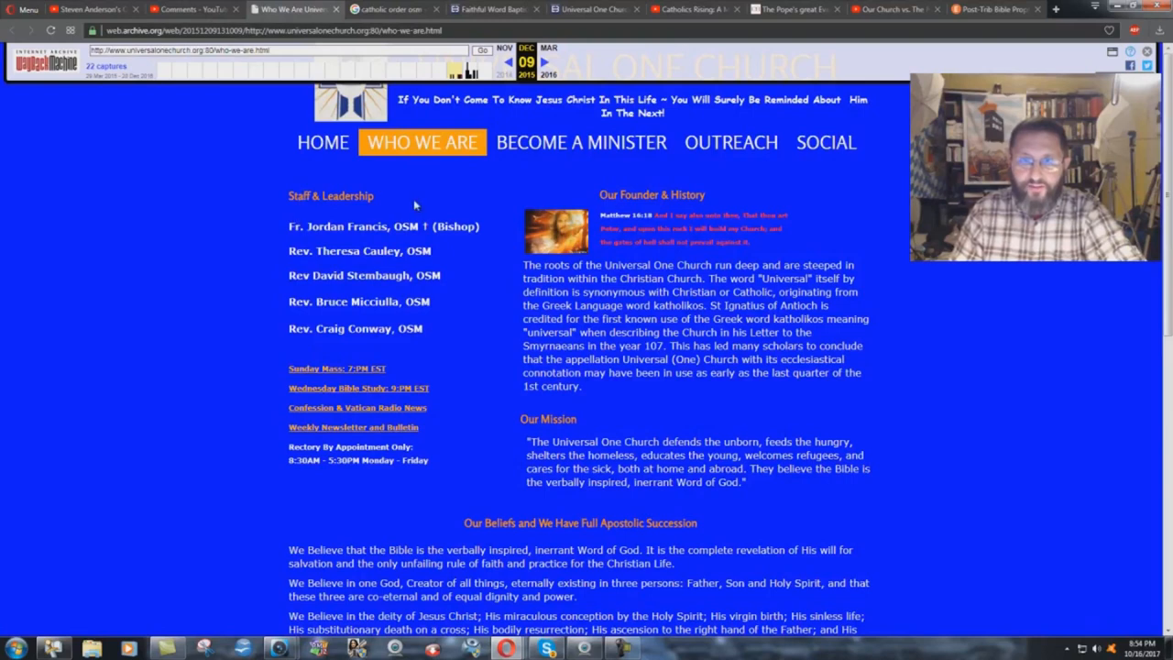
{"action": "mouse_move", "coordinate": [411, 205]}
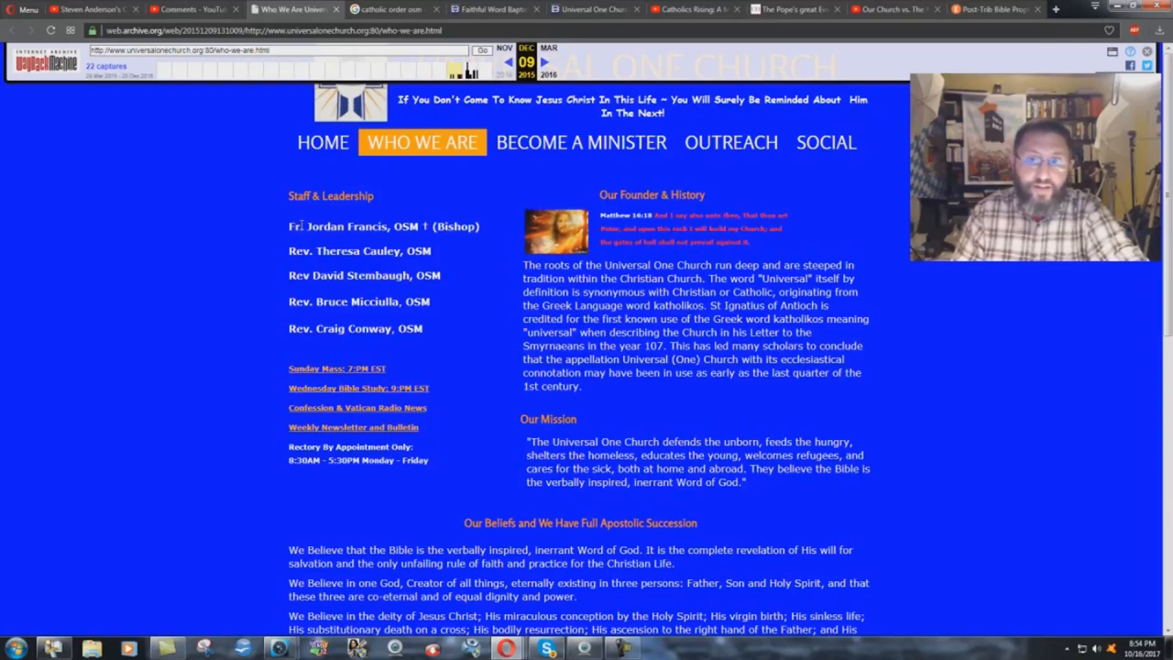
{"action": "mouse_move", "coordinate": [315, 311]}
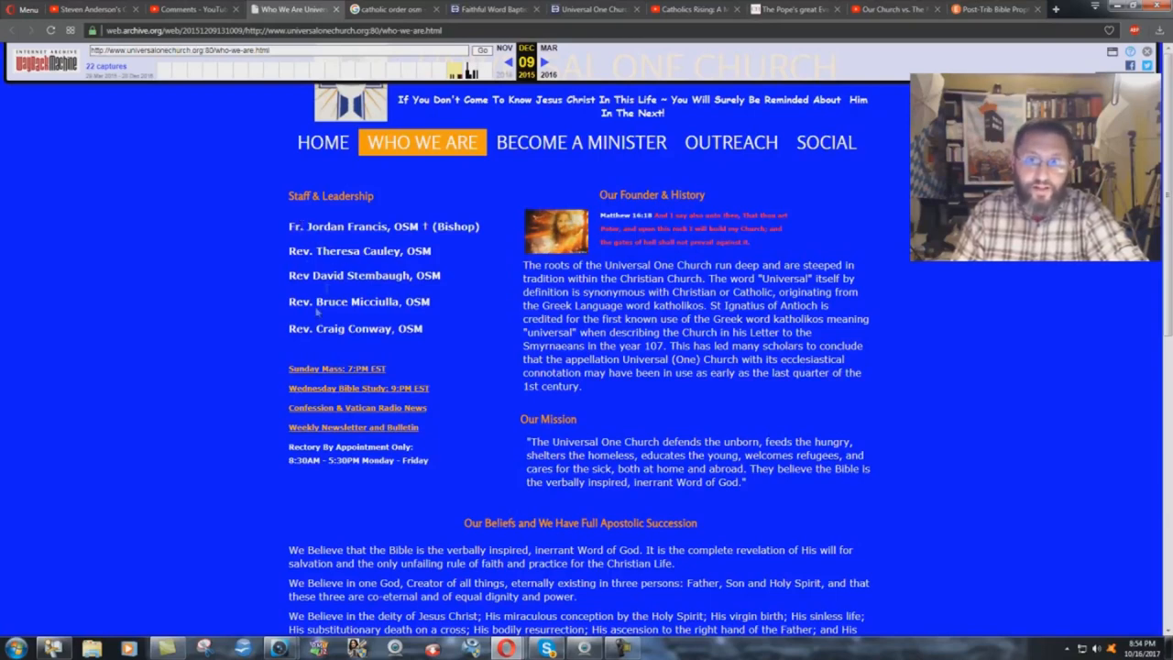
{"action": "mouse_move", "coordinate": [410, 338]}
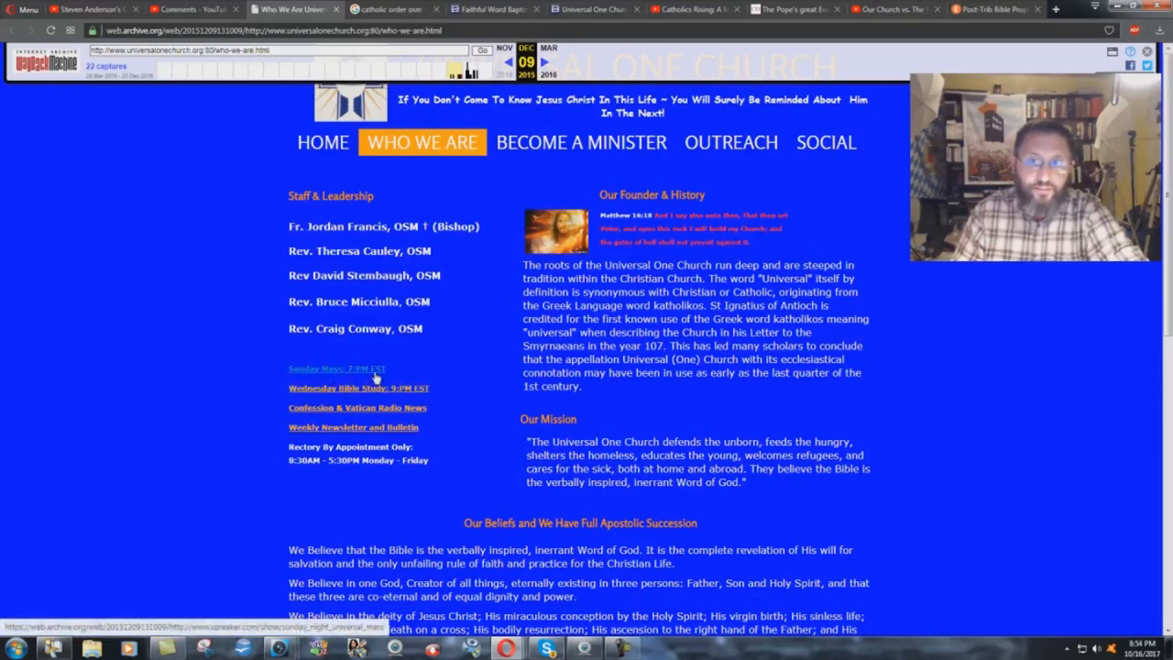
{"action": "mouse_move", "coordinate": [370, 417]}
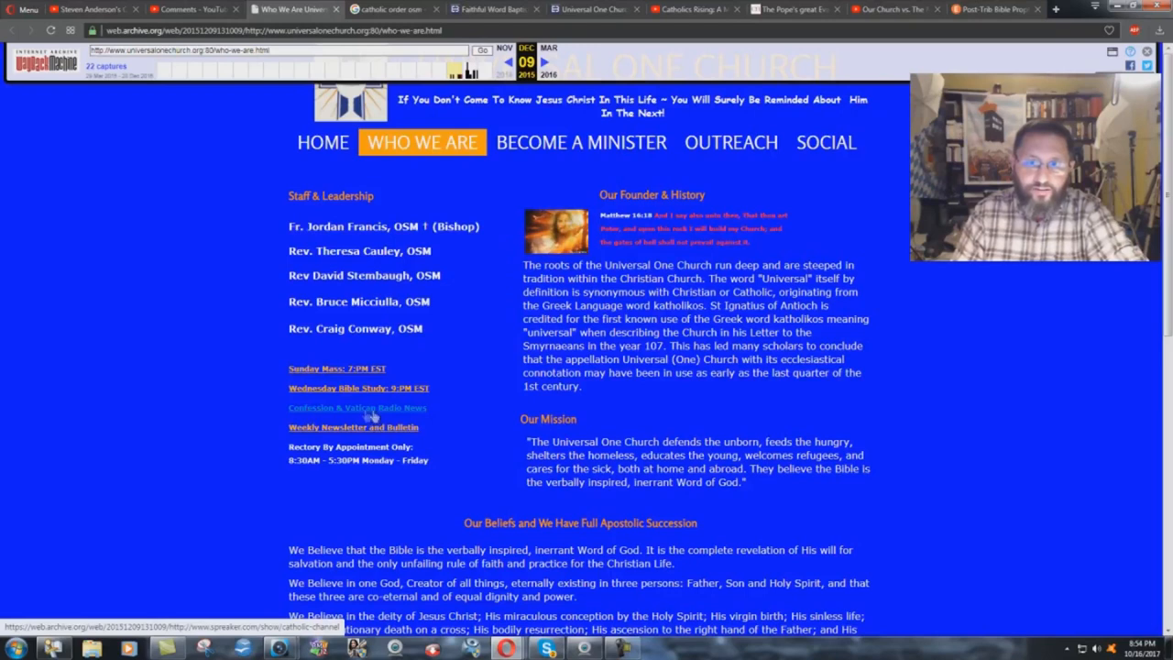
{"action": "mouse_move", "coordinate": [425, 414]}
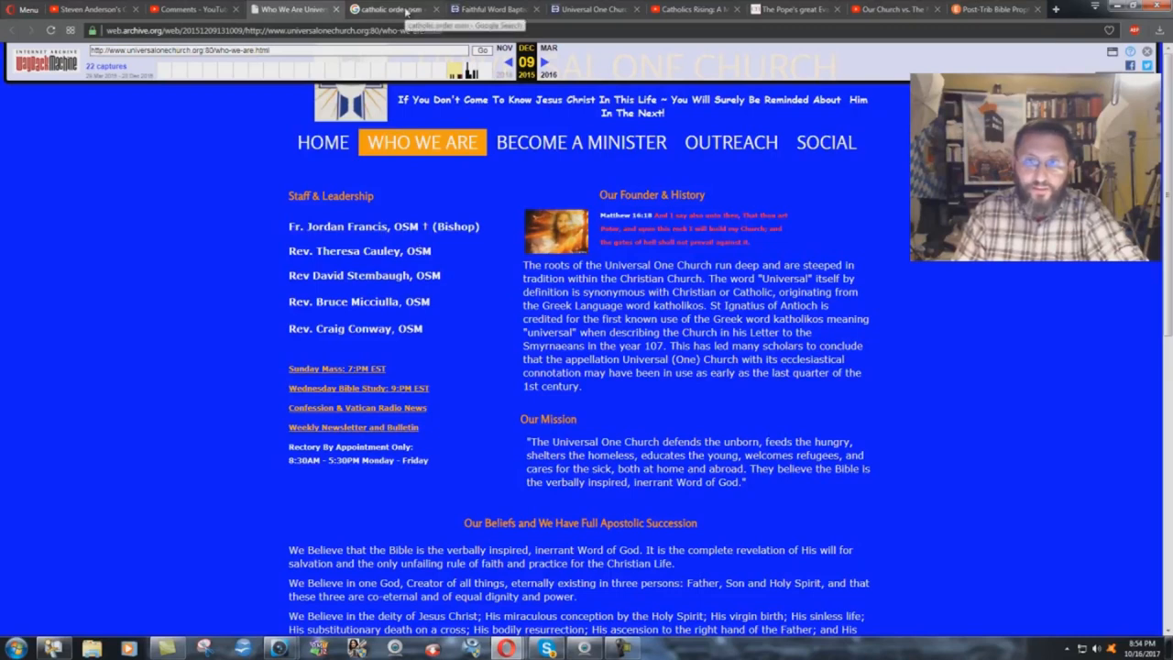
Show the 'catholic order osm' Google results and scroll down to more Servants of Mary entries.
{"action": "left_click", "coordinate": [394, 9]}
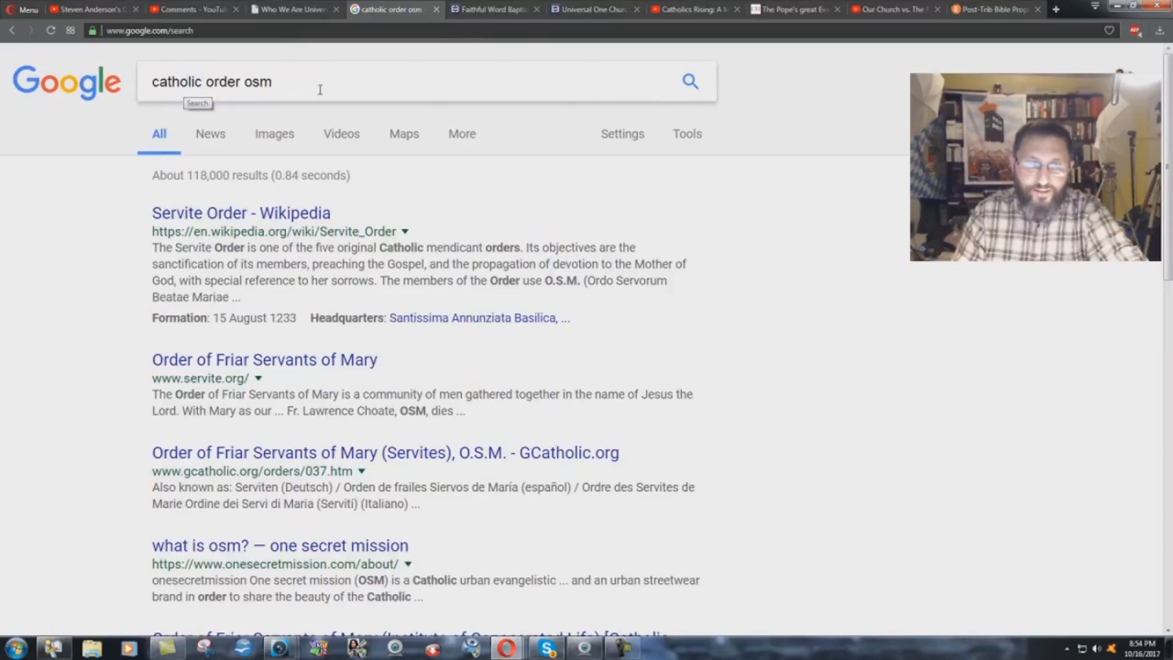
{"action": "mouse_move", "coordinate": [242, 212]}
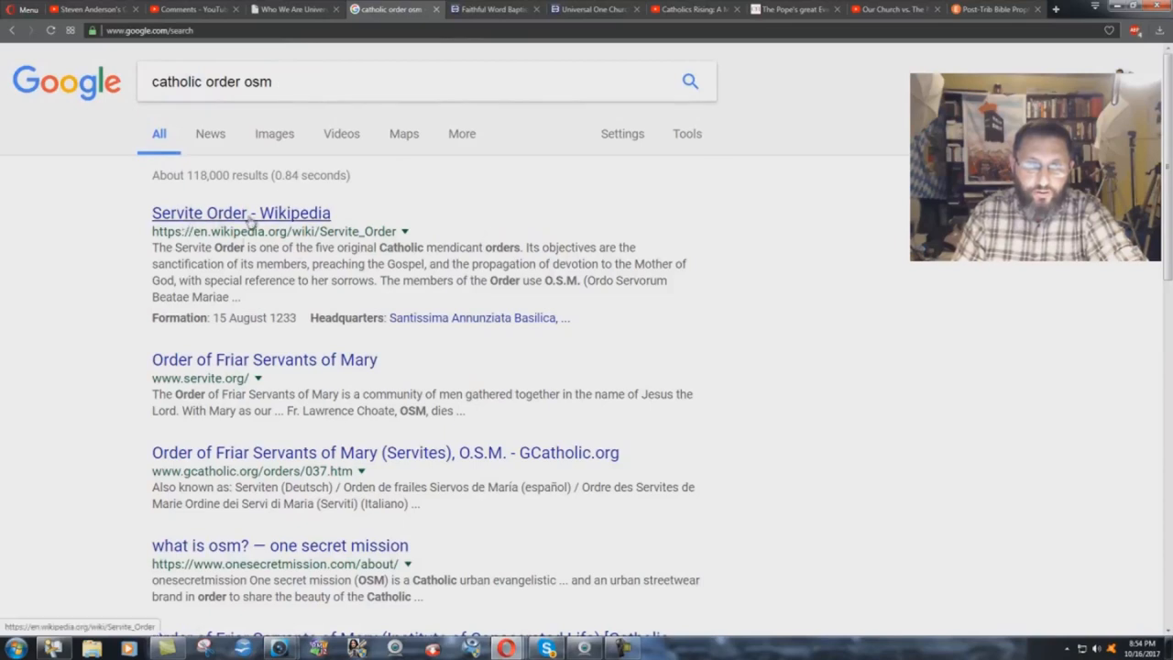
{"action": "mouse_move", "coordinate": [366, 249]}
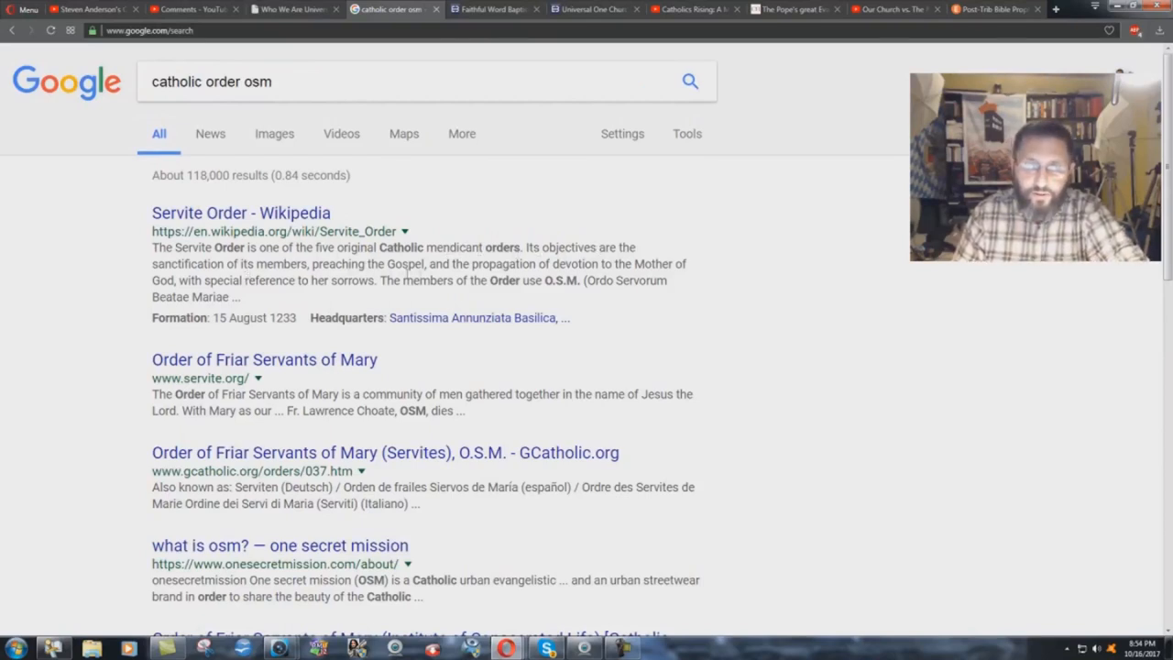
{"action": "mouse_move", "coordinate": [697, 265]}
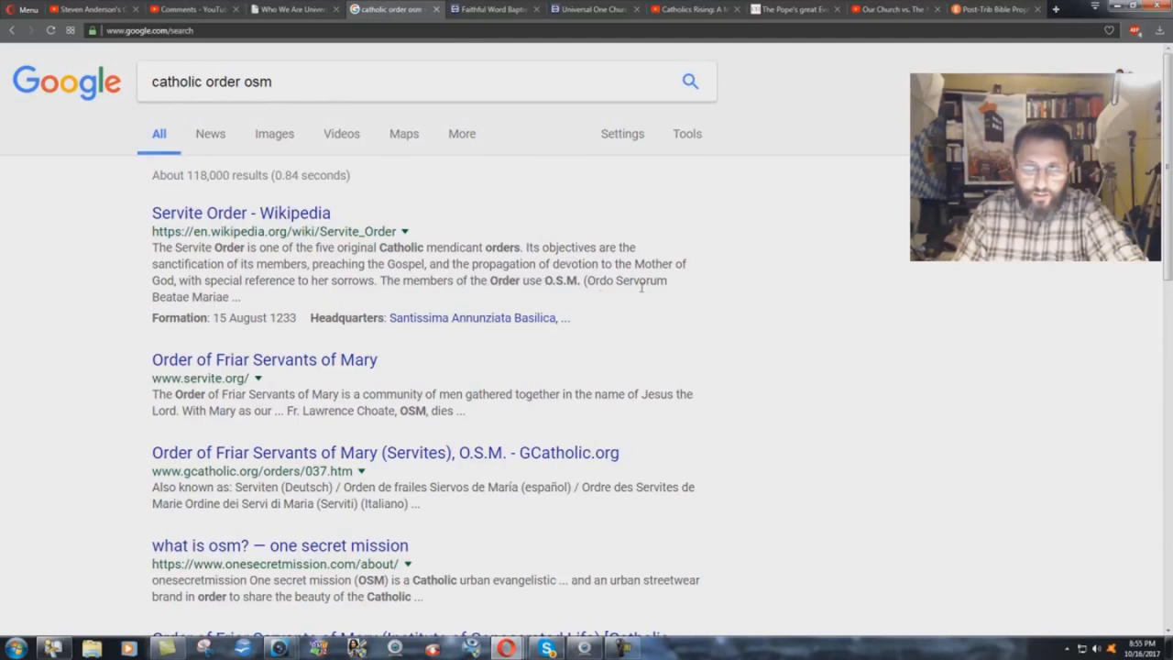
{"action": "mouse_move", "coordinate": [429, 308]}
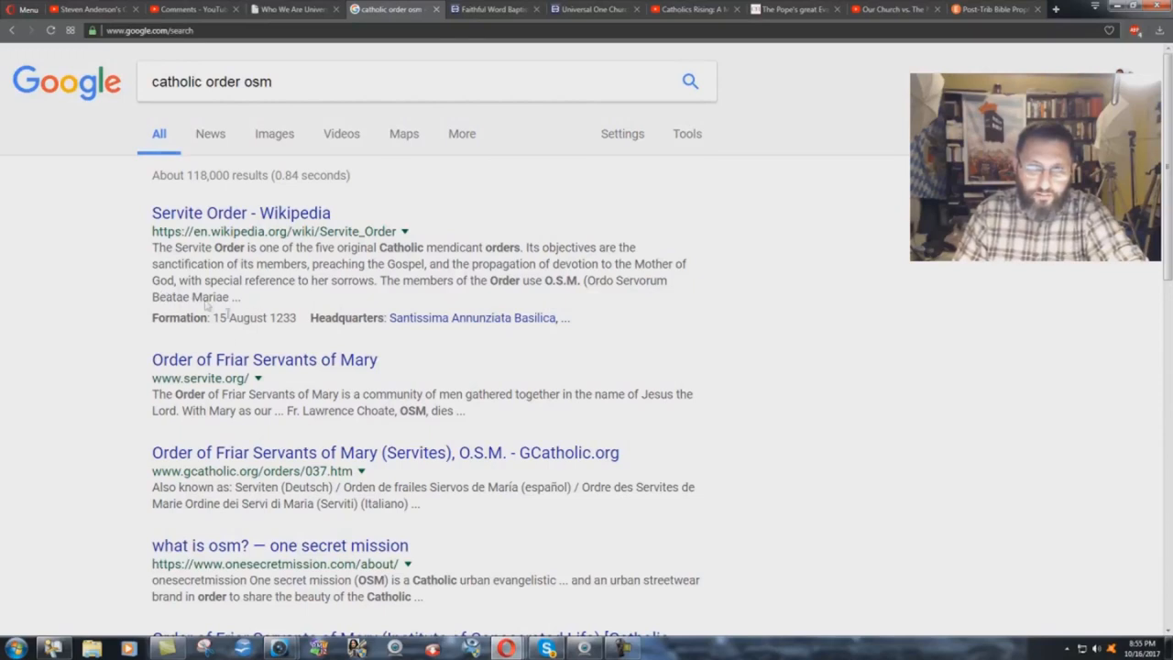
{"action": "scroll", "scroll_direction": "down", "scroll_amount": 3}
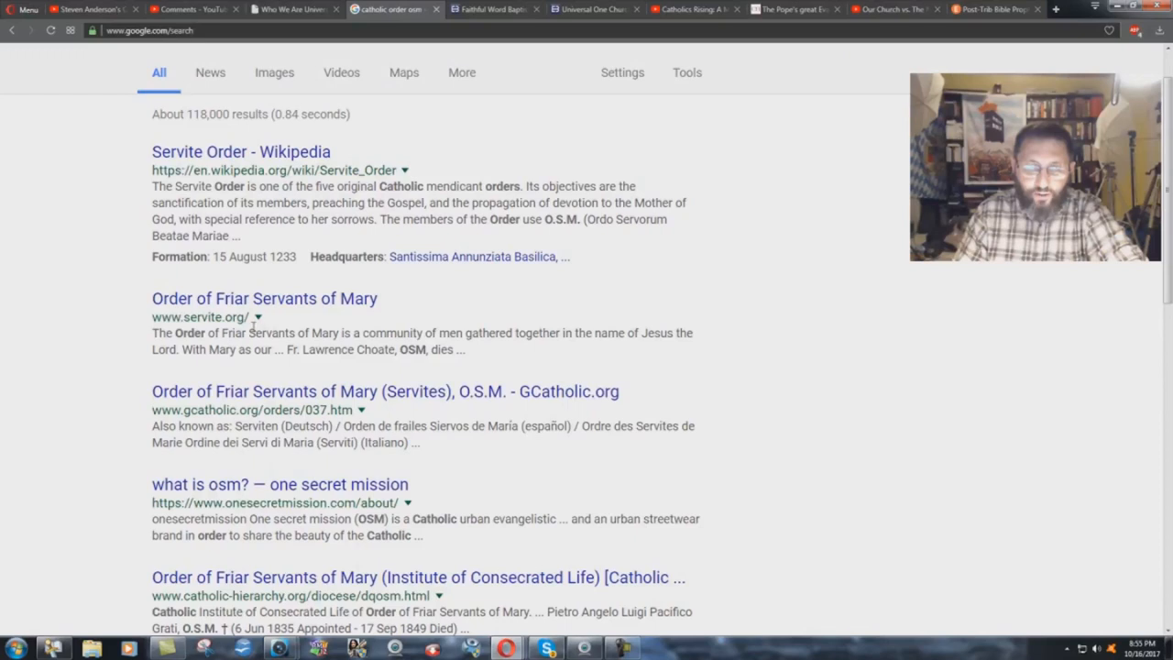
{"action": "mouse_move", "coordinate": [535, 495]}
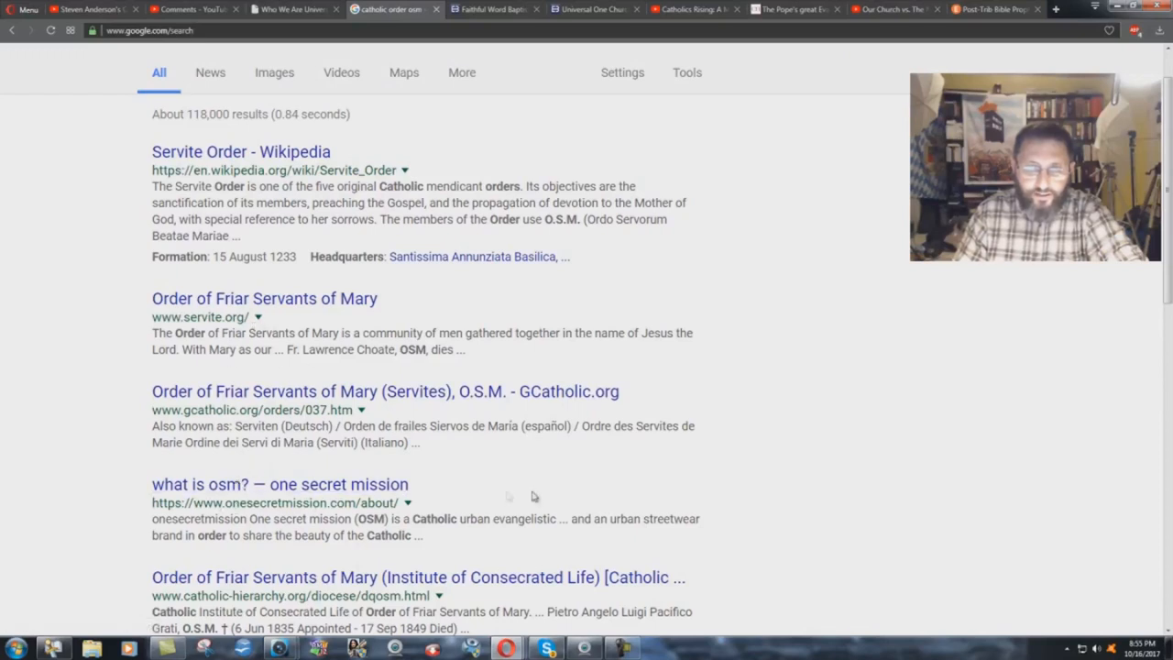
{"action": "scroll", "scroll_direction": "down", "scroll_amount": 3}
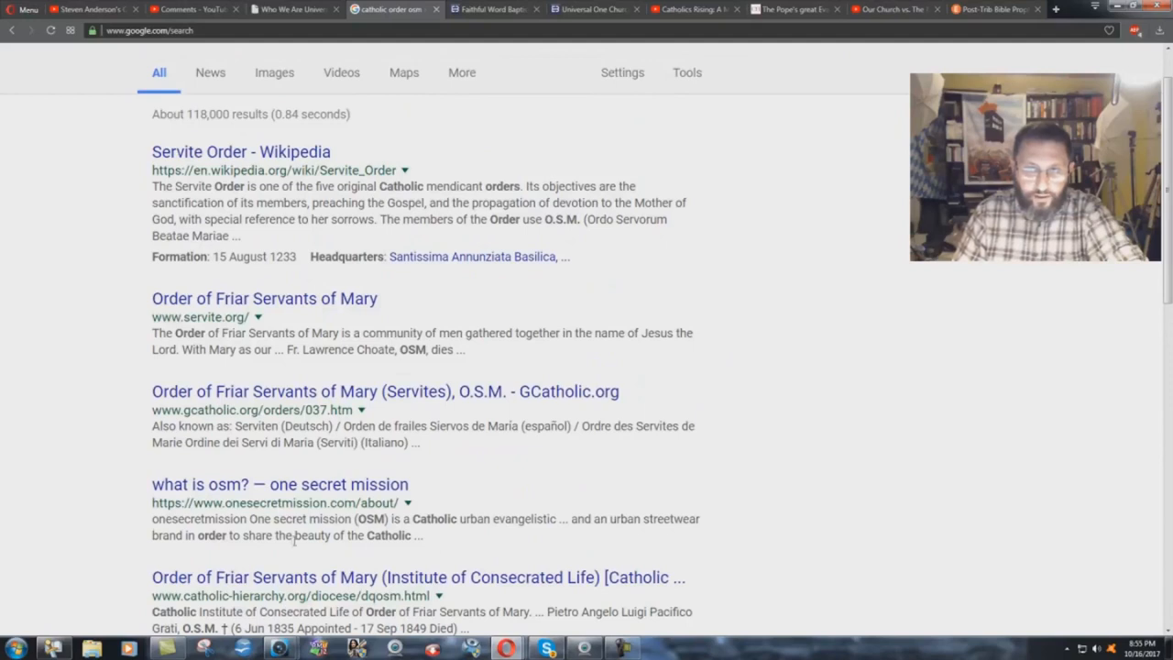
{"action": "mouse_move", "coordinate": [278, 484]}
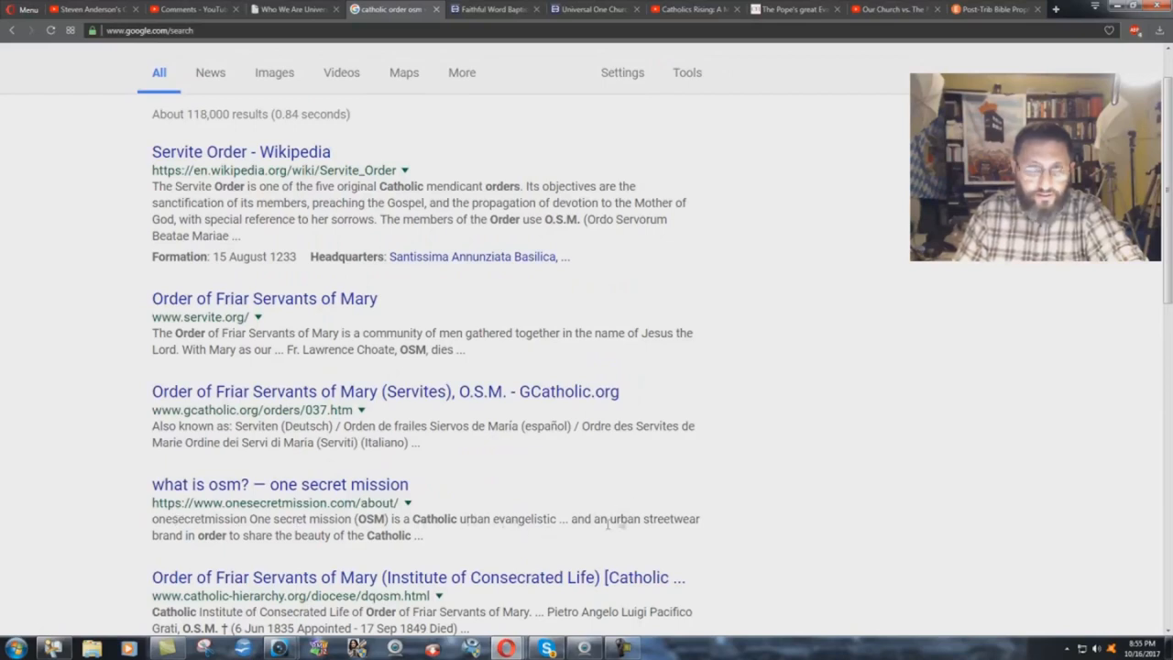
{"action": "mouse_move", "coordinate": [601, 605]}
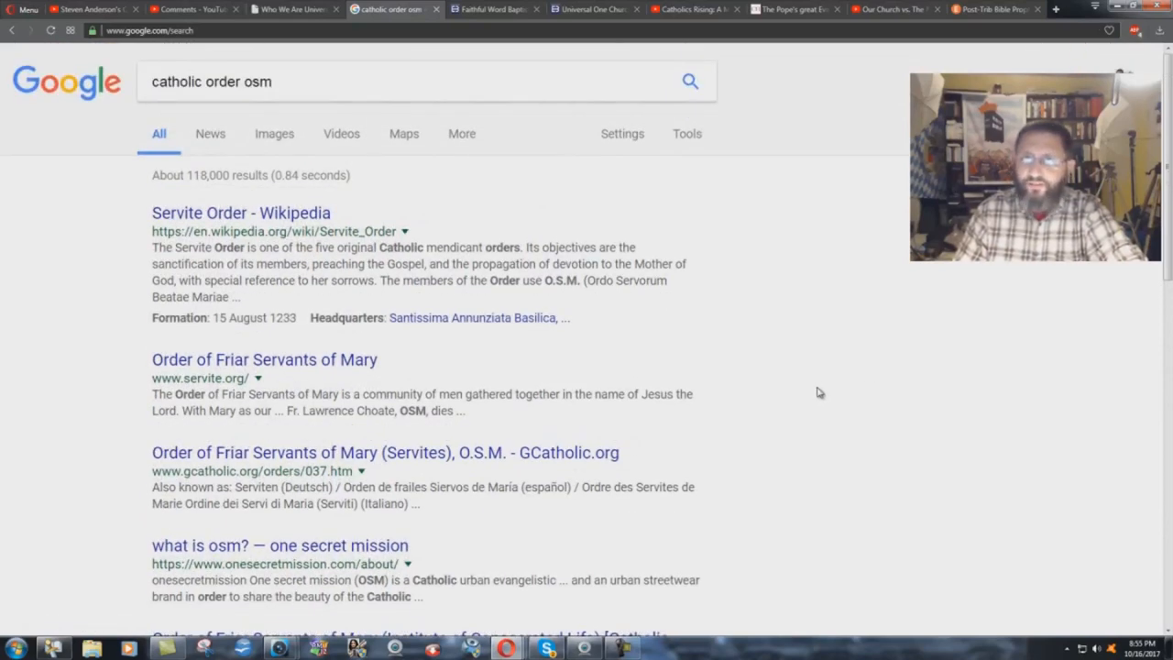
{"action": "left_click", "coordinate": [492, 9]}
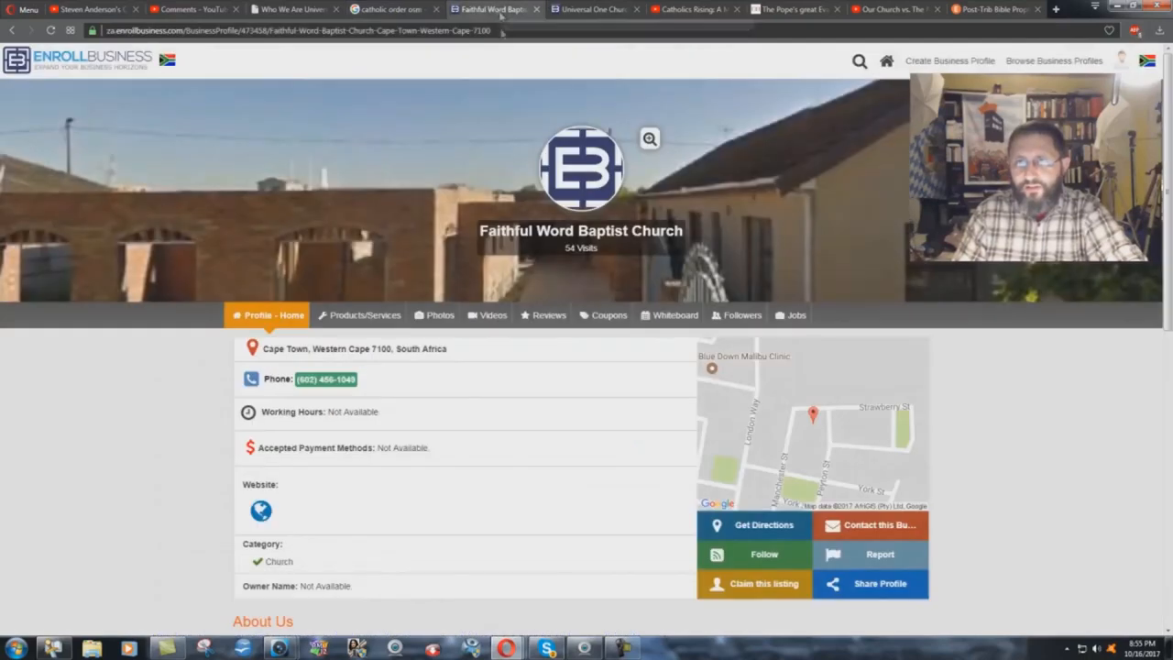
{"action": "mouse_move", "coordinate": [437, 412]}
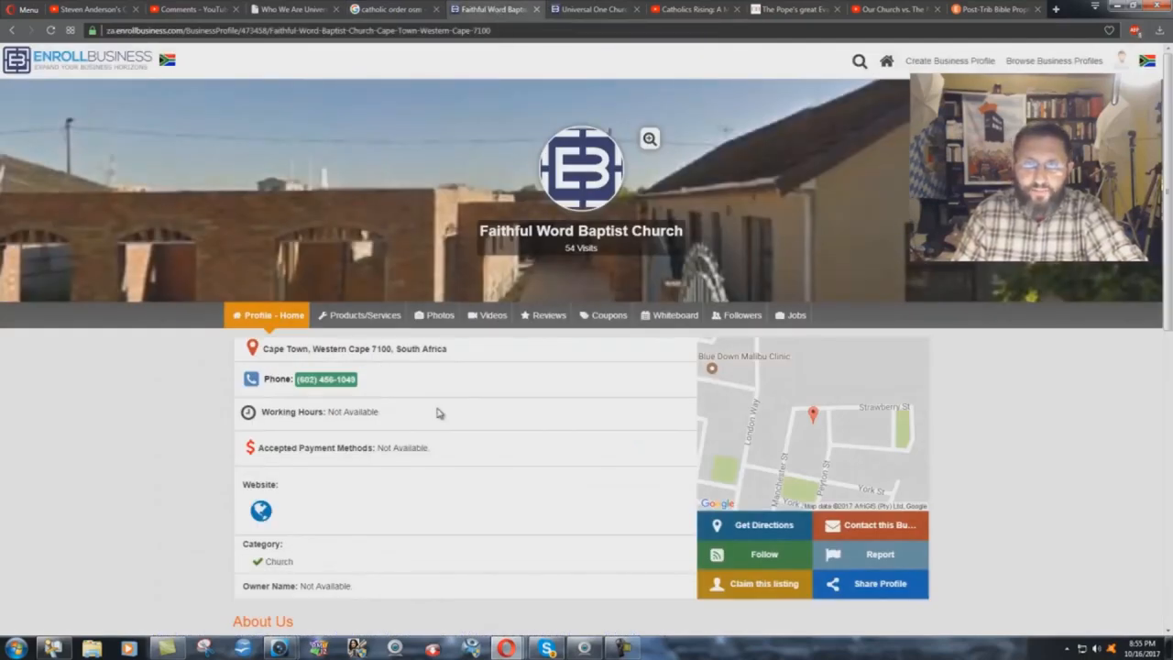
{"action": "mouse_move", "coordinate": [414, 354]}
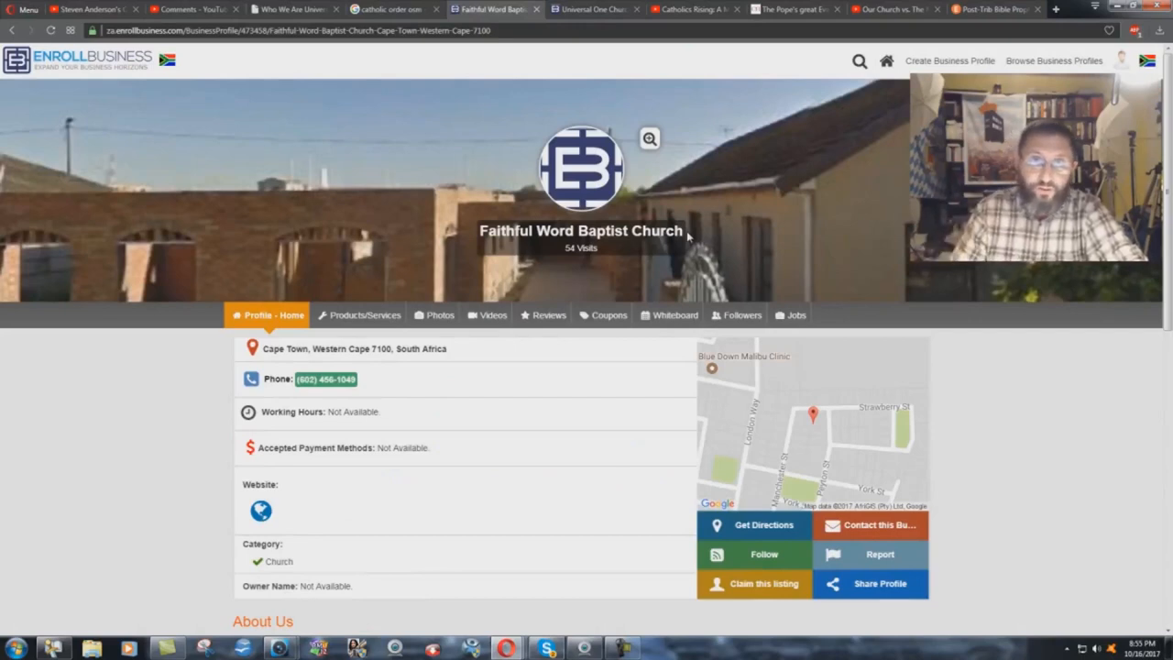
{"action": "mouse_move", "coordinate": [407, 388]}
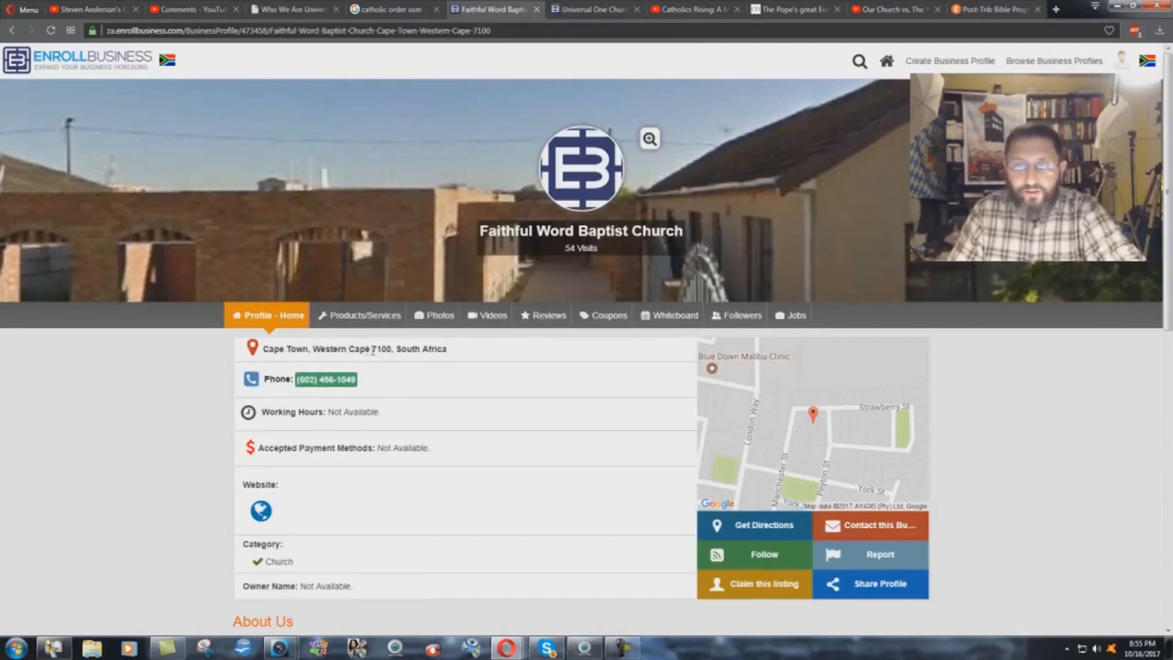
{"action": "mouse_move", "coordinate": [436, 357]}
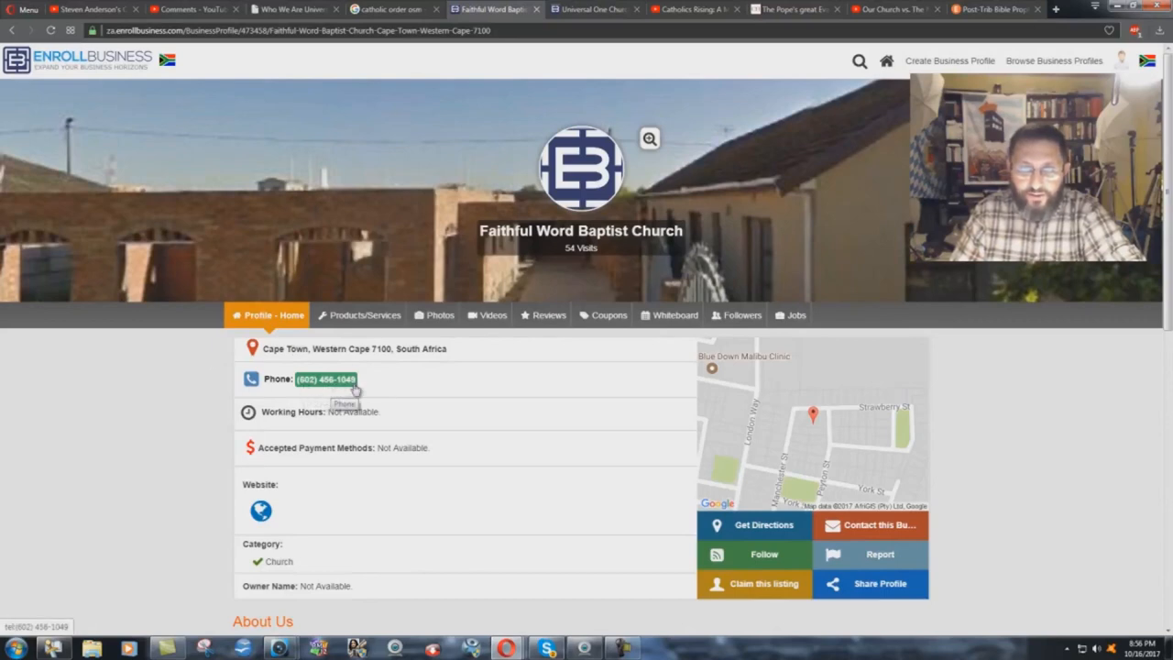
{"action": "mouse_move", "coordinate": [590, 28]}
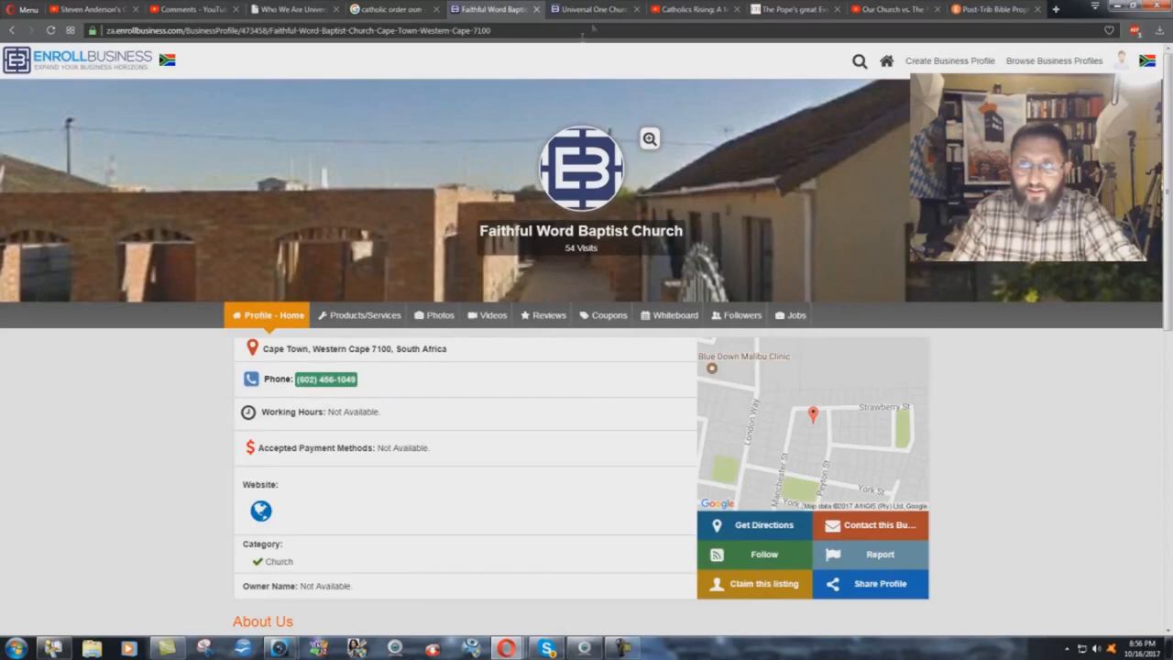
Compare the Universal One Church and Faithful Word Baptist Church EnrollBusiness profiles side by side.
{"action": "left_click", "coordinate": [593, 9]}
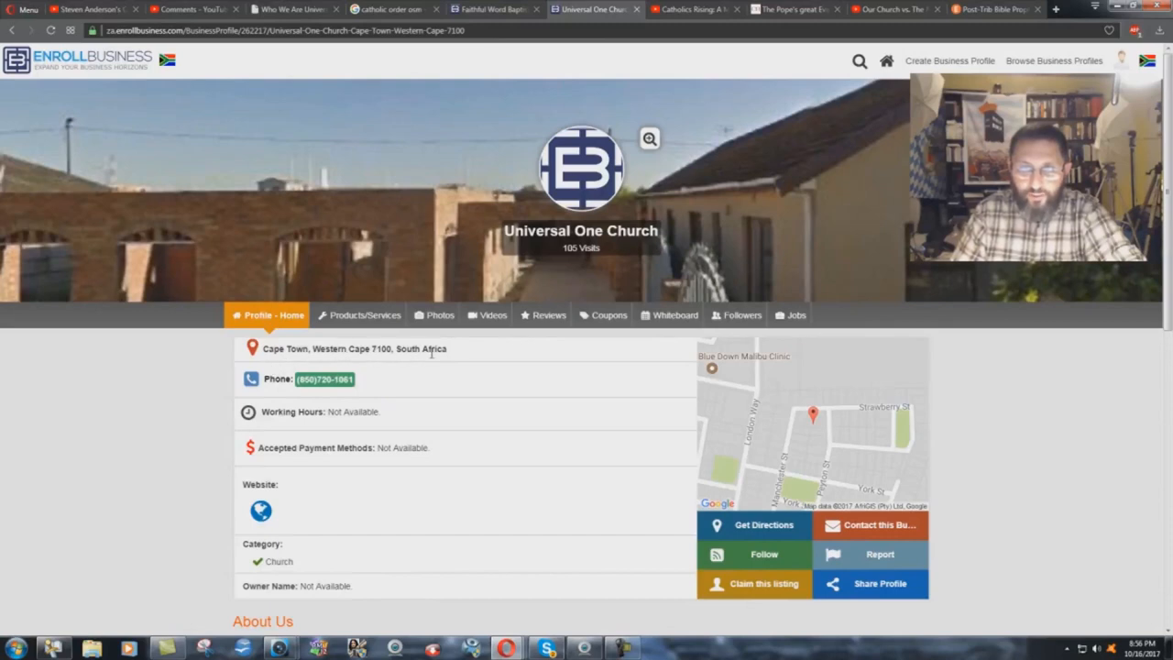
{"action": "mouse_move", "coordinate": [305, 390]}
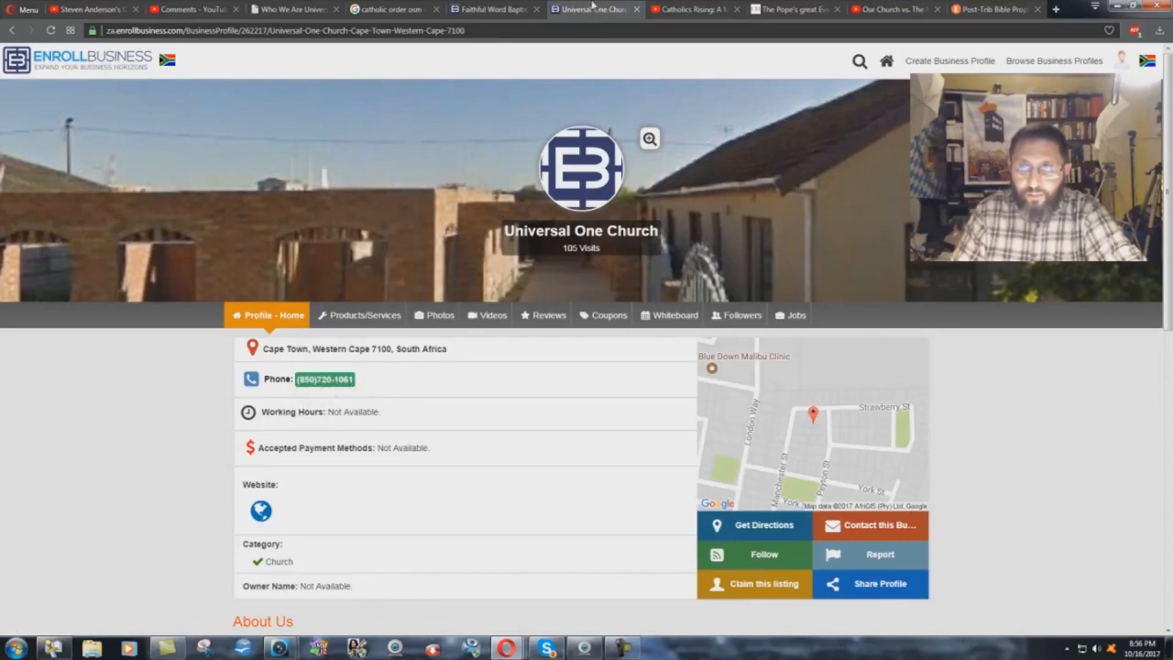
{"action": "left_click", "coordinate": [495, 9]}
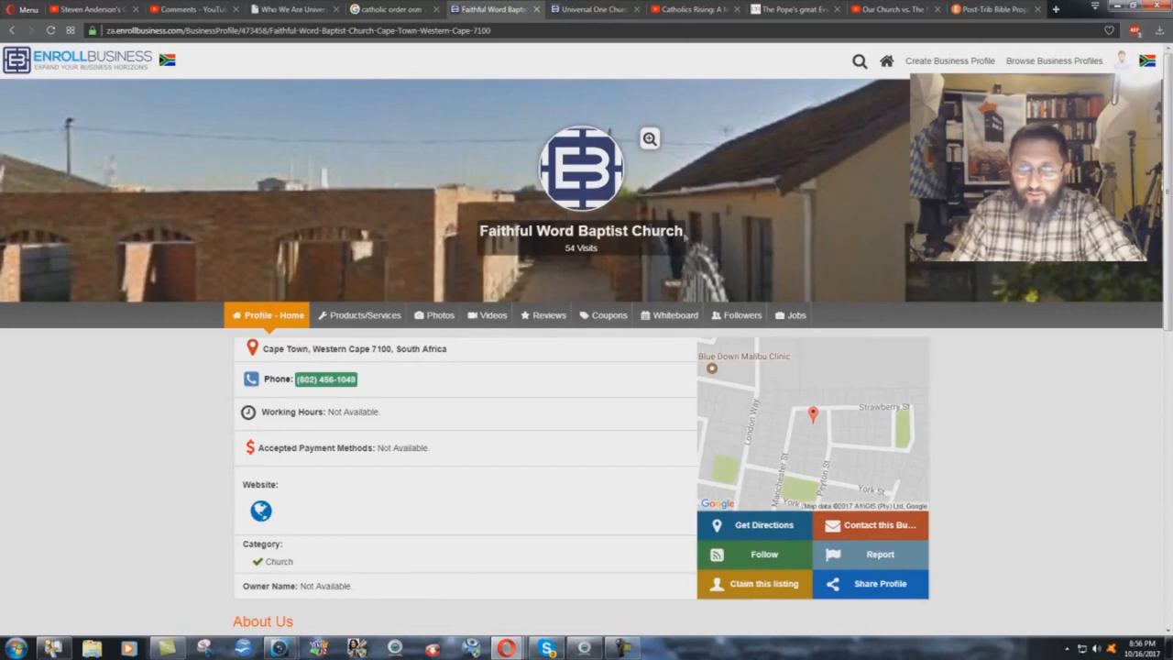
{"action": "left_click", "coordinate": [594, 9]}
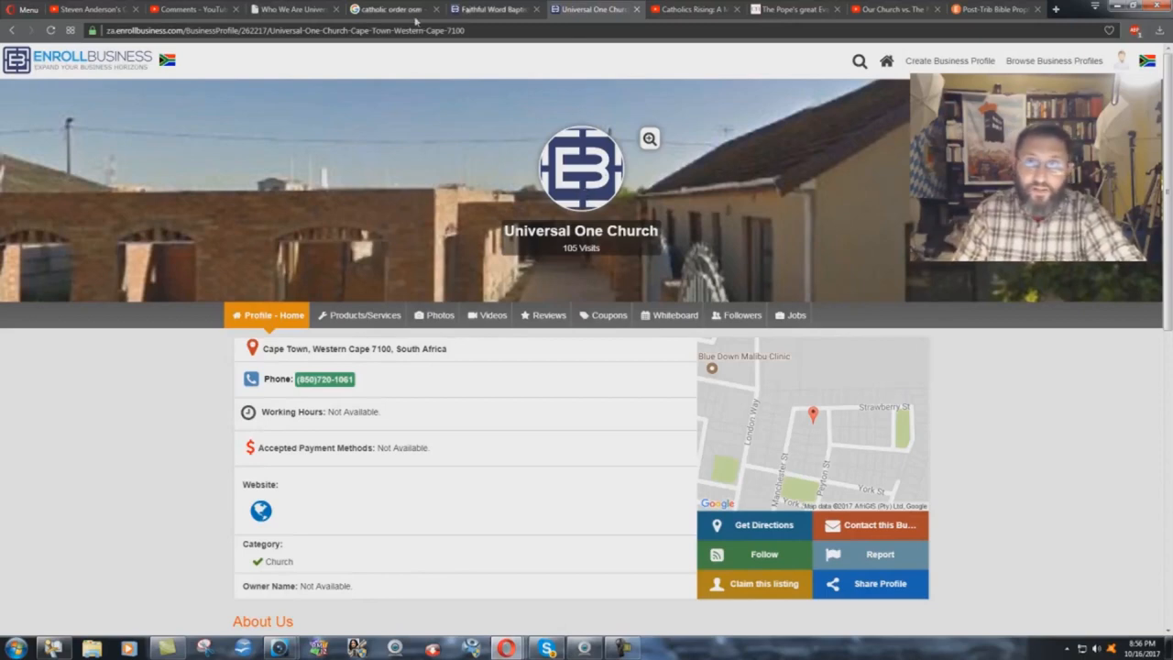
Check the archived 'Who We Are' page against both profiles, ending on Universal One Church.
{"action": "left_click", "coordinate": [294, 8]}
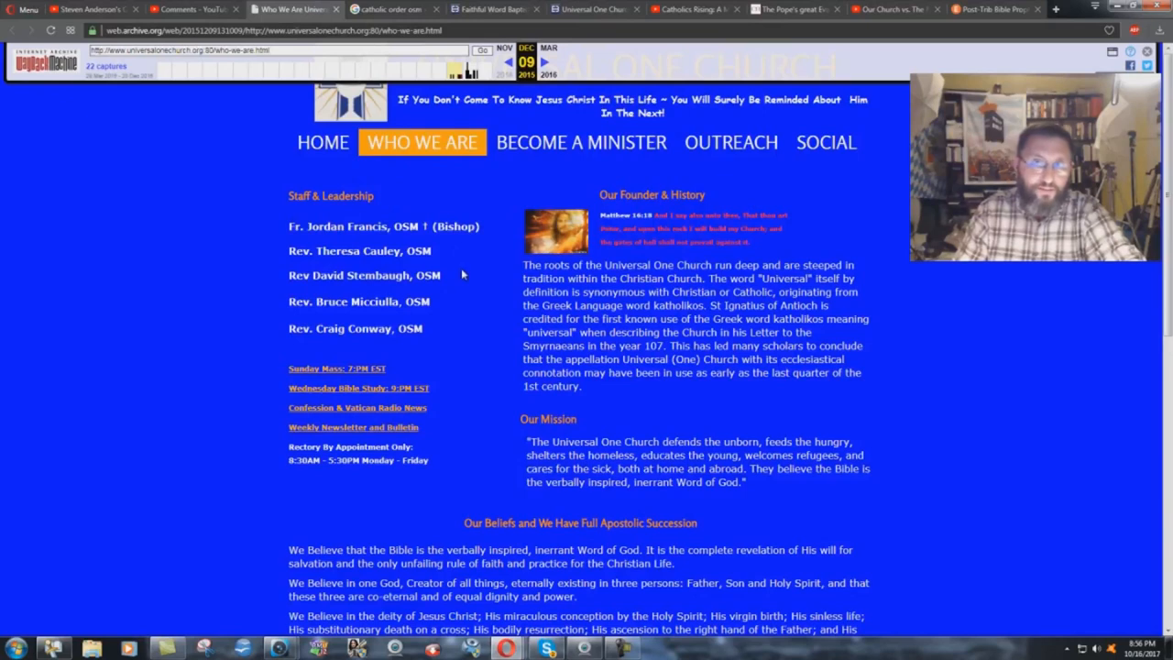
{"action": "mouse_move", "coordinate": [462, 275]}
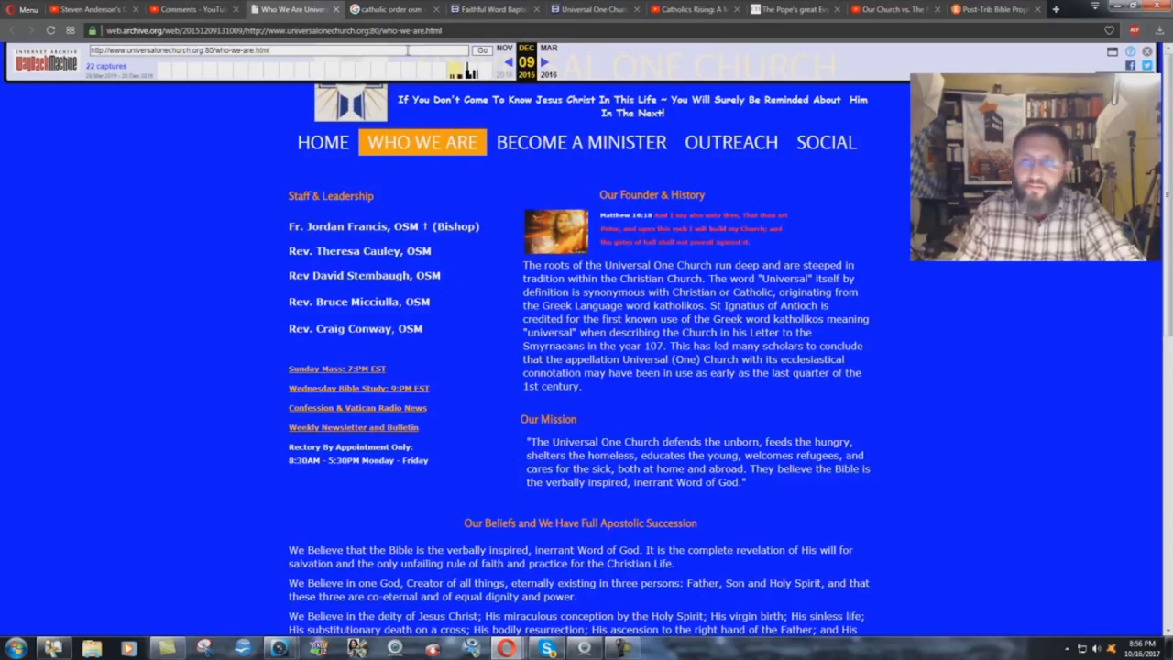
{"action": "left_click", "coordinate": [493, 9]}
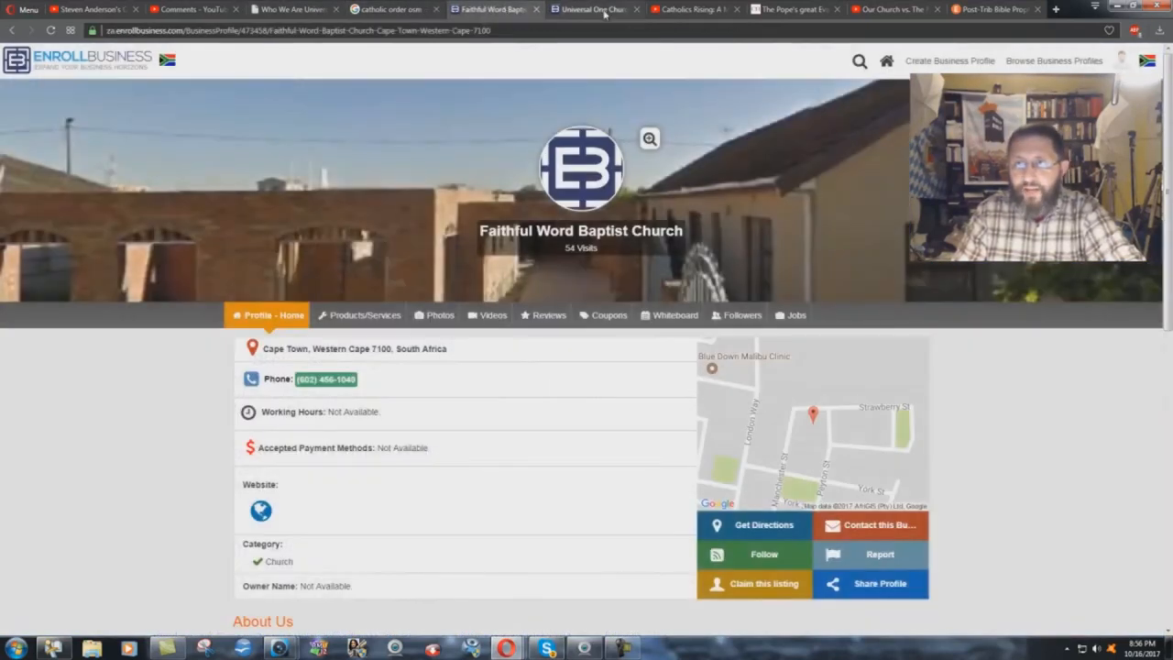
{"action": "left_click", "coordinate": [590, 9]}
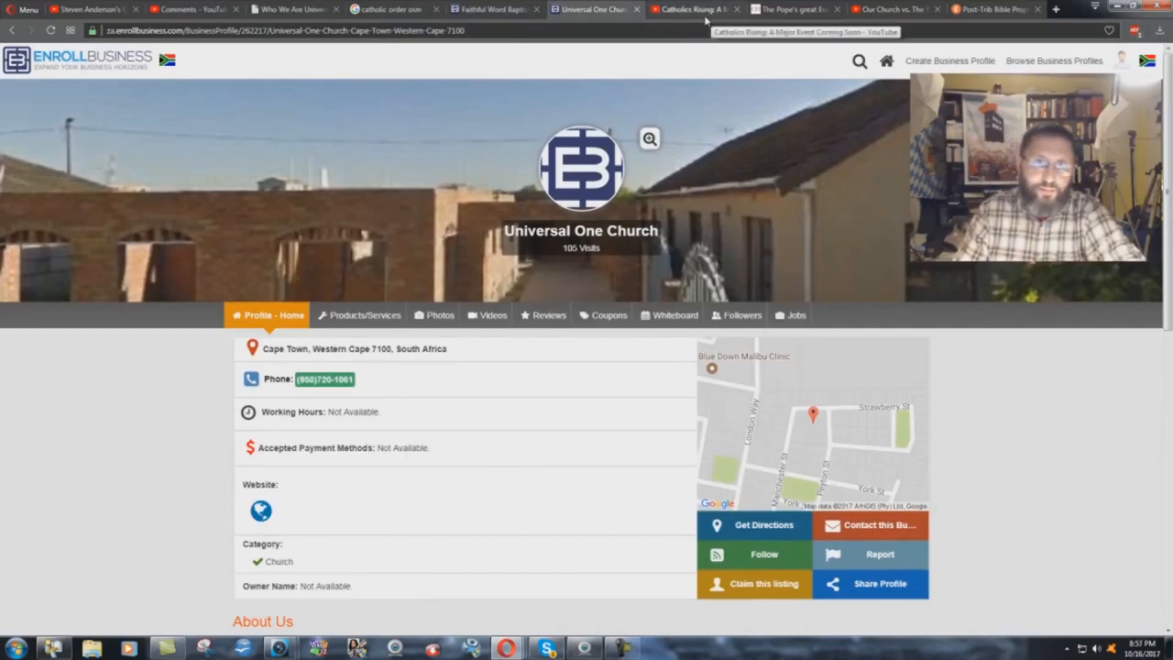
Show the Catholics Rising: A Major Event Coming Soon video and play its closing section.
{"action": "left_click", "coordinate": [692, 9]}
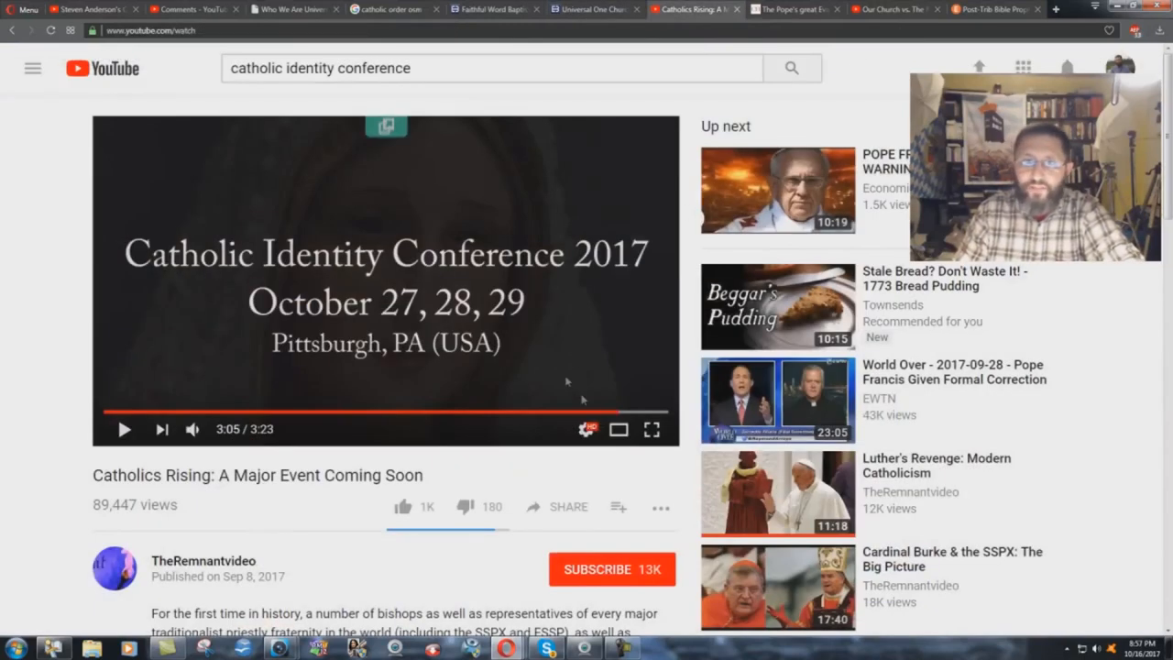
{"action": "mouse_move", "coordinate": [240, 572]}
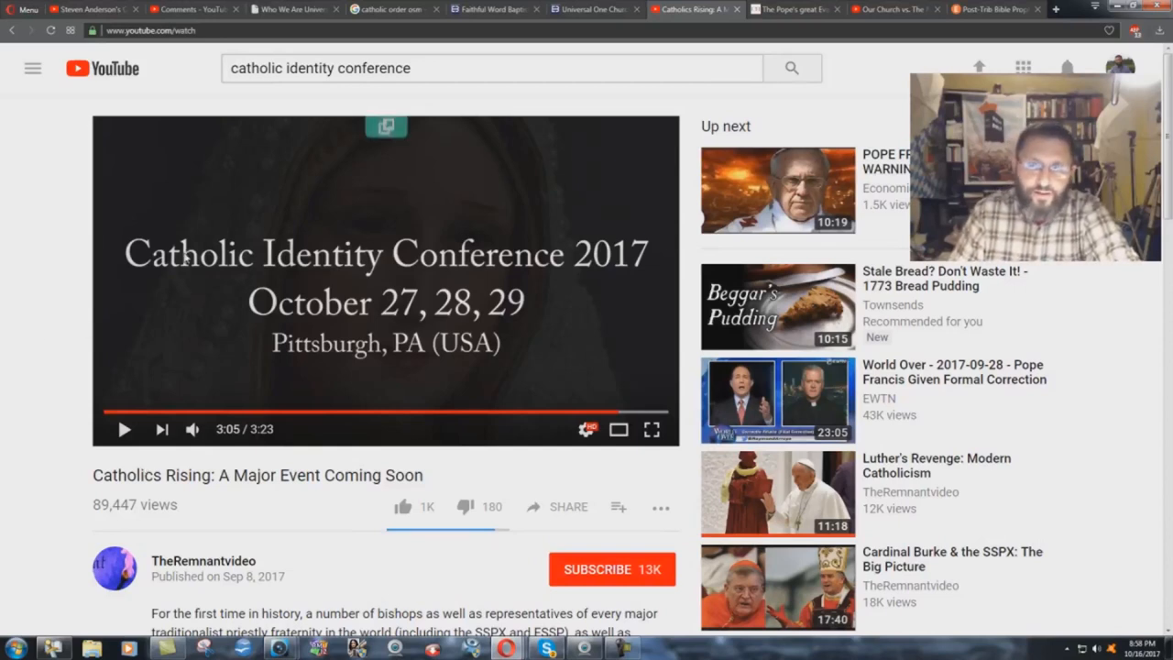
{"action": "mouse_move", "coordinate": [651, 264]}
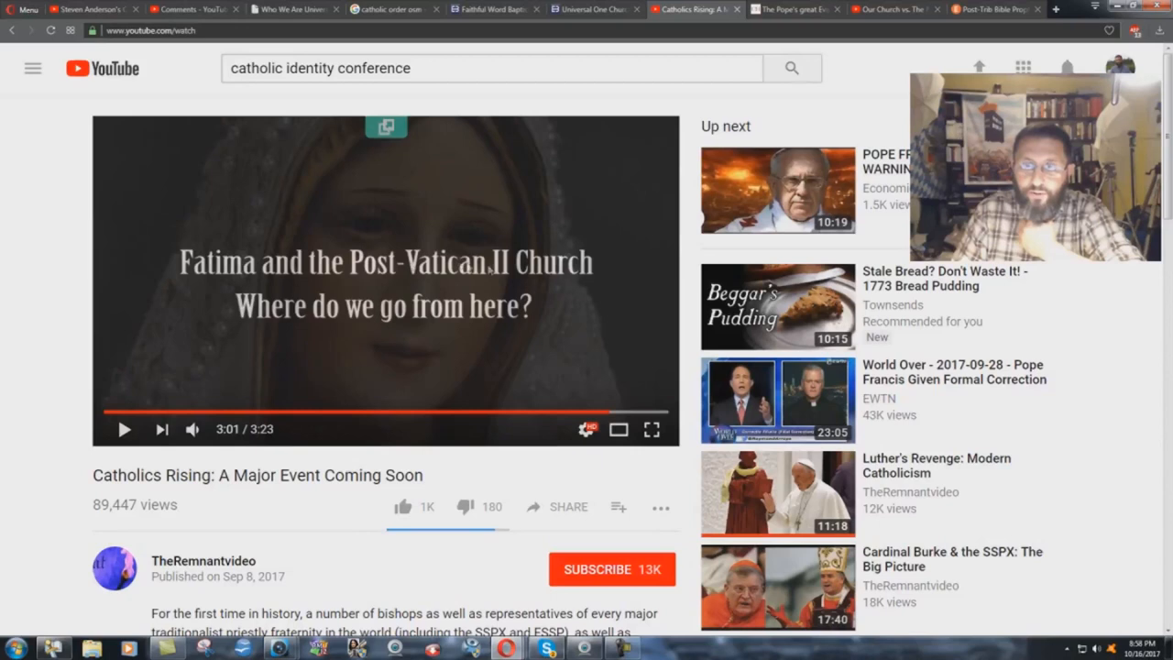
{"action": "mouse_move", "coordinate": [630, 410]}
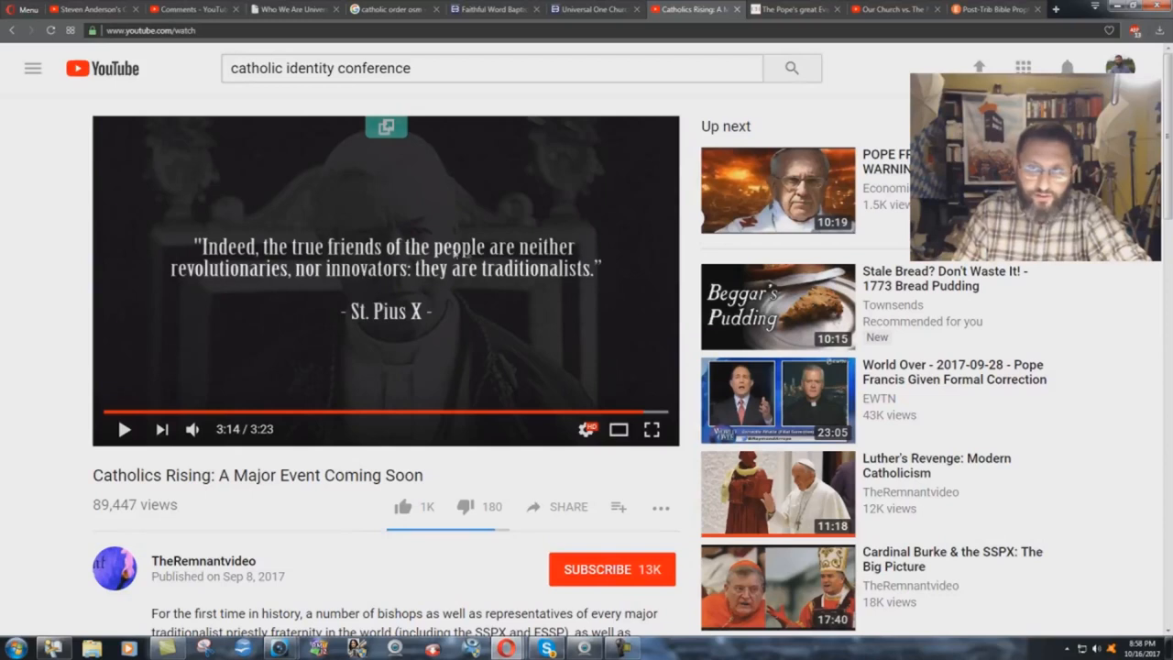
{"action": "mouse_move", "coordinate": [431, 282]}
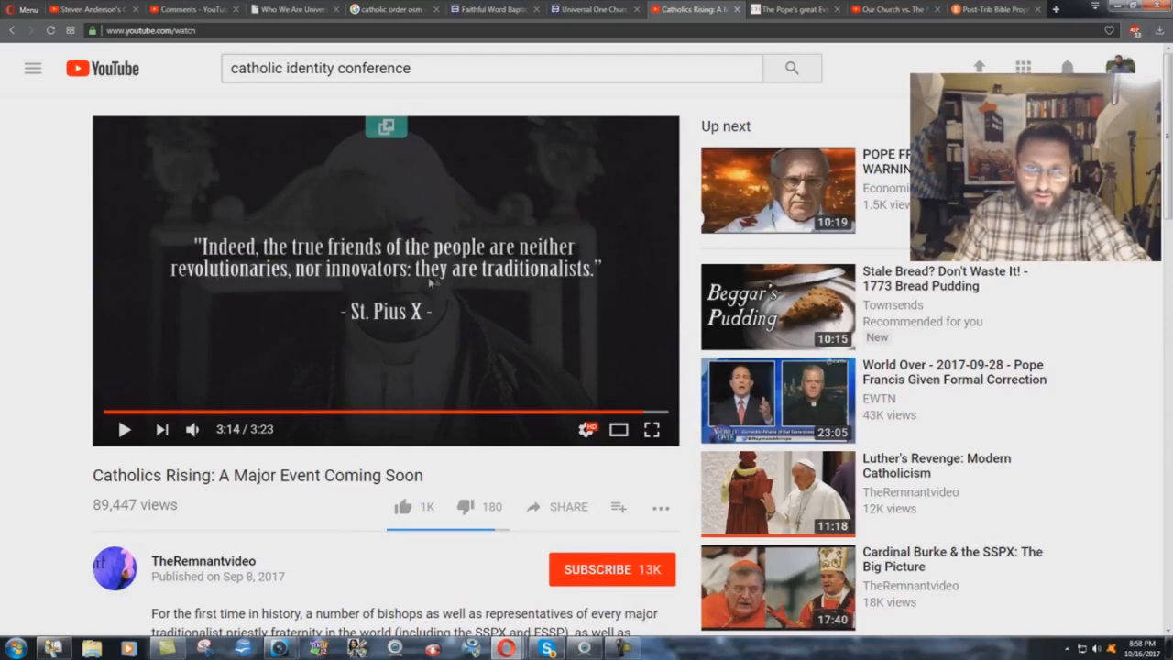
{"action": "mouse_move", "coordinate": [480, 319]}
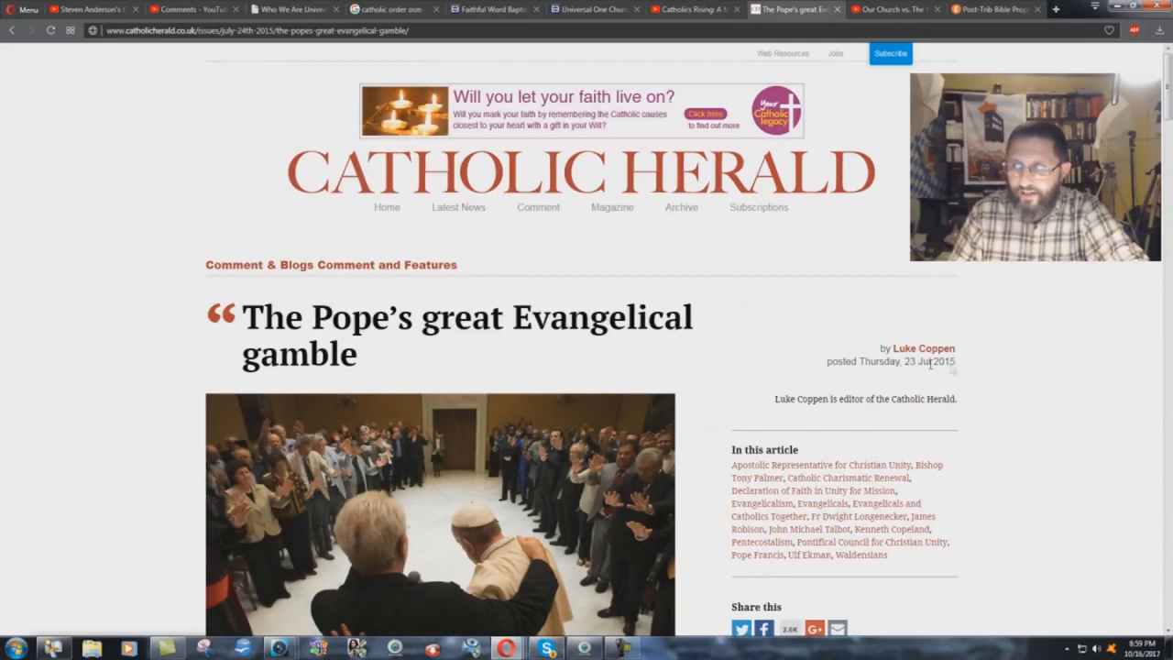
{"action": "mouse_move", "coordinate": [957, 368]}
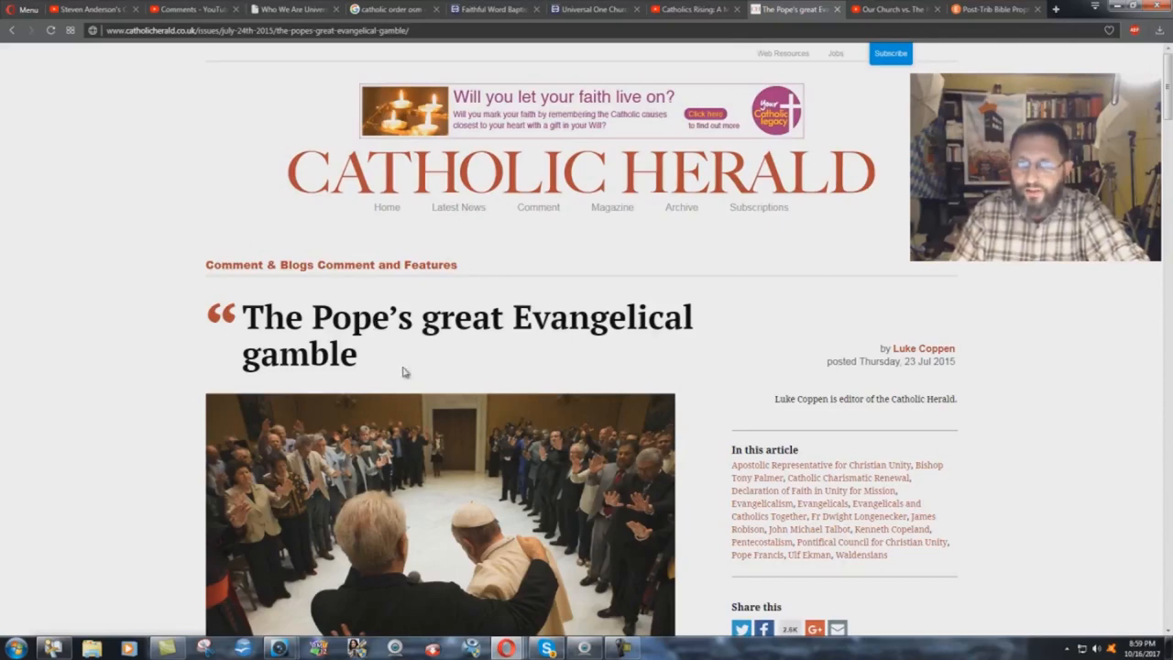
Scroll into the article's opening section and highlight a passage on Catholics and Evangelicals.
{"action": "scroll", "scroll_direction": "down", "scroll_amount": 3}
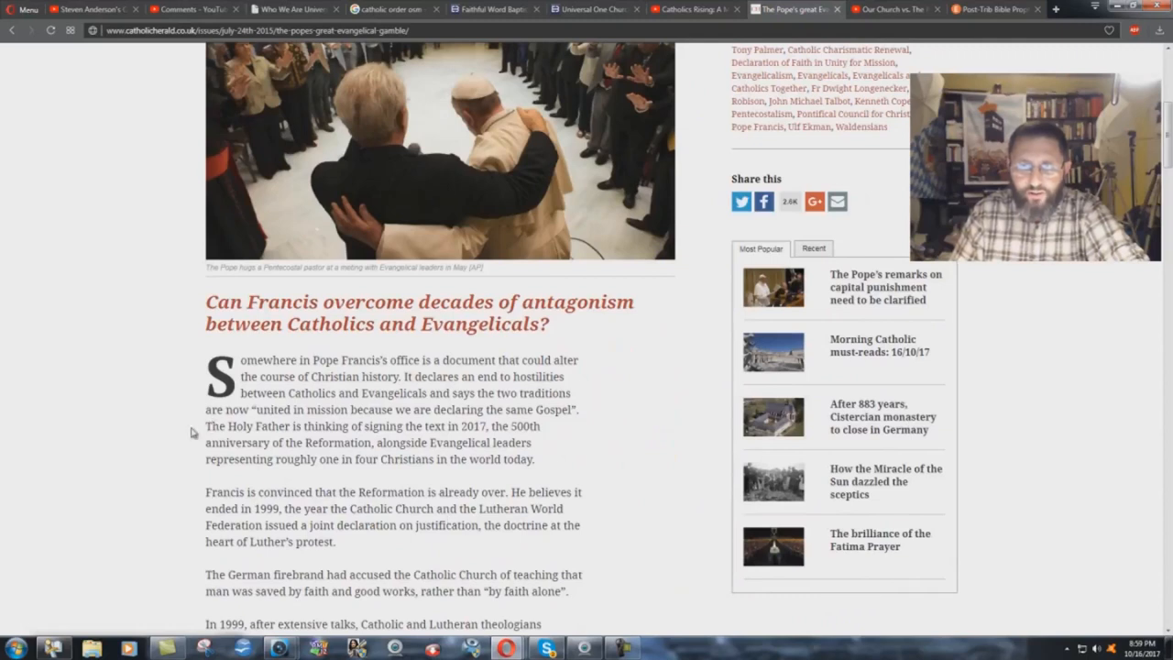
{"action": "left_click_drag", "start_coordinate": [206, 425], "coordinate": [363, 442]}
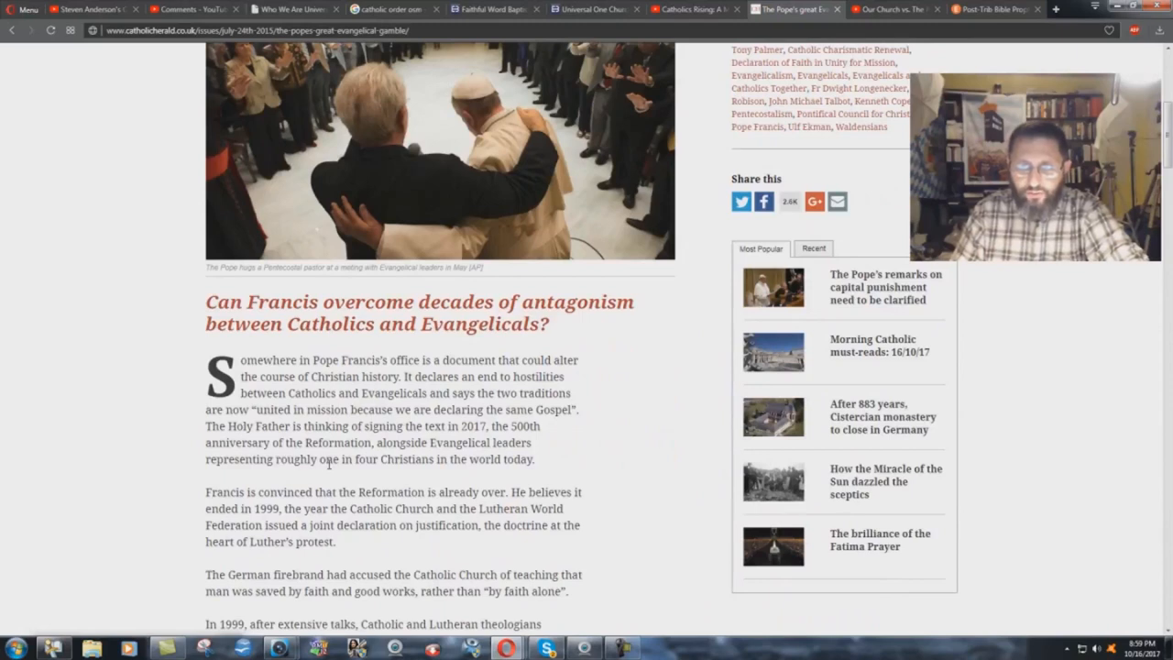
{"action": "mouse_move", "coordinate": [553, 461]}
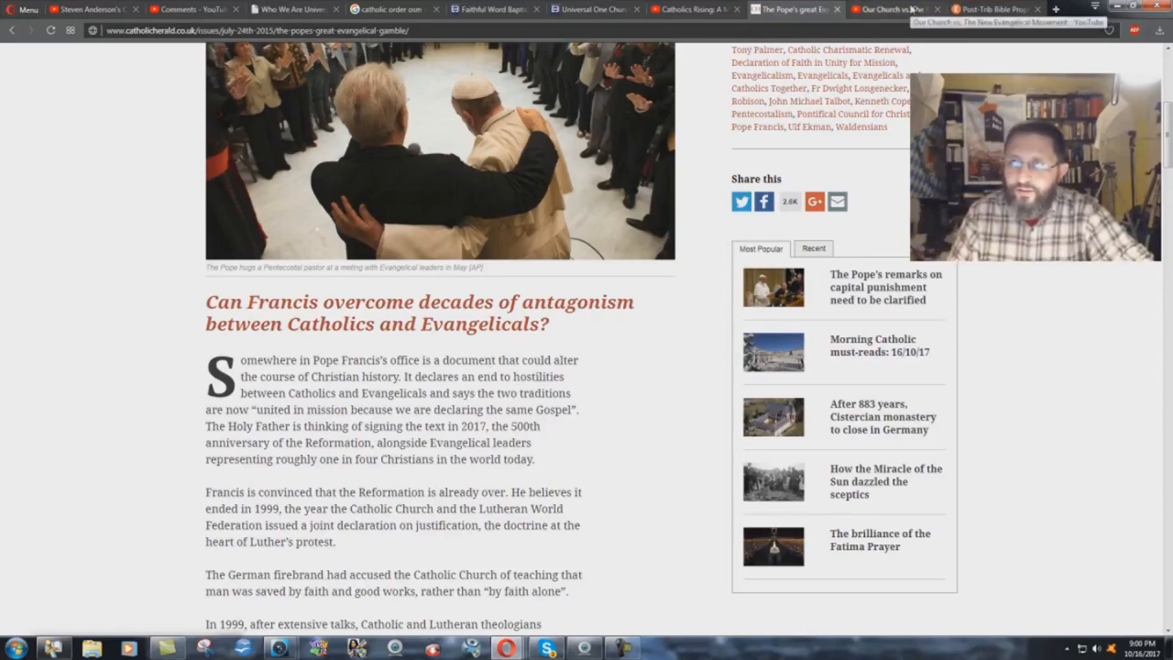
{"action": "left_click", "coordinate": [894, 10]}
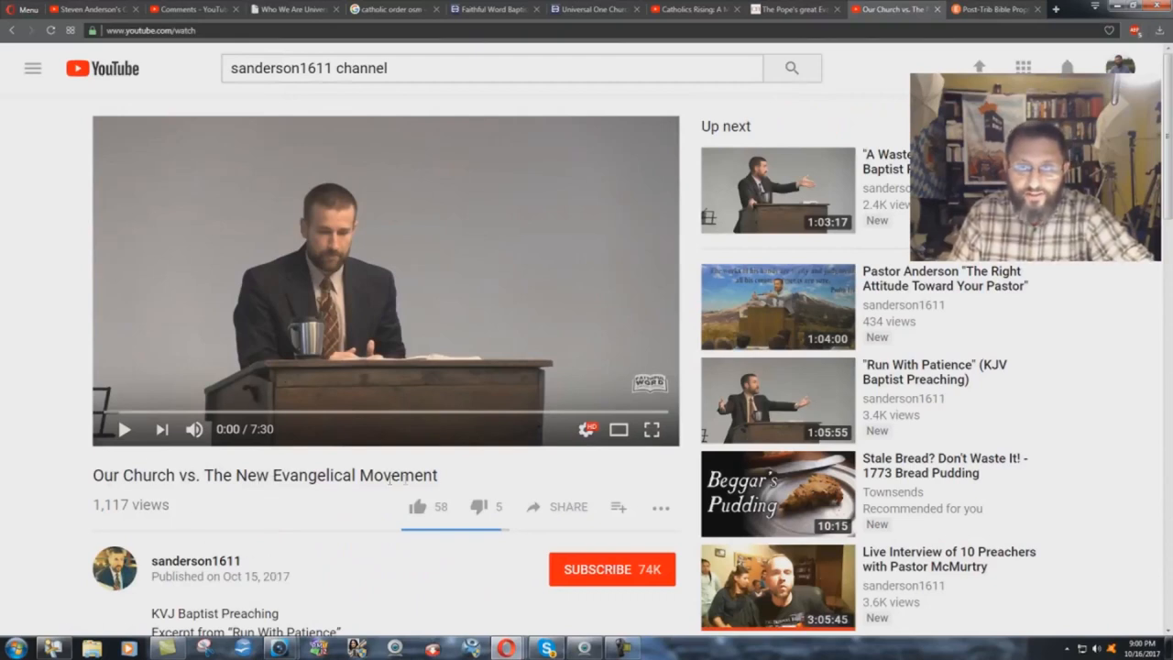
{"action": "left_click", "coordinate": [791, 7]}
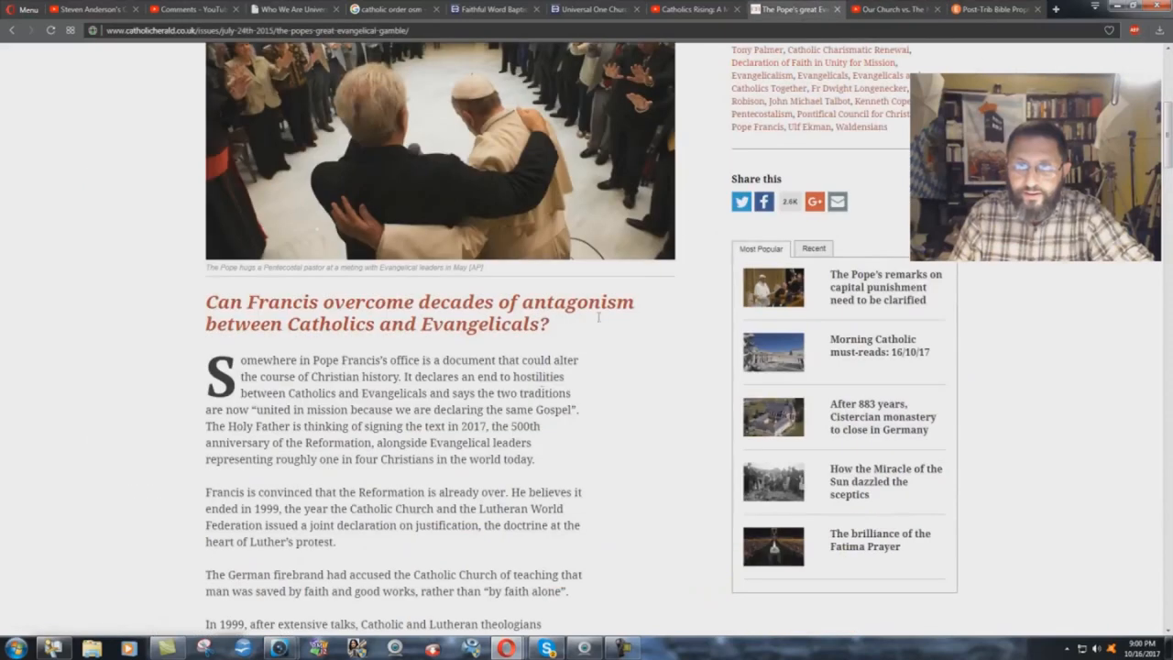
{"action": "mouse_move", "coordinate": [462, 477]}
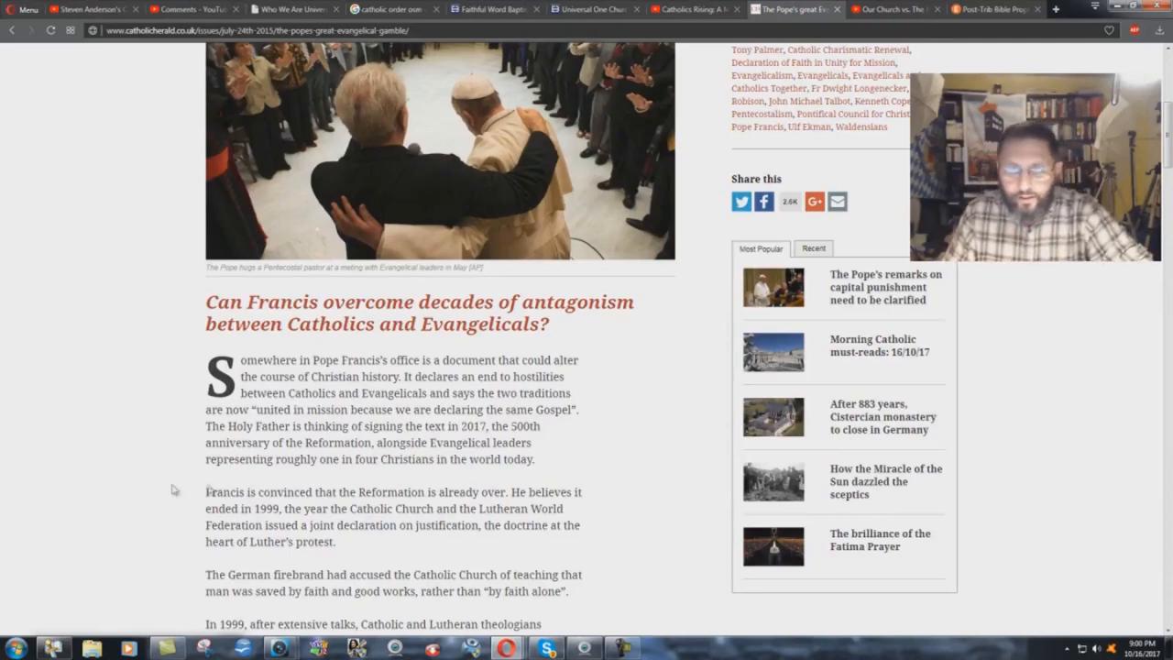
Scroll to and highlight the passage listing 'Evangelicals' from anti-Catholic fundamentalists to televangelists, then clear it.
{"action": "scroll", "scroll_direction": "down", "scroll_amount": 3}
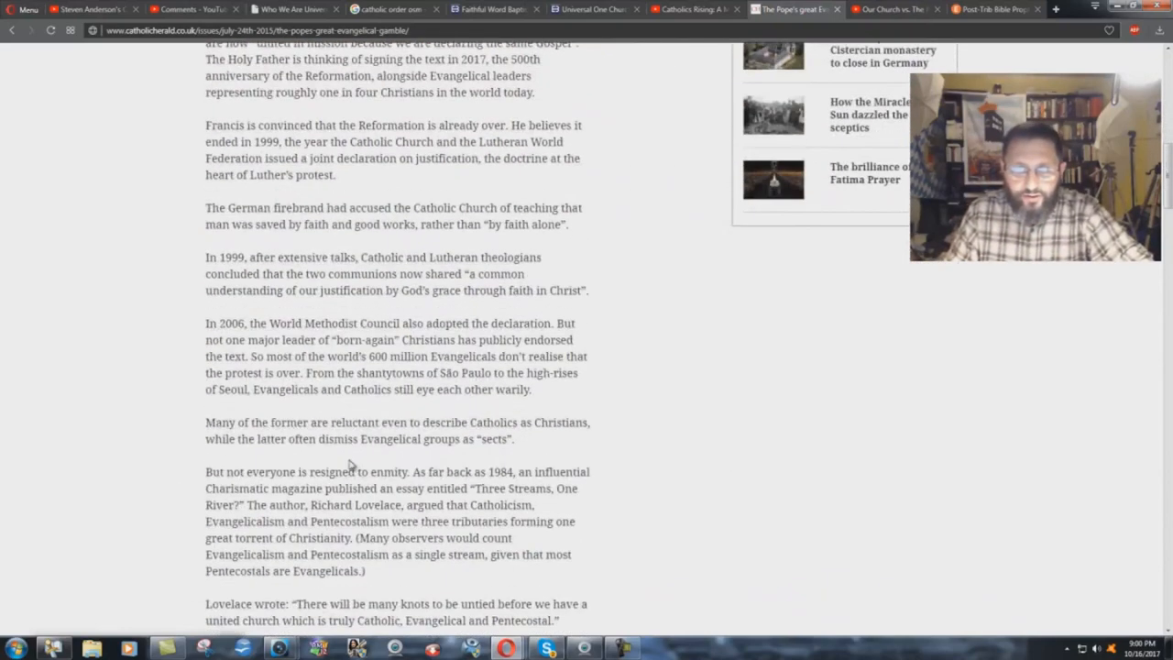
{"action": "scroll", "scroll_direction": "down", "scroll_amount": 3}
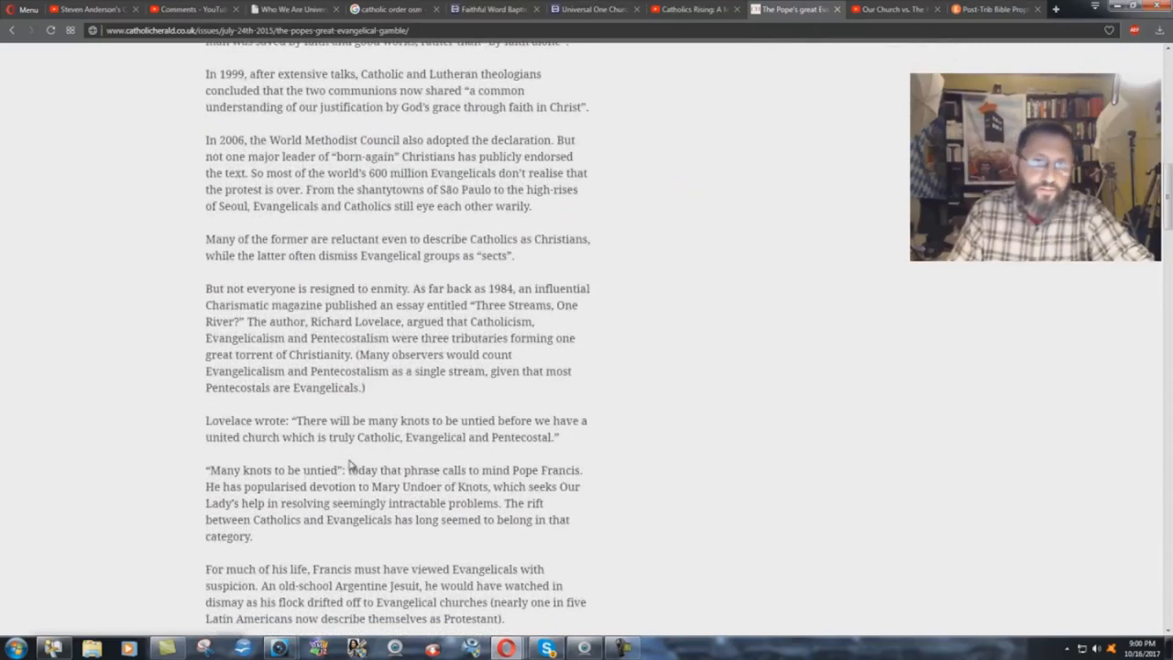
{"action": "scroll", "scroll_direction": "down", "scroll_amount": 3}
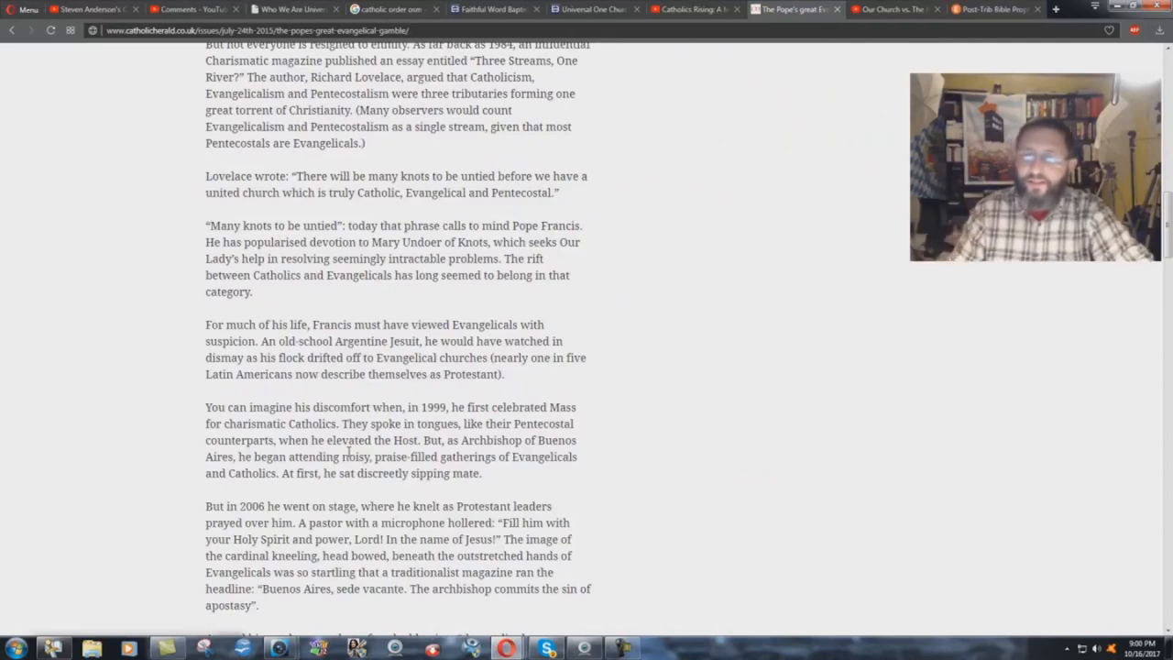
{"action": "scroll", "scroll_direction": "down", "scroll_amount": 3}
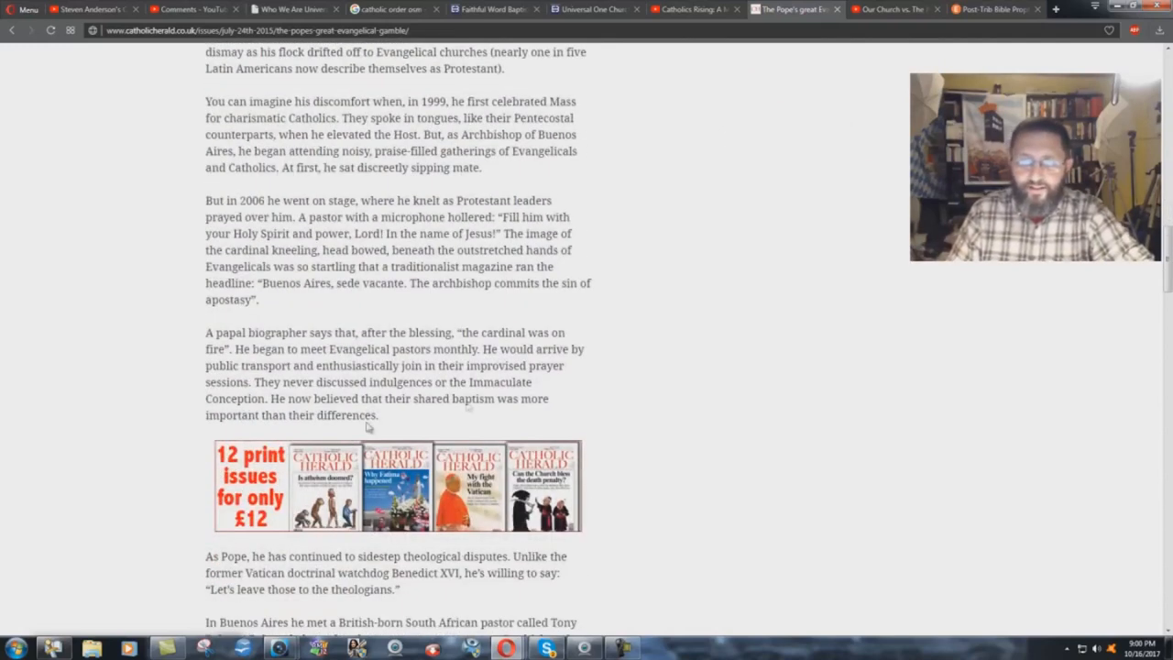
{"action": "scroll", "scroll_direction": "down", "scroll_amount": 3}
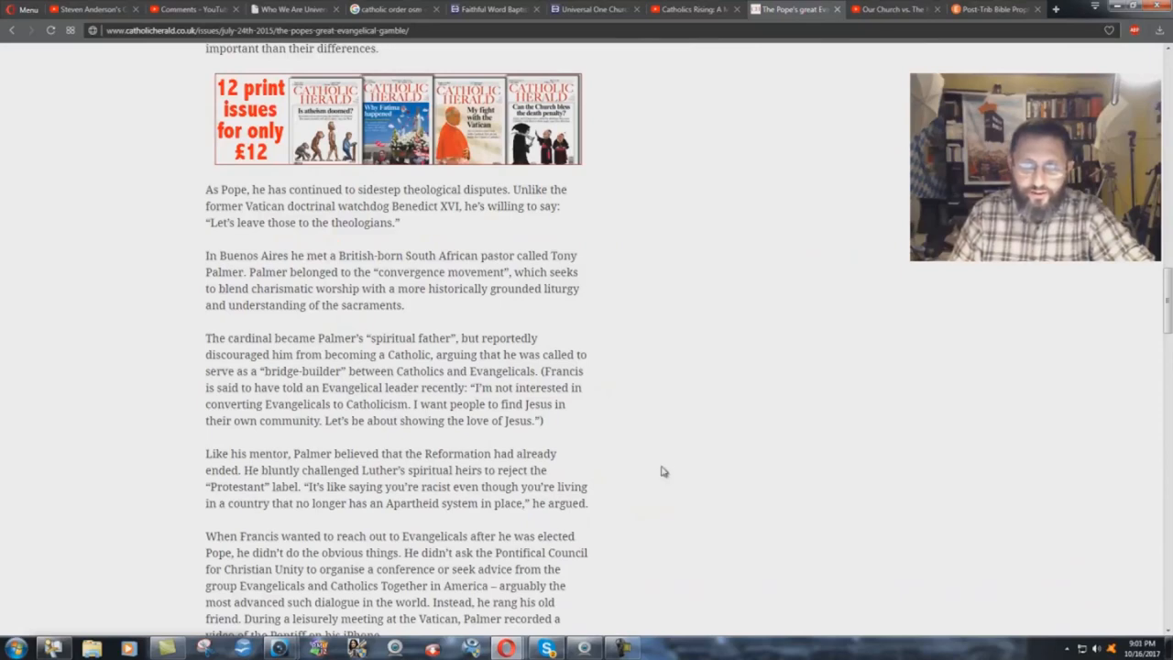
{"action": "scroll", "scroll_direction": "down", "scroll_amount": 3}
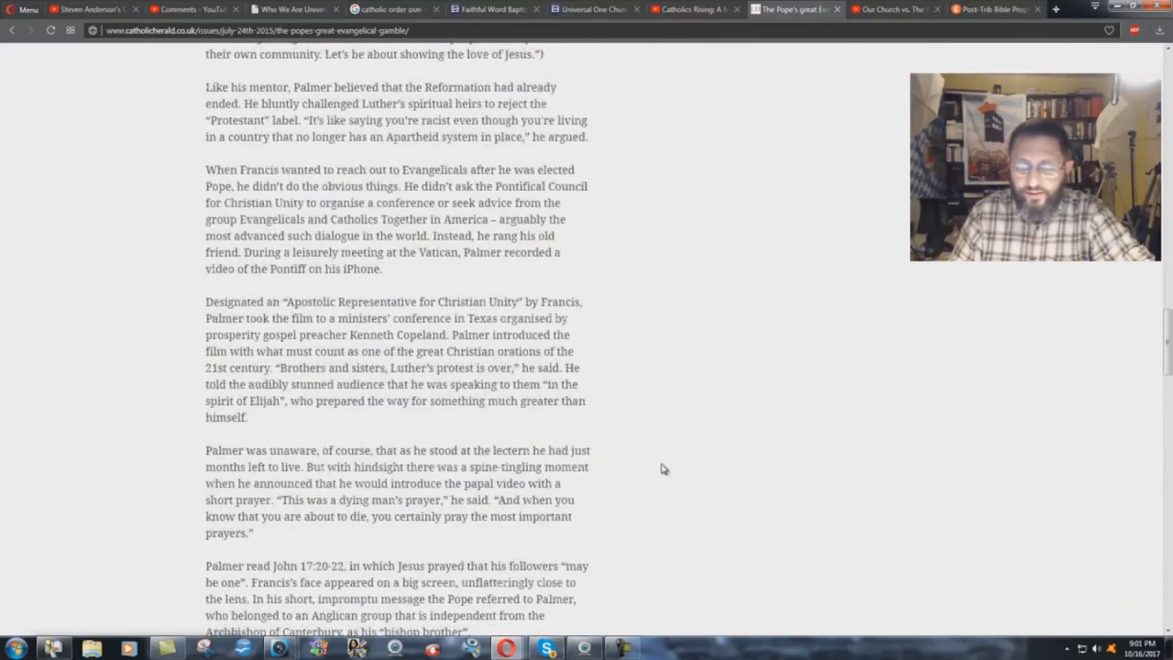
{"action": "scroll", "scroll_direction": "down", "scroll_amount": 3}
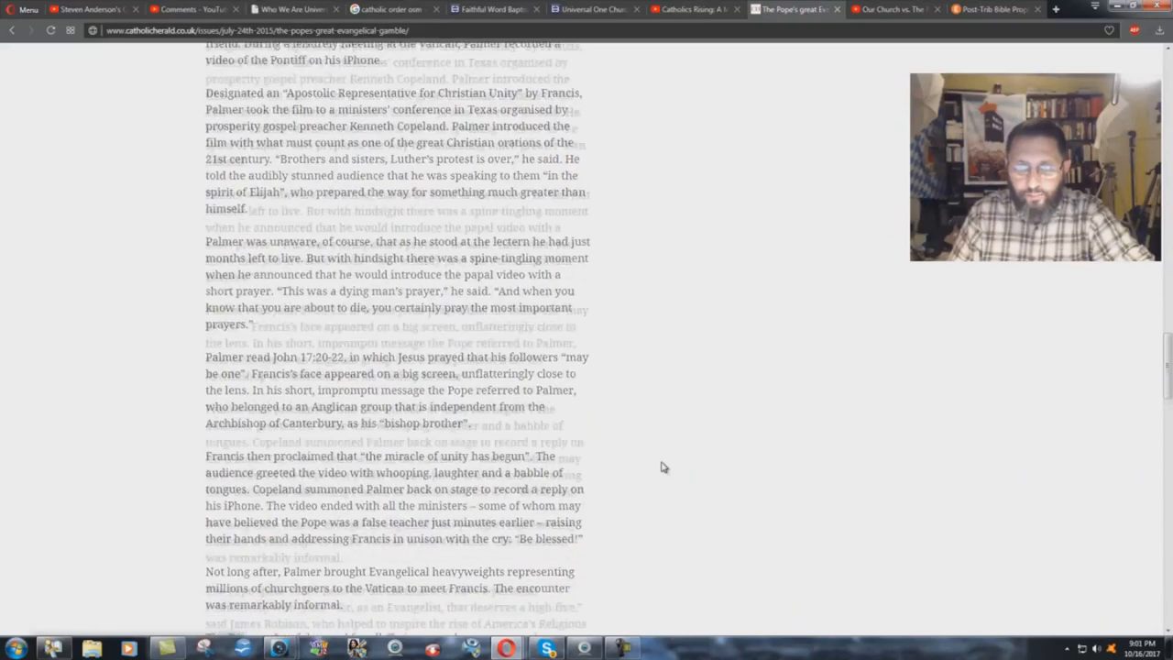
{"action": "scroll", "scroll_direction": "down", "scroll_amount": 3}
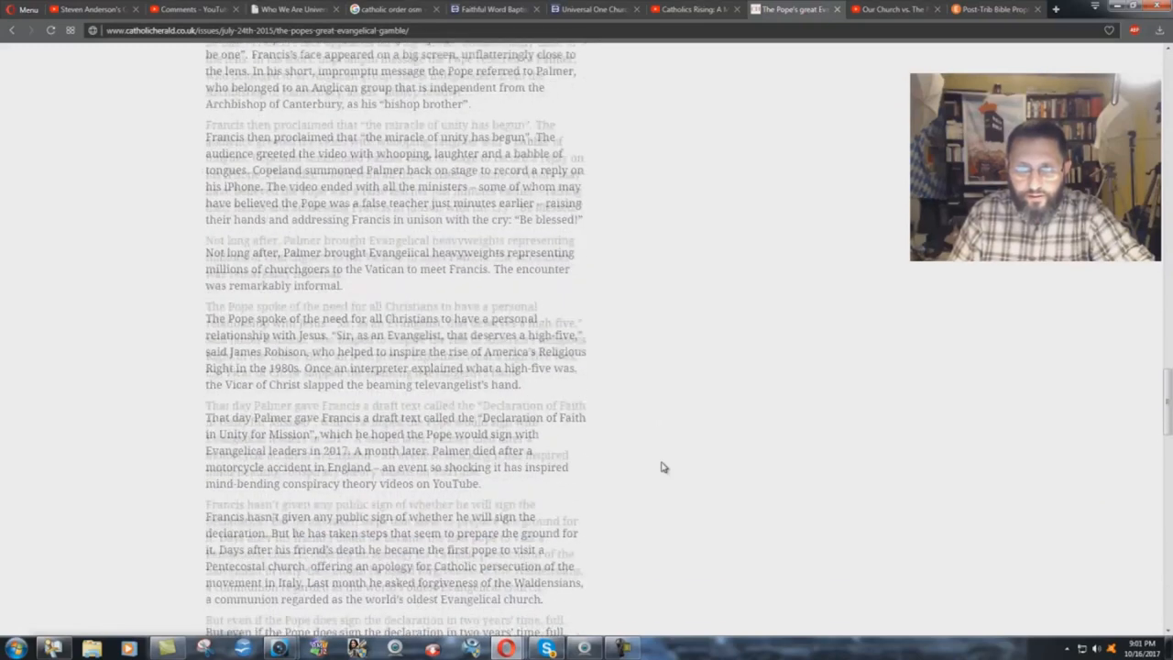
{"action": "scroll", "scroll_direction": "down", "scroll_amount": 3}
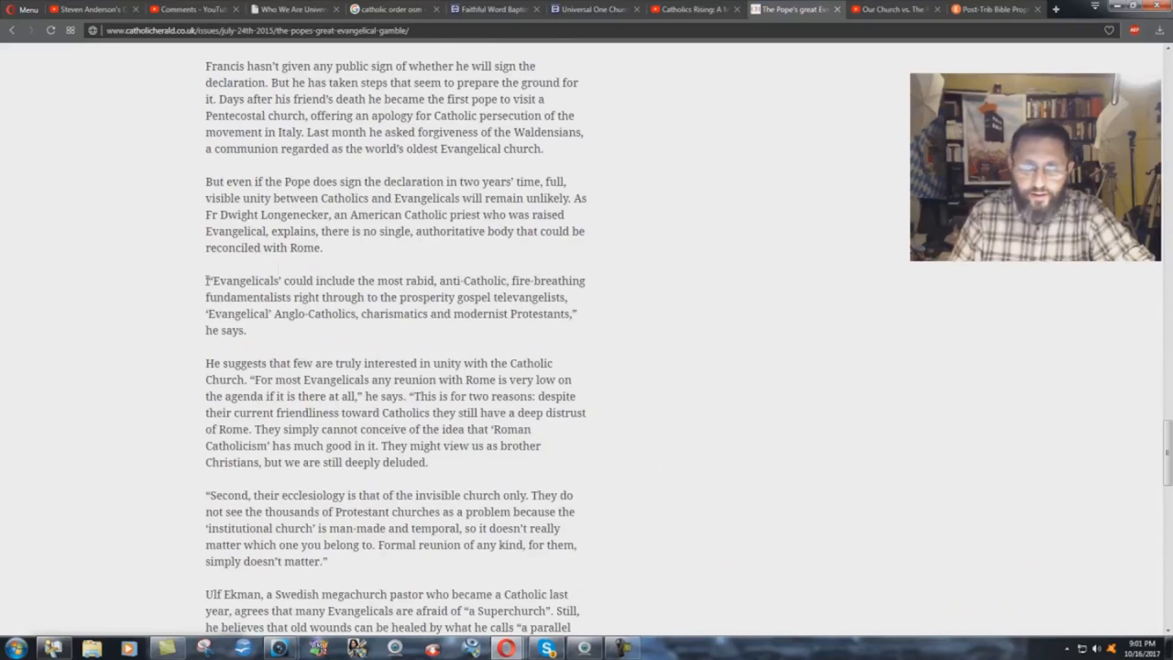
{"action": "left_click_drag", "start_coordinate": [206, 280], "coordinate": [257, 330]}
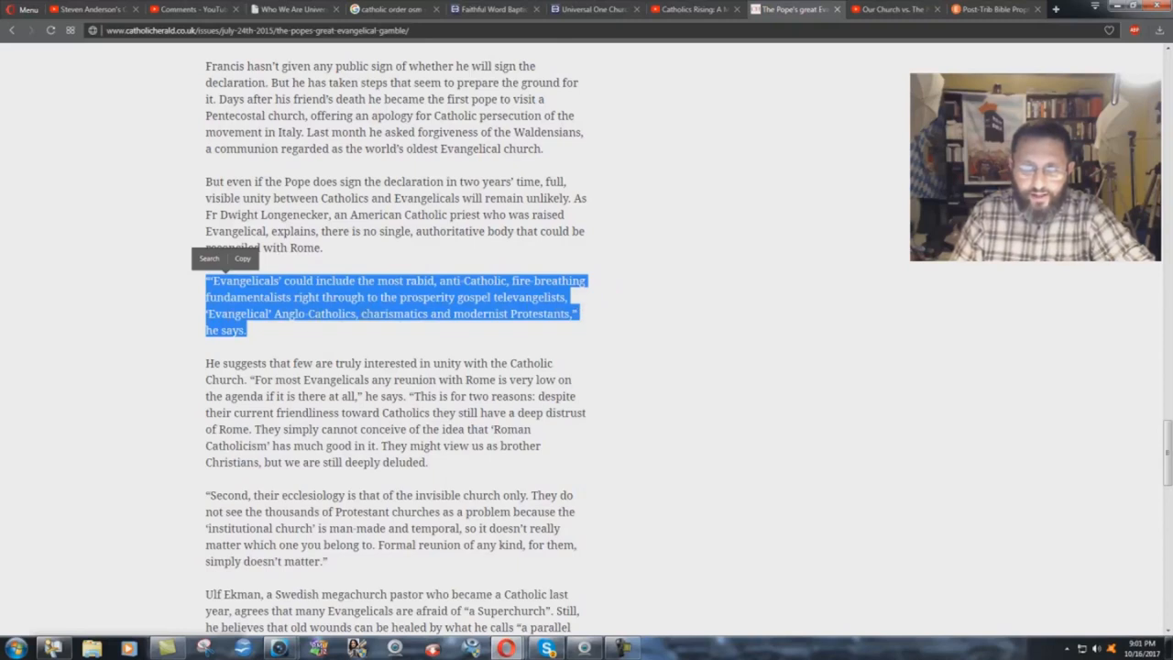
{"action": "mouse_move", "coordinate": [268, 344]}
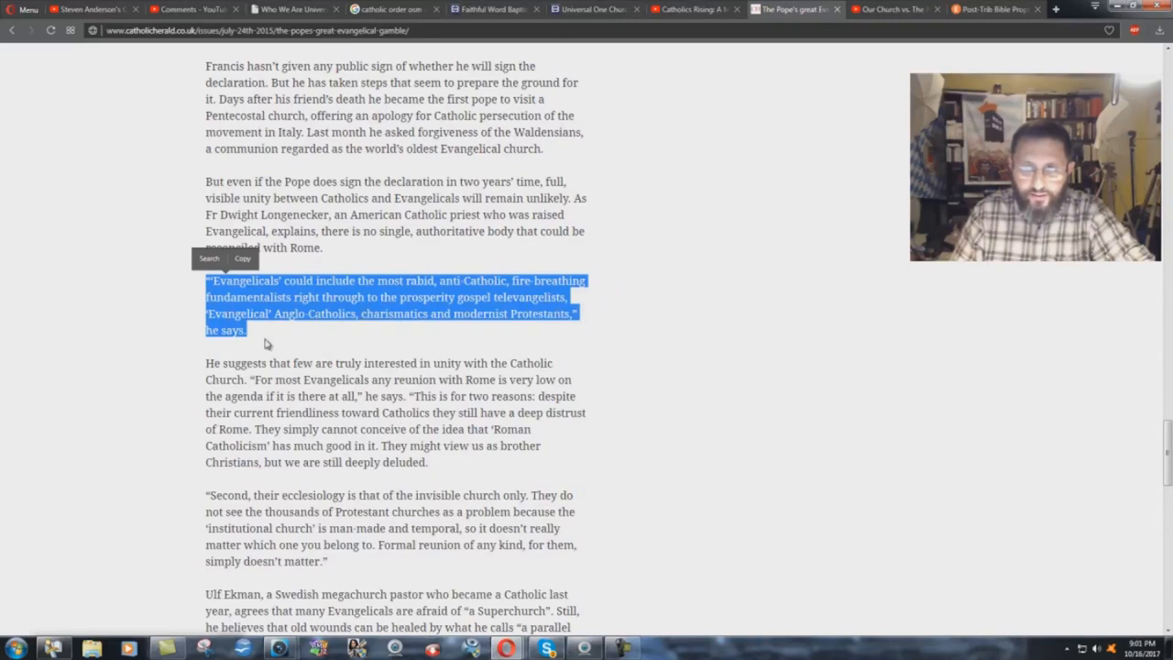
{"action": "left_click", "coordinate": [302, 342]}
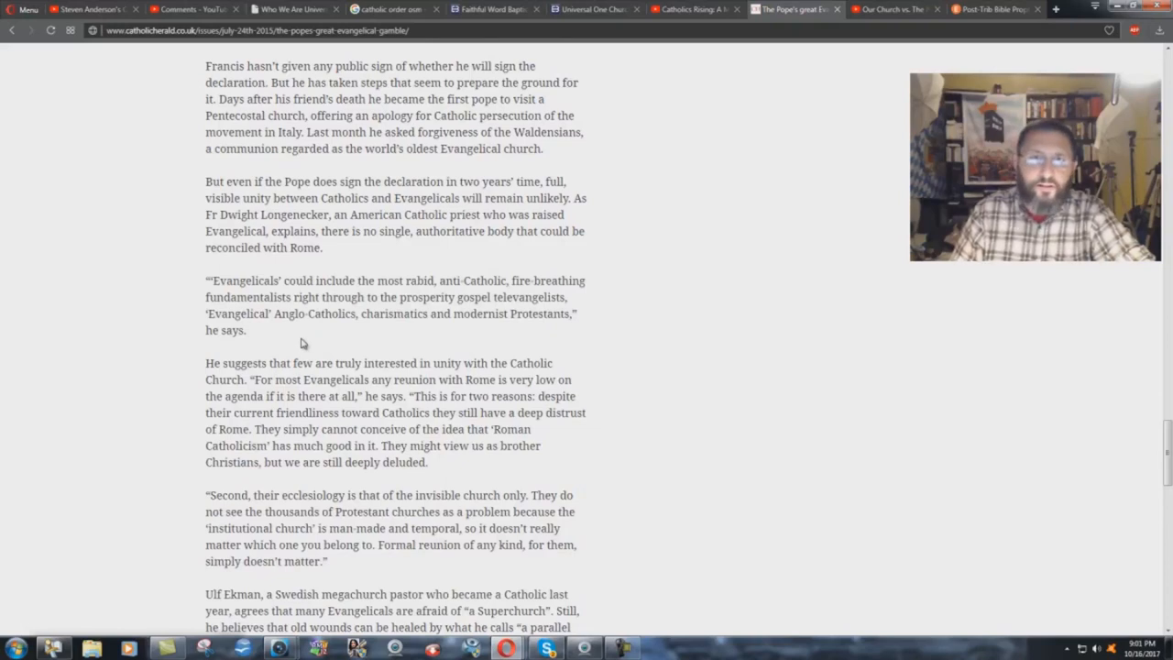
Briefly show the Our Church vs. The New Evangelical Movement video, then return to the article.
{"action": "left_click", "coordinate": [895, 9]}
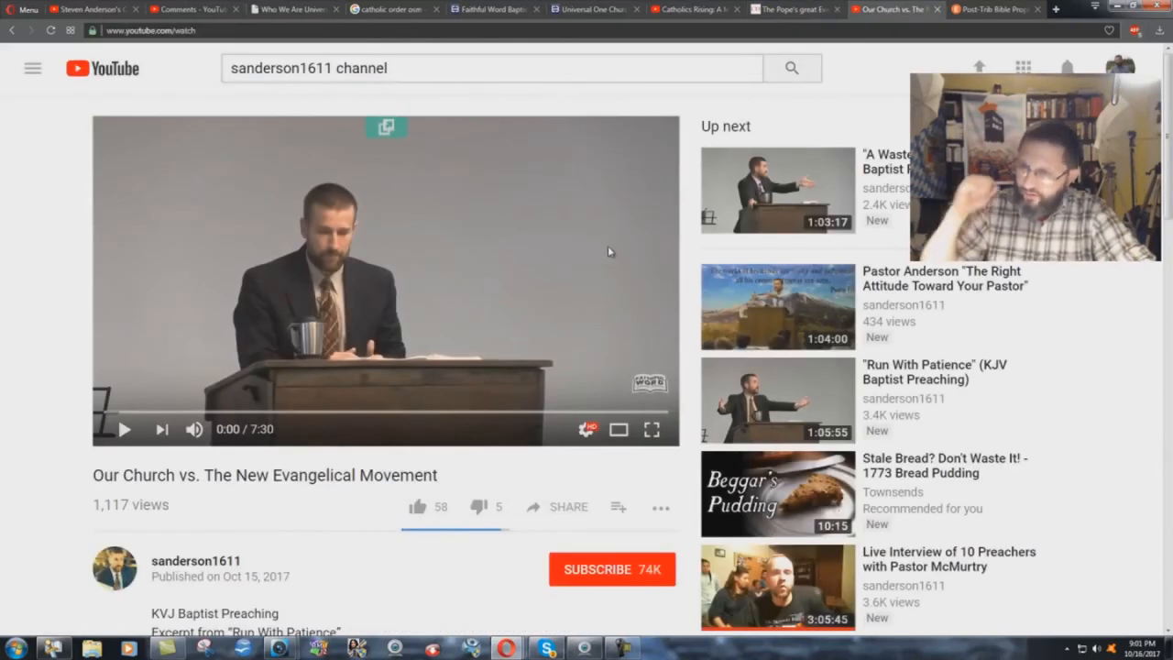
{"action": "left_click", "coordinate": [791, 9]}
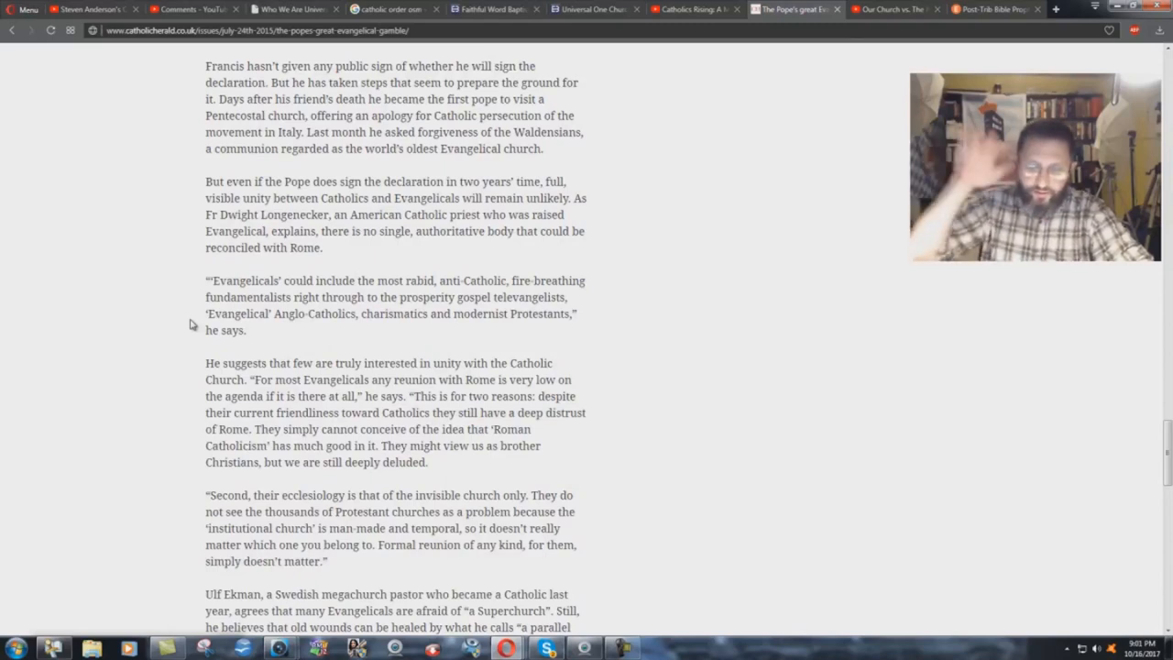
{"action": "mouse_move", "coordinate": [46, 473]}
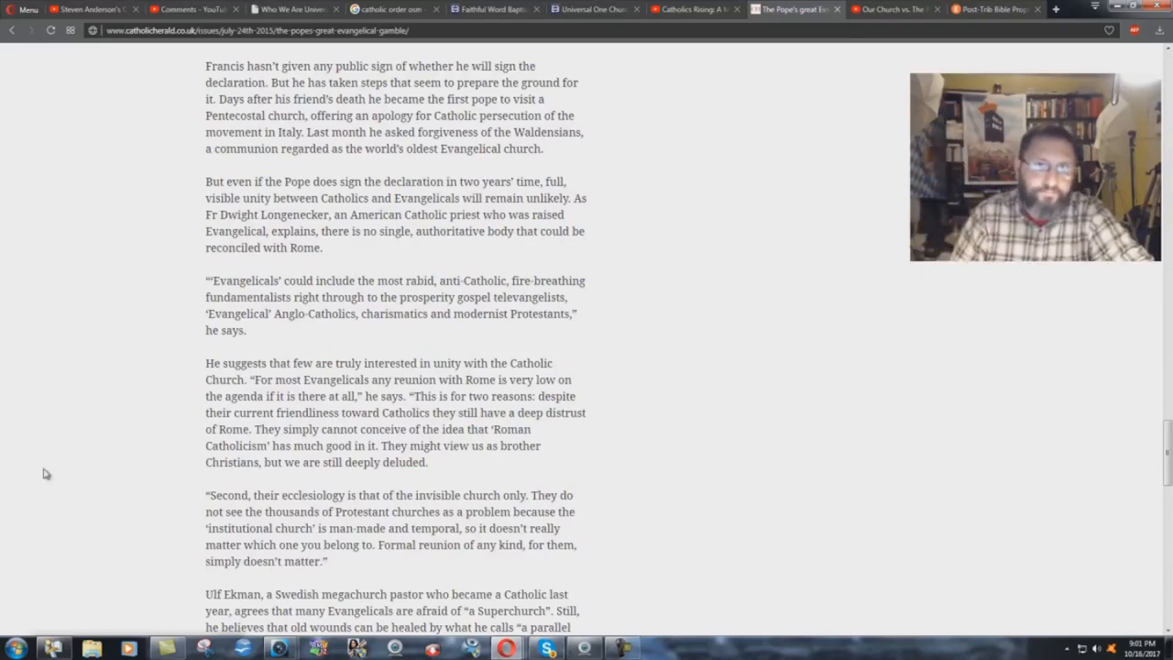
Scroll to the article's closing paragraphs on whether Evangelicals will become more Catholic.
{"action": "scroll", "scroll_direction": "down", "scroll_amount": 3}
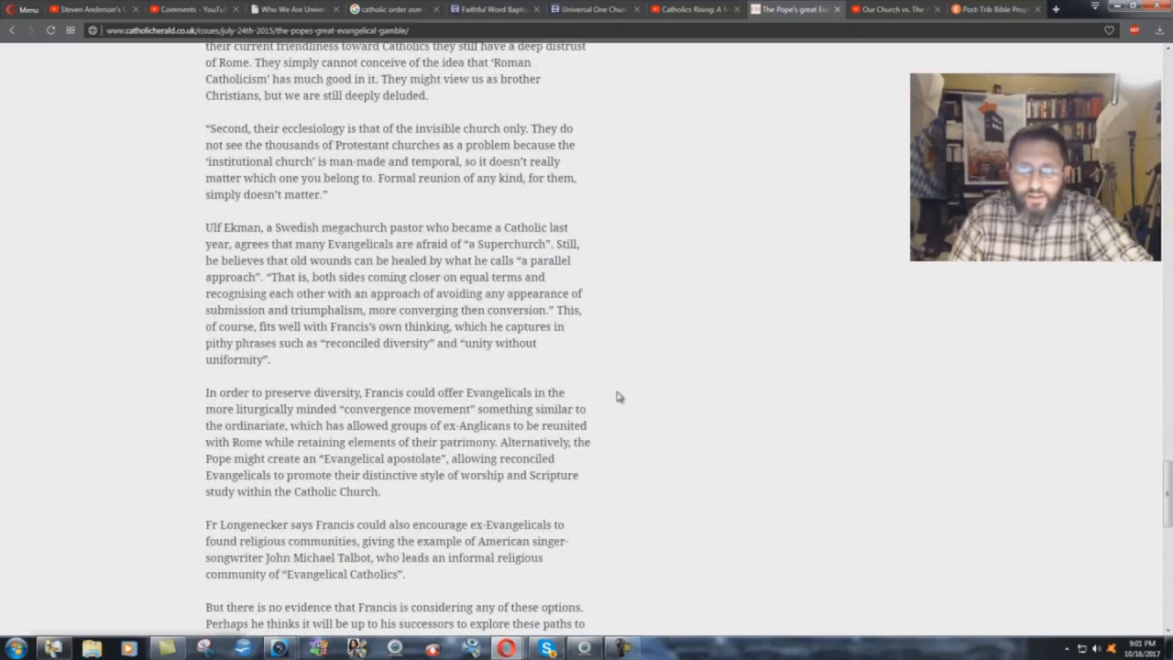
{"action": "scroll", "scroll_direction": "down", "scroll_amount": 3}
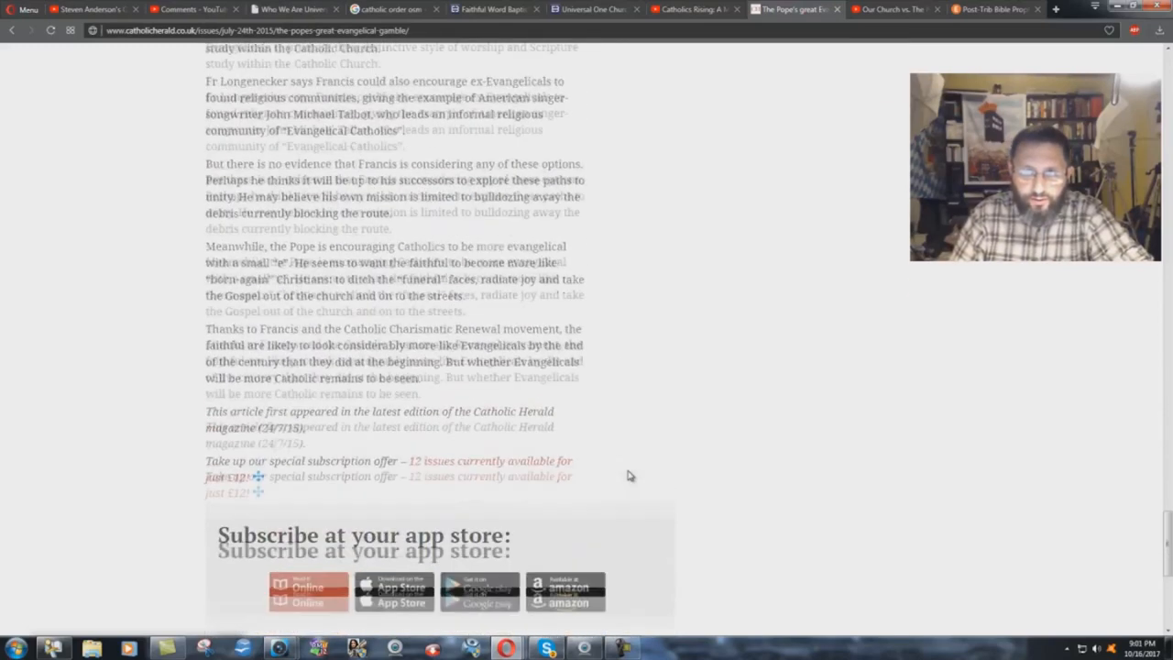
{"action": "scroll", "scroll_direction": "down", "scroll_amount": 3}
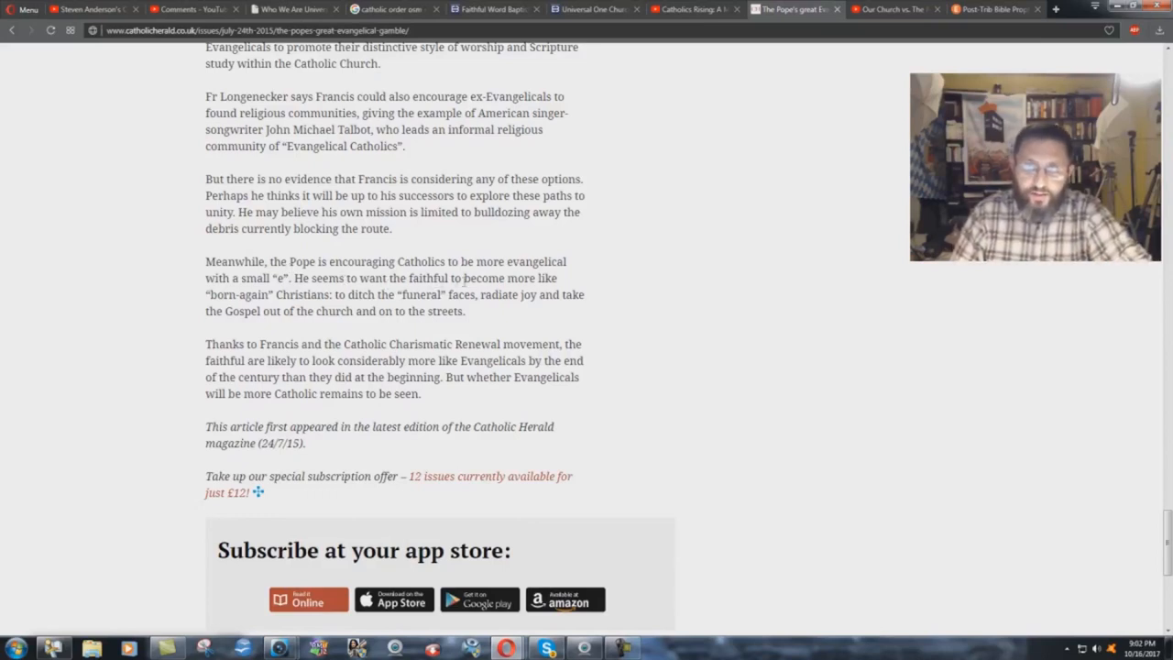
{"action": "mouse_move", "coordinate": [330, 308]}
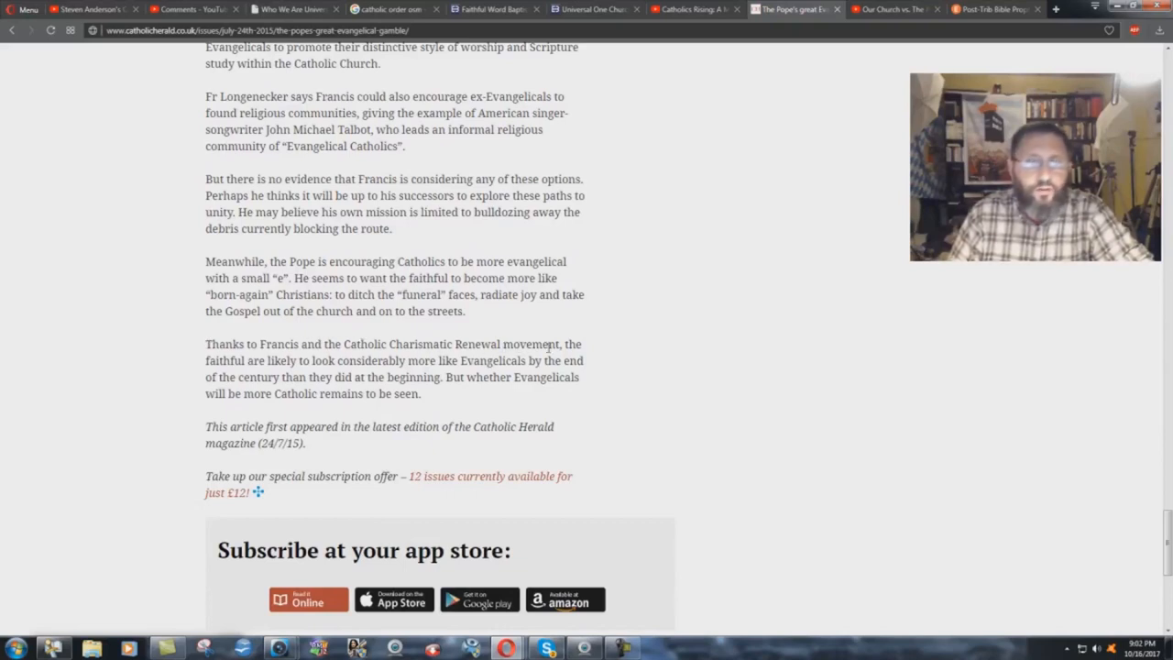
Briefly show the paused Catholic Connection: Part 2 video, then return to the article's ending.
{"action": "left_click", "coordinate": [91, 8]}
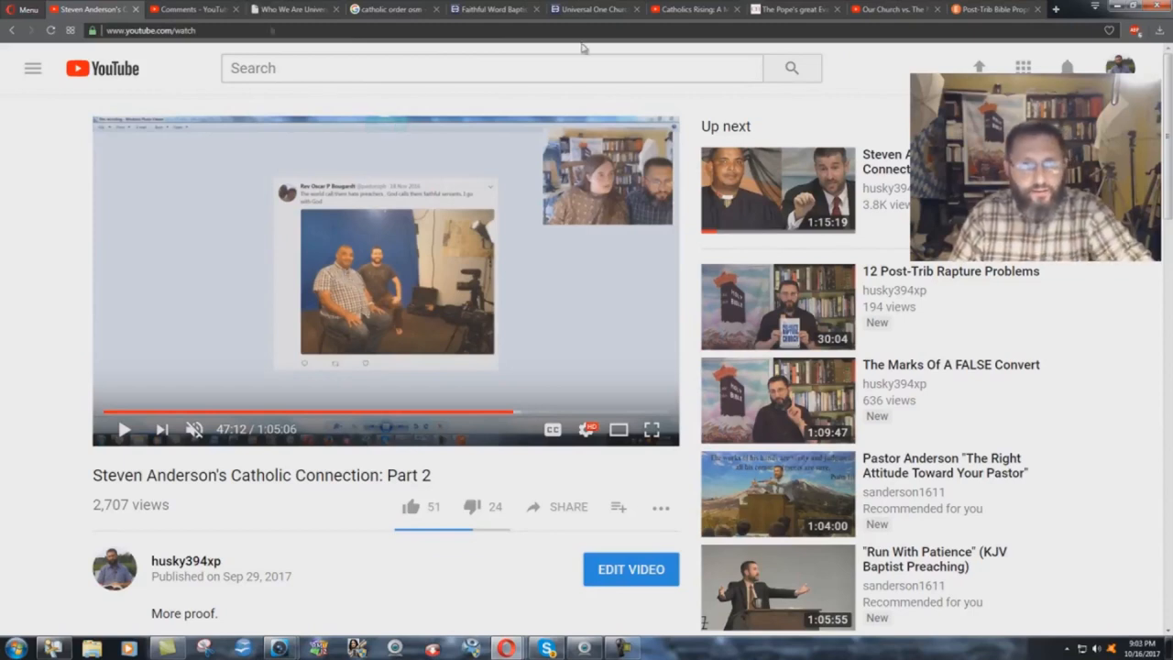
{"action": "left_click", "coordinate": [793, 9]}
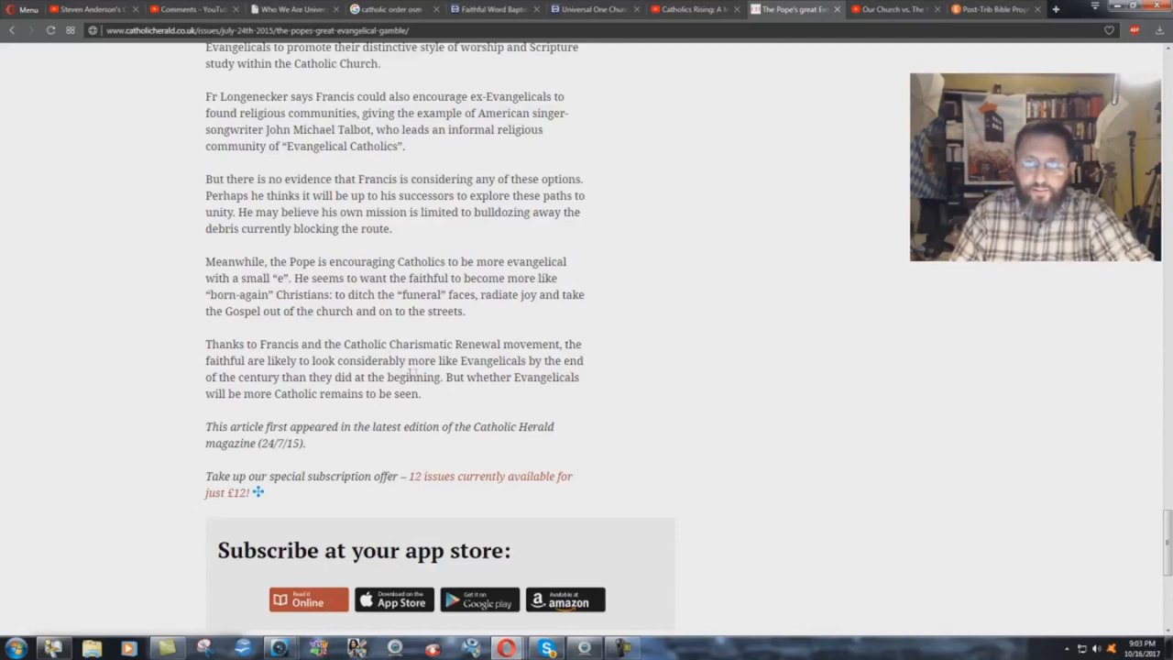
{"action": "mouse_move", "coordinate": [303, 392]}
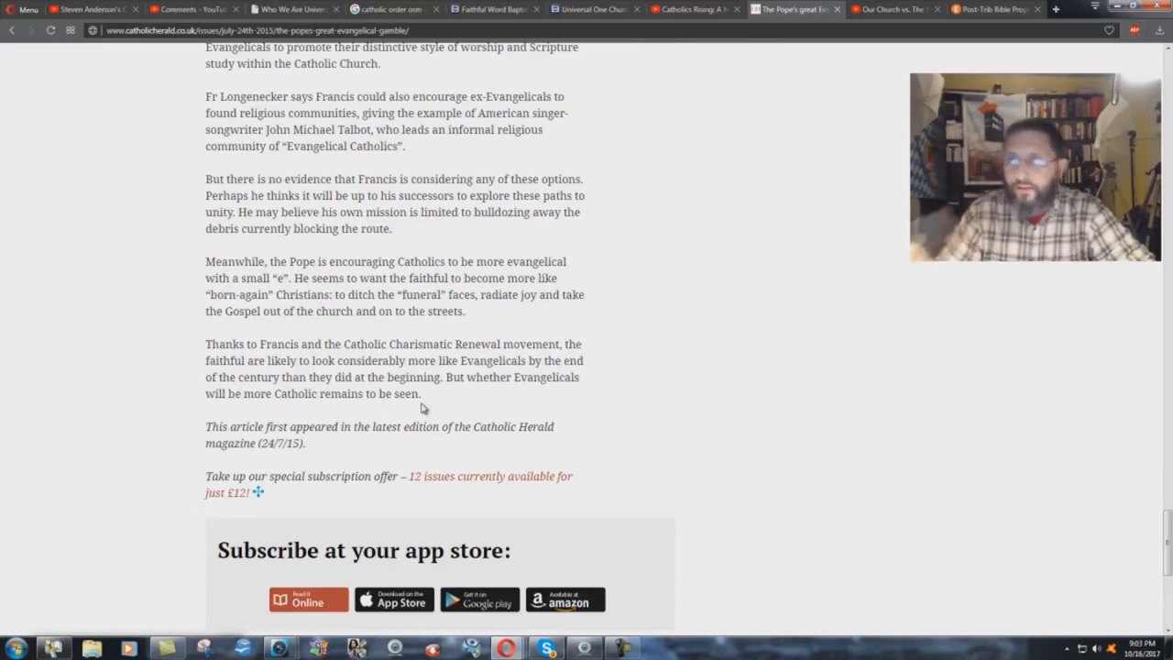
Switch from the Catholic Herald article to the 'Our Church vs. The New Evangelical Movement' video.
{"action": "left_click", "coordinate": [894, 9]}
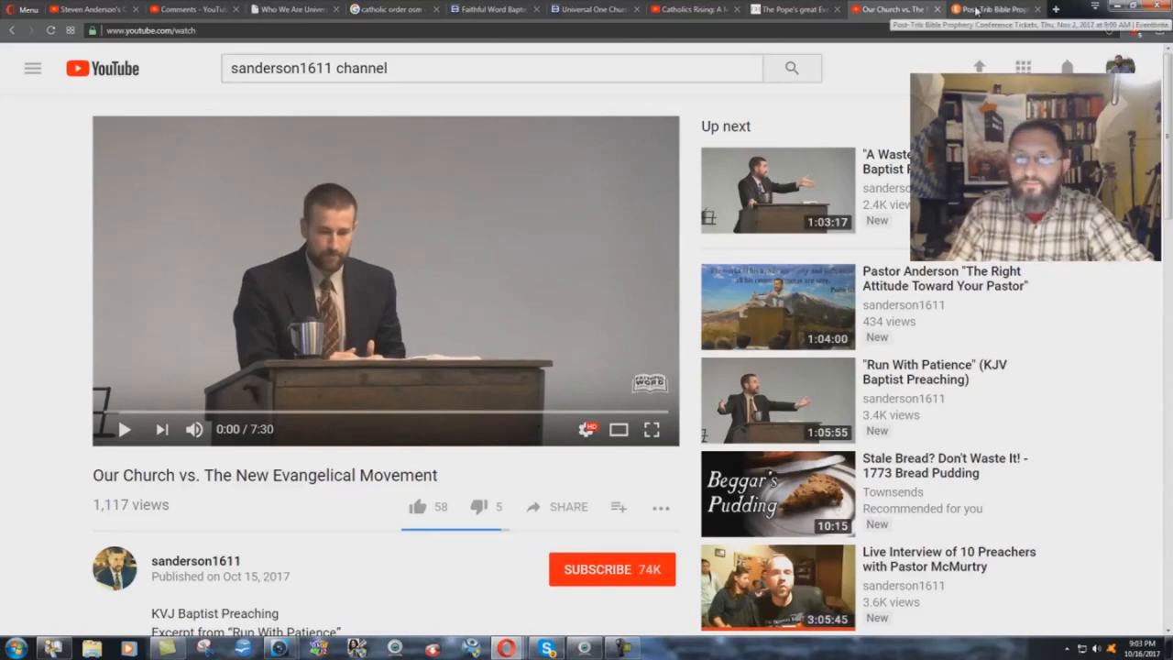
Pass the Eventbrite page, show the Catholics Rising video, then return to the Catholic Herald article.
{"action": "left_click", "coordinate": [993, 9]}
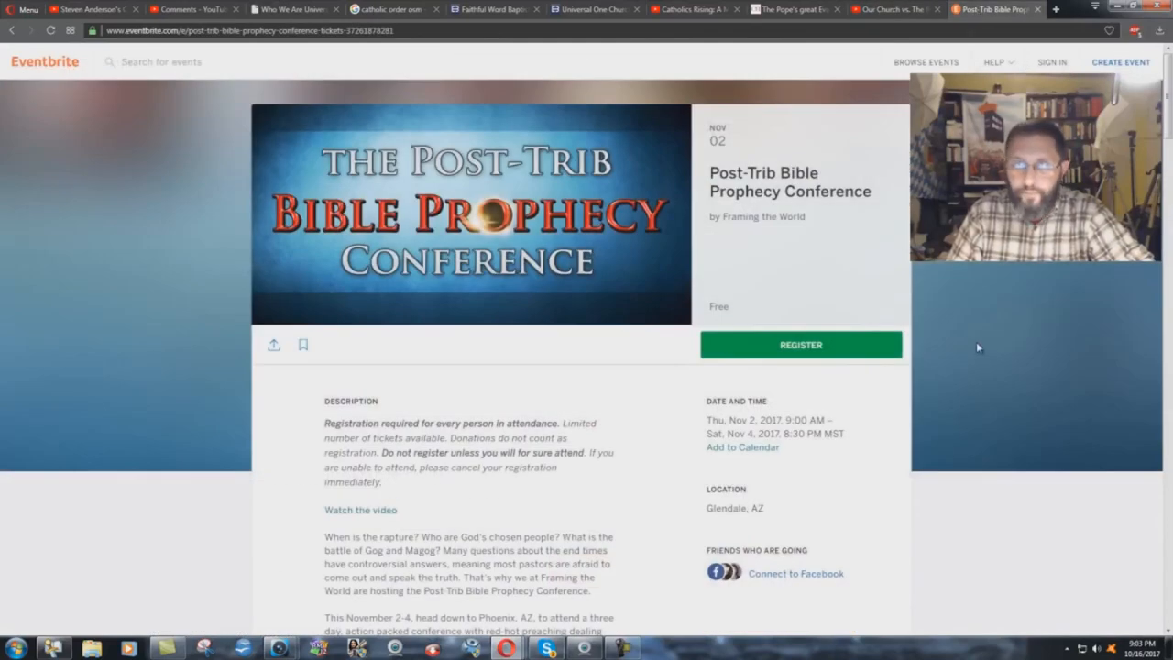
{"action": "left_click", "coordinate": [693, 7]}
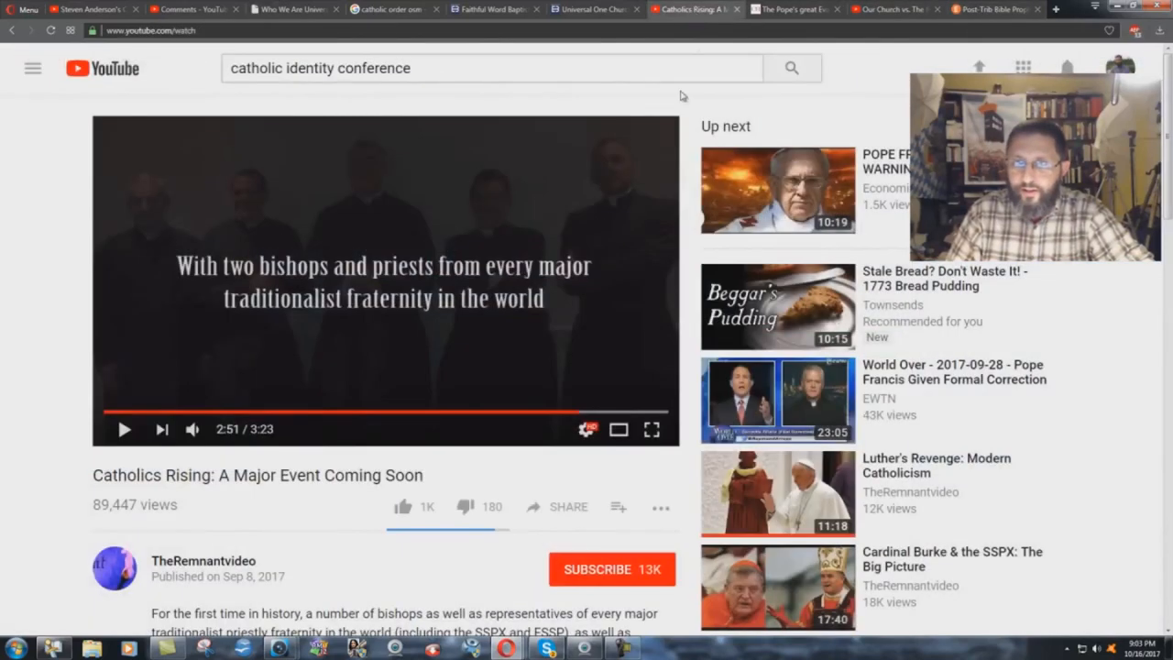
{"action": "mouse_move", "coordinate": [594, 413]}
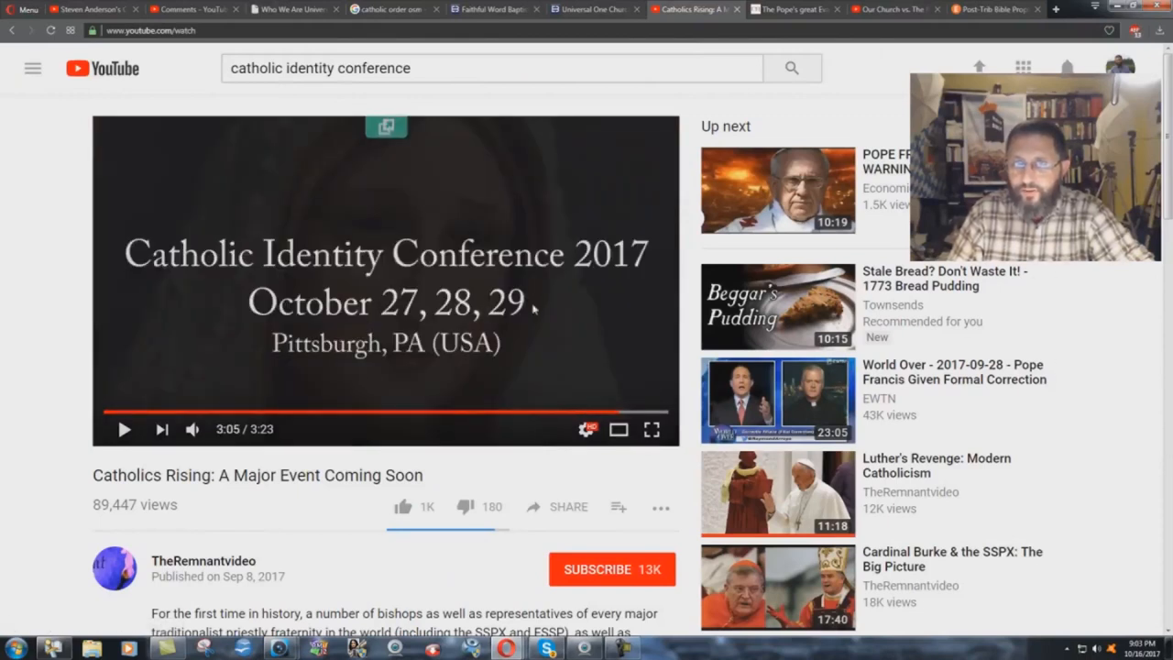
{"action": "left_click", "coordinate": [791, 7]}
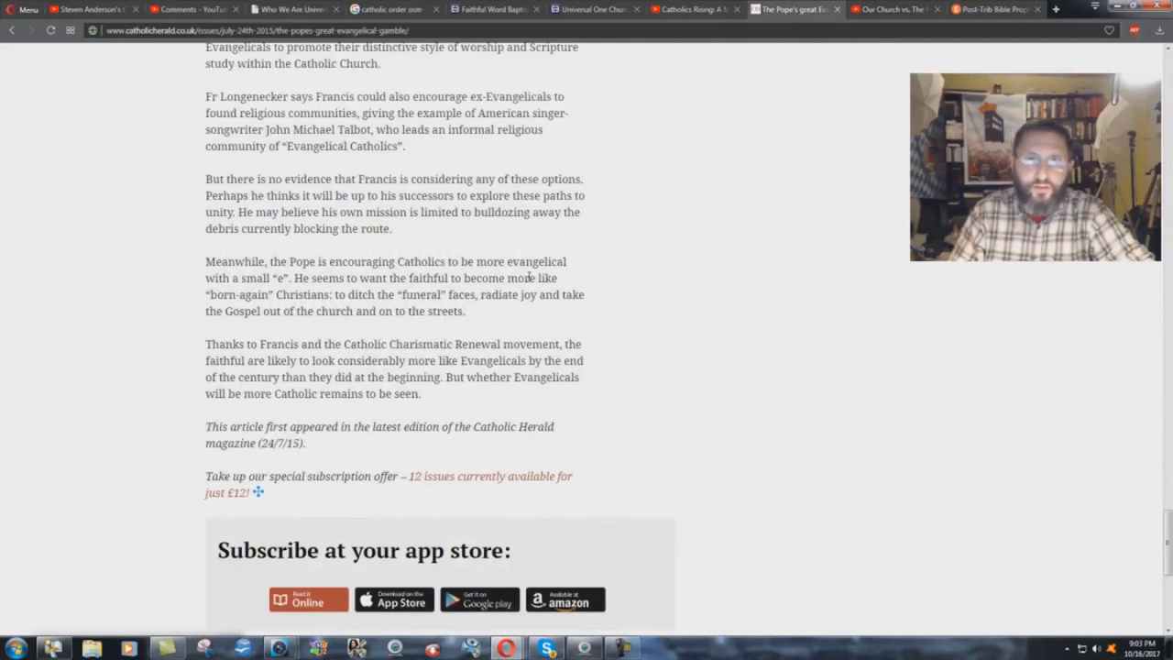
Scroll up the article's closing, then bring up the Post-Trib Bible Prophecy Conference Eventbrite page.
{"action": "scroll", "scroll_direction": "up", "scroll_amount": 3}
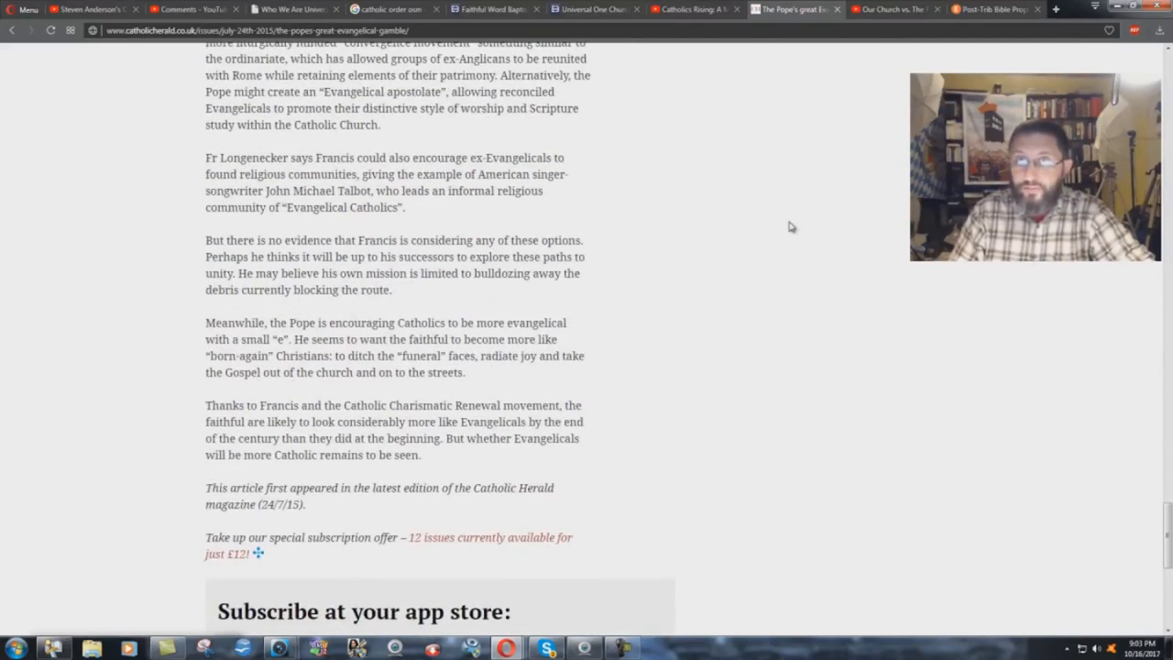
{"action": "left_click", "coordinate": [997, 9]}
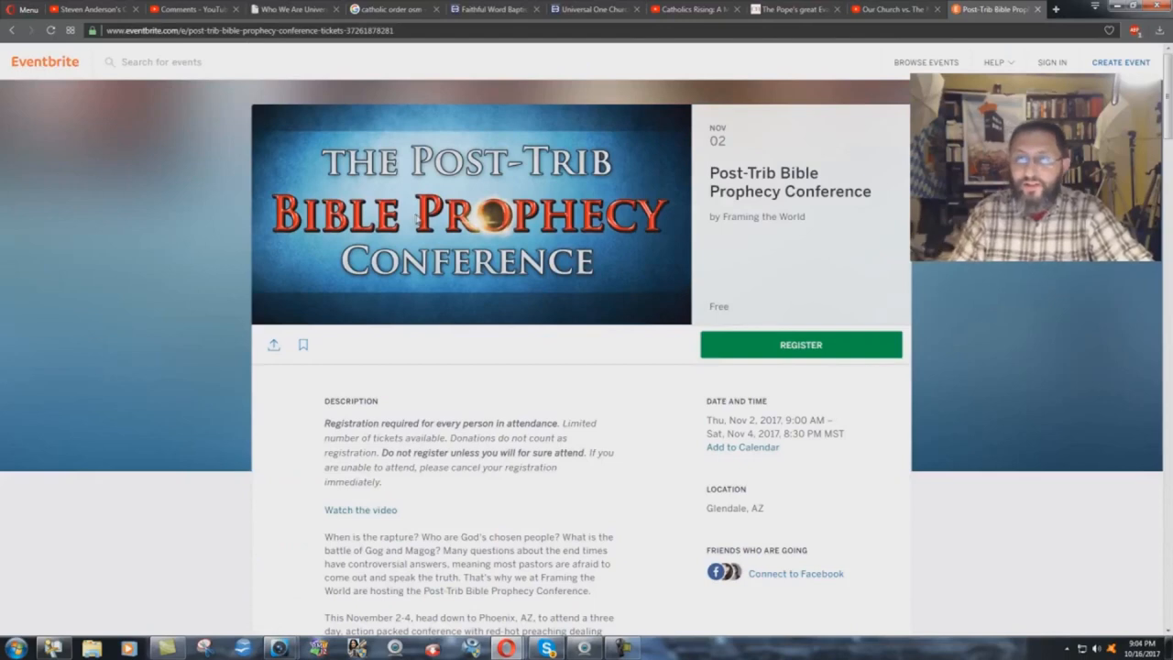
{"action": "mouse_move", "coordinate": [476, 355]}
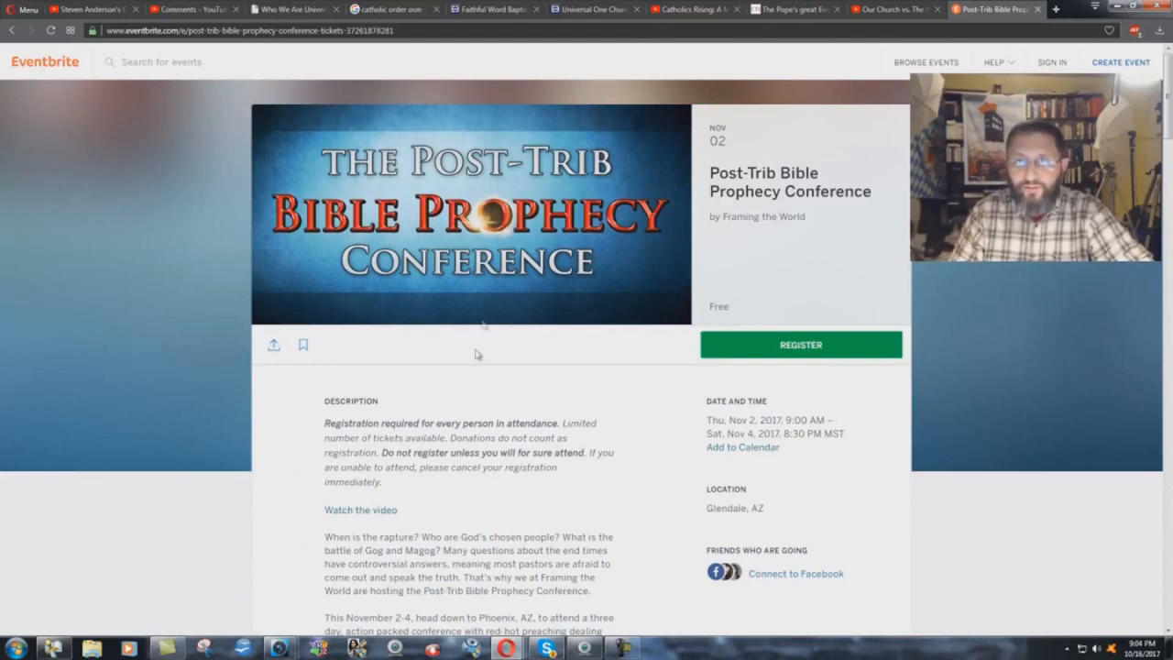
{"action": "mouse_move", "coordinate": [473, 396]}
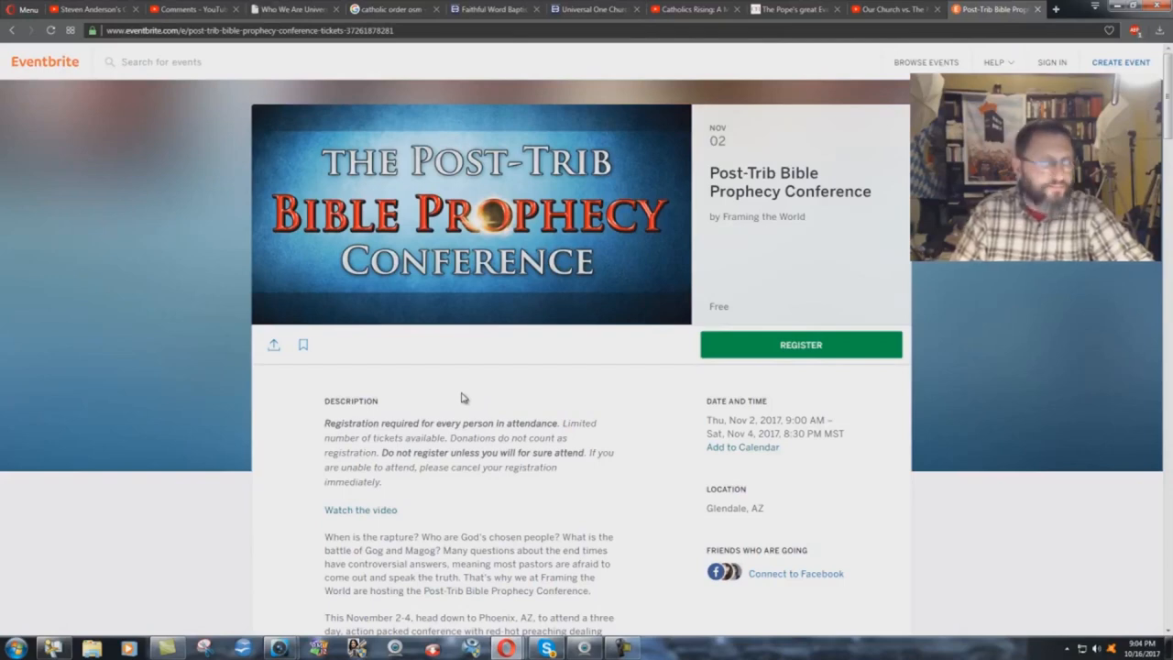
{"action": "mouse_move", "coordinate": [515, 385]}
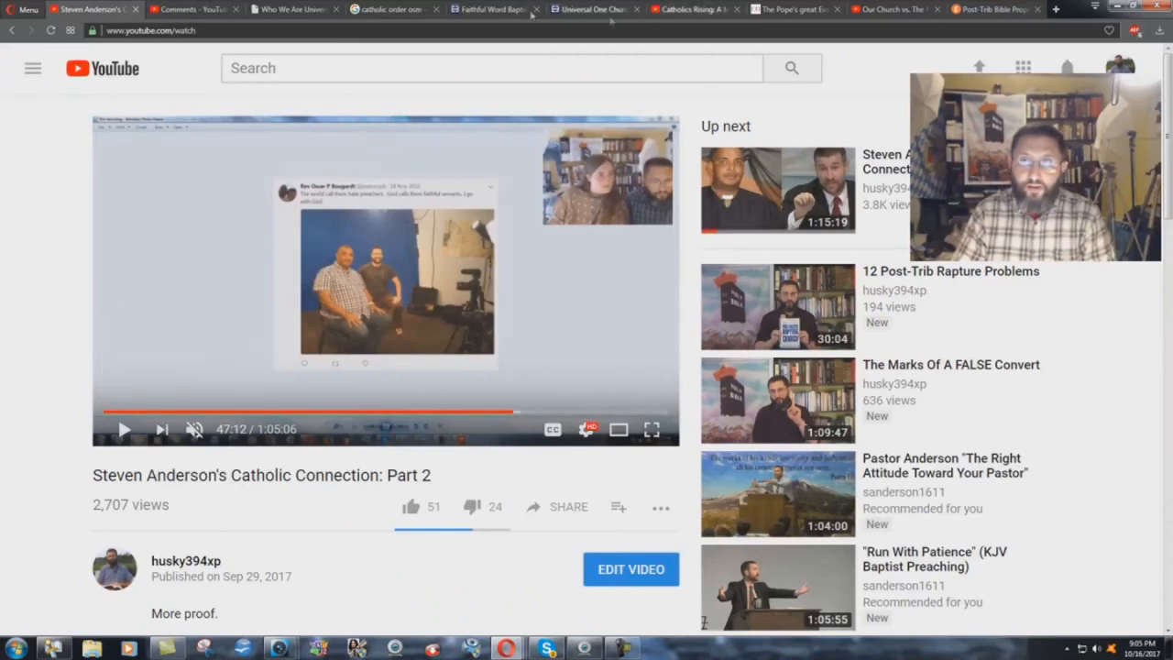
Leave the Eventbrite conference page for the Faithful Word Baptist Church EnrollBusiness profile.
{"action": "left_click", "coordinate": [494, 9]}
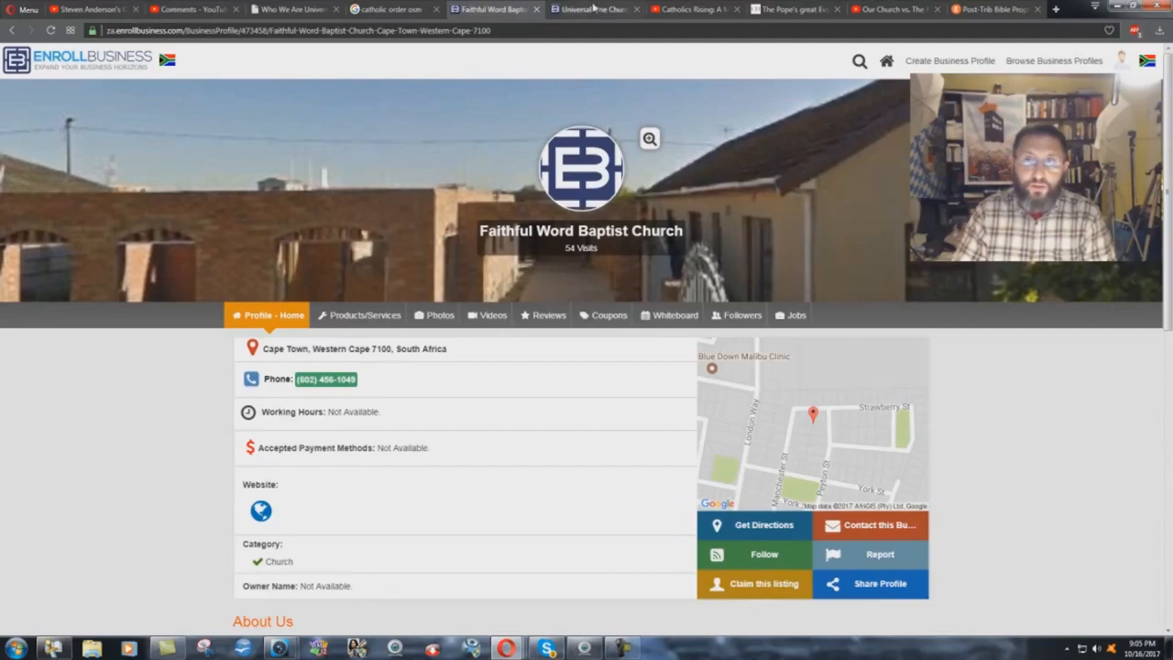
Show the Universal One Church profile, then return to the Faithful Word Baptist Church profile.
{"action": "left_click", "coordinate": [593, 10]}
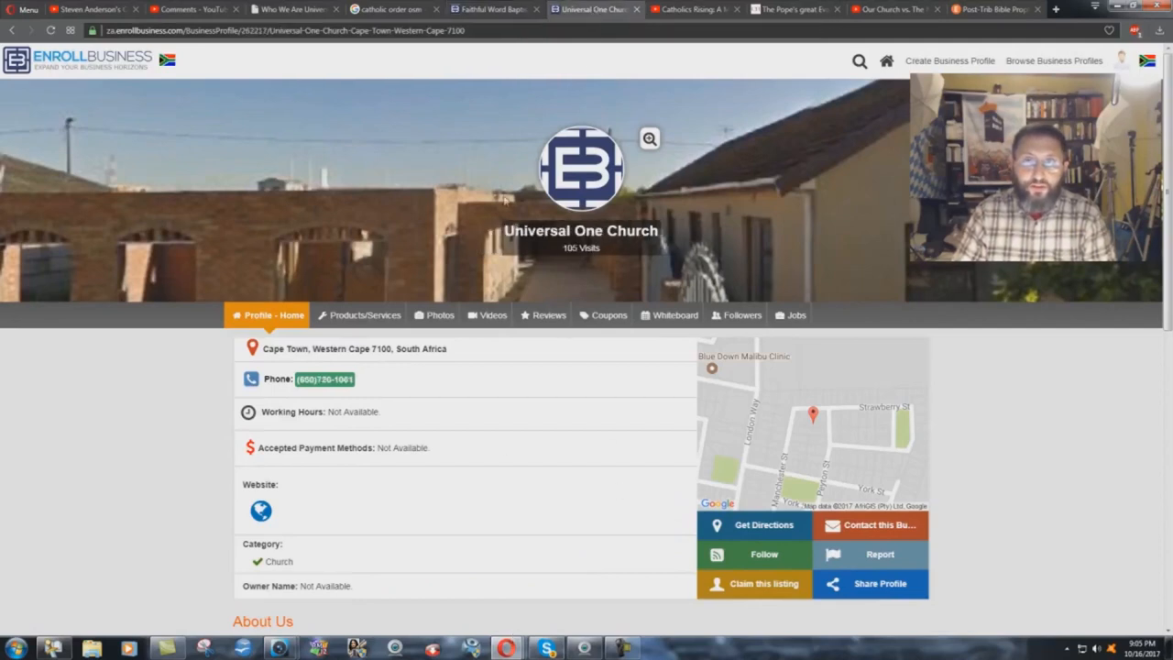
{"action": "left_click", "coordinate": [495, 10]}
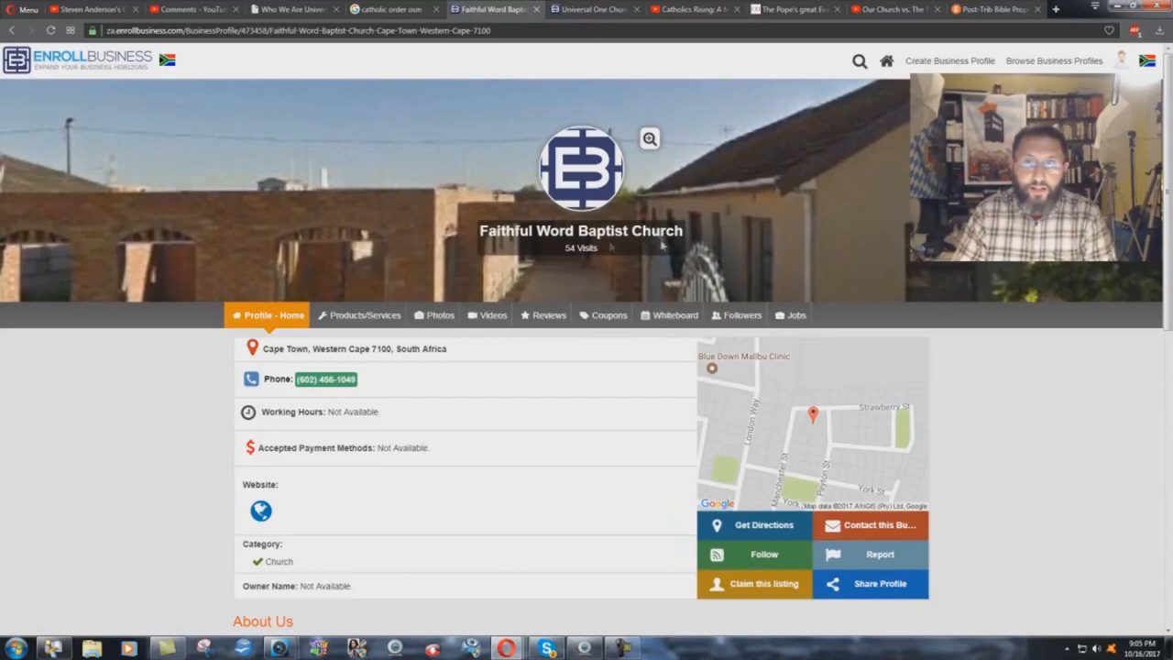
{"action": "mouse_move", "coordinate": [604, 527]}
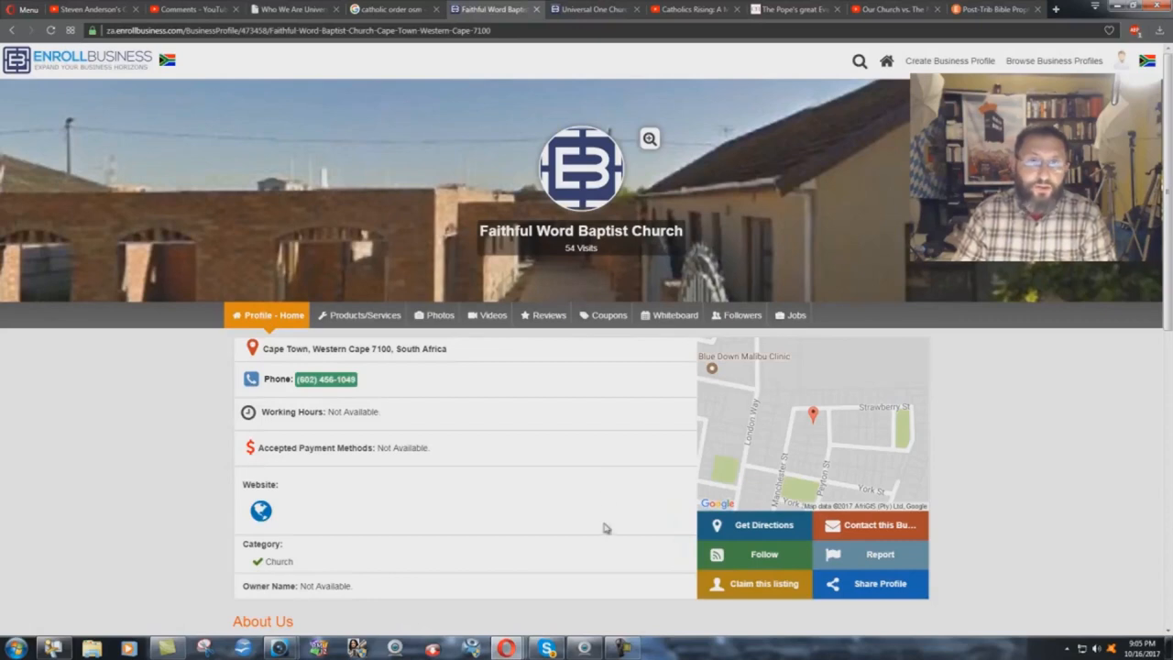
{"action": "mouse_move", "coordinate": [614, 77]}
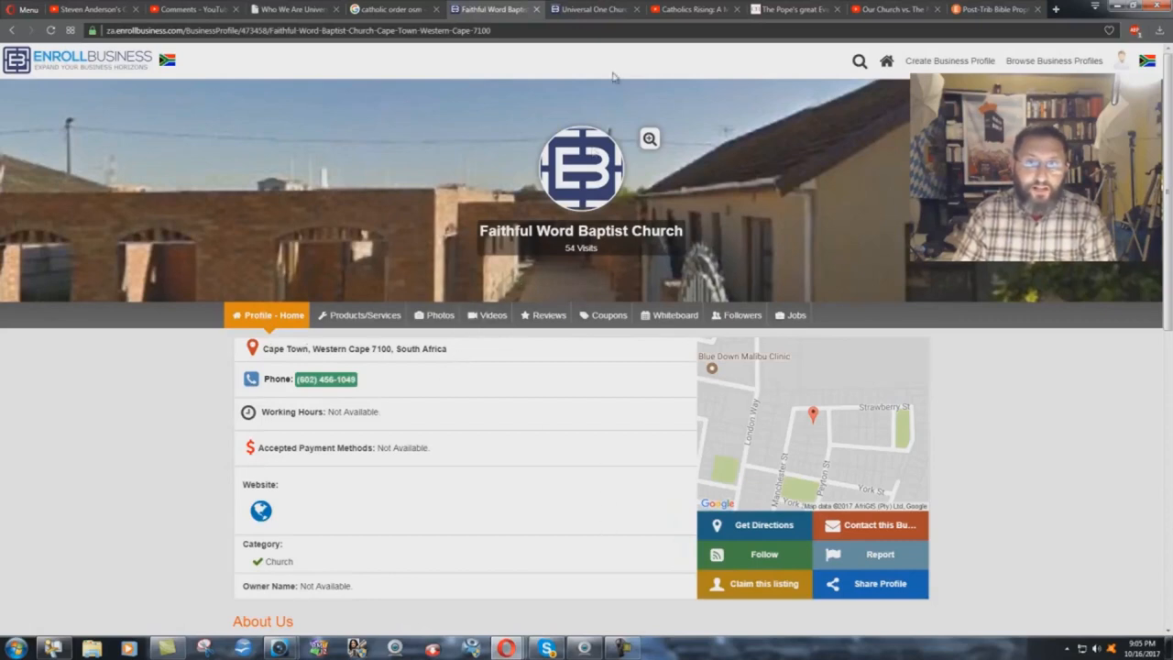